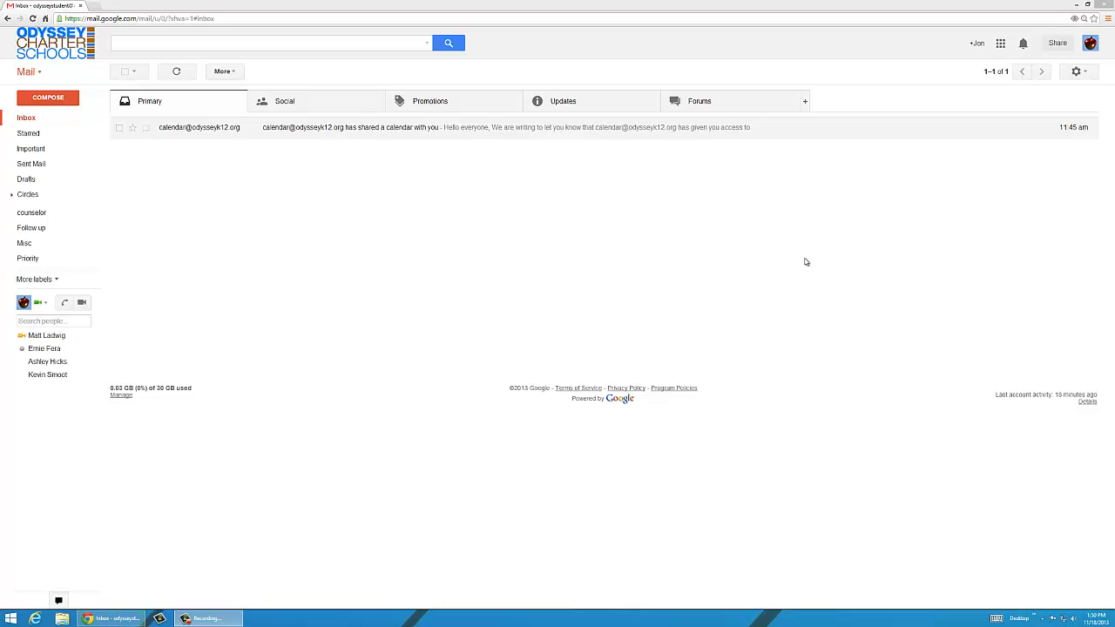
pyautogui.moveTo(796, 256)
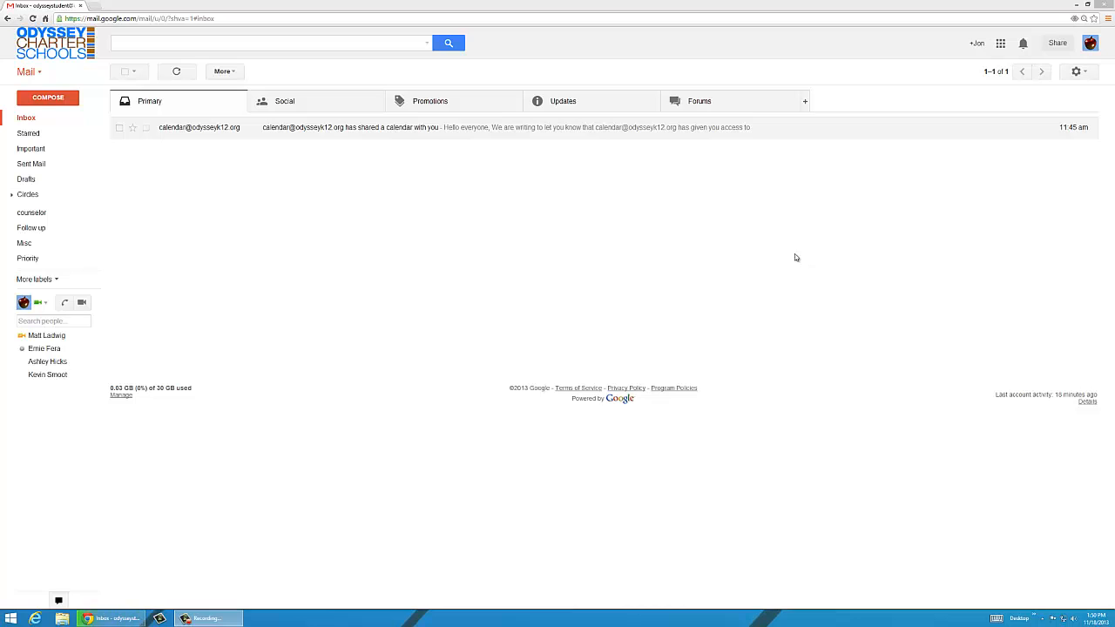
pyautogui.moveTo(322, 186)
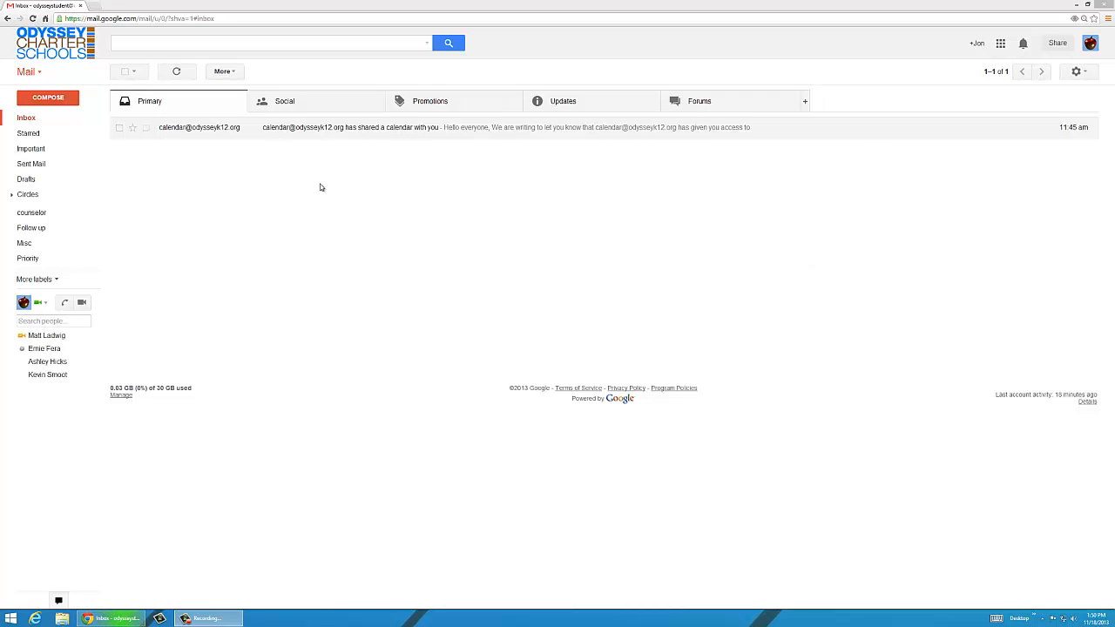
pyautogui.moveTo(305, 201)
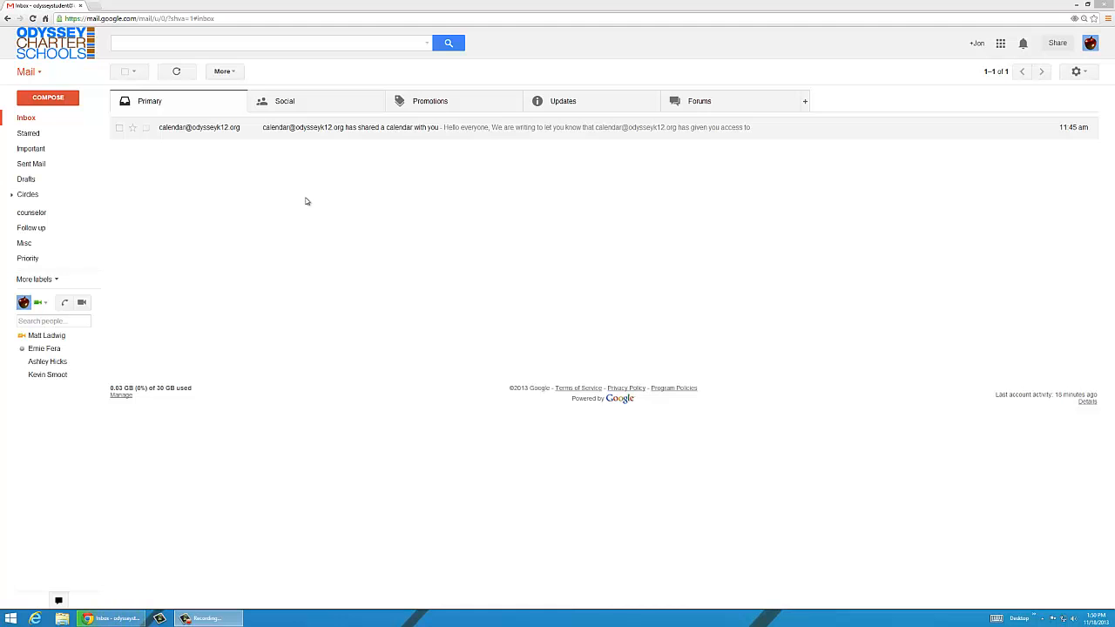
pyautogui.moveTo(304, 227)
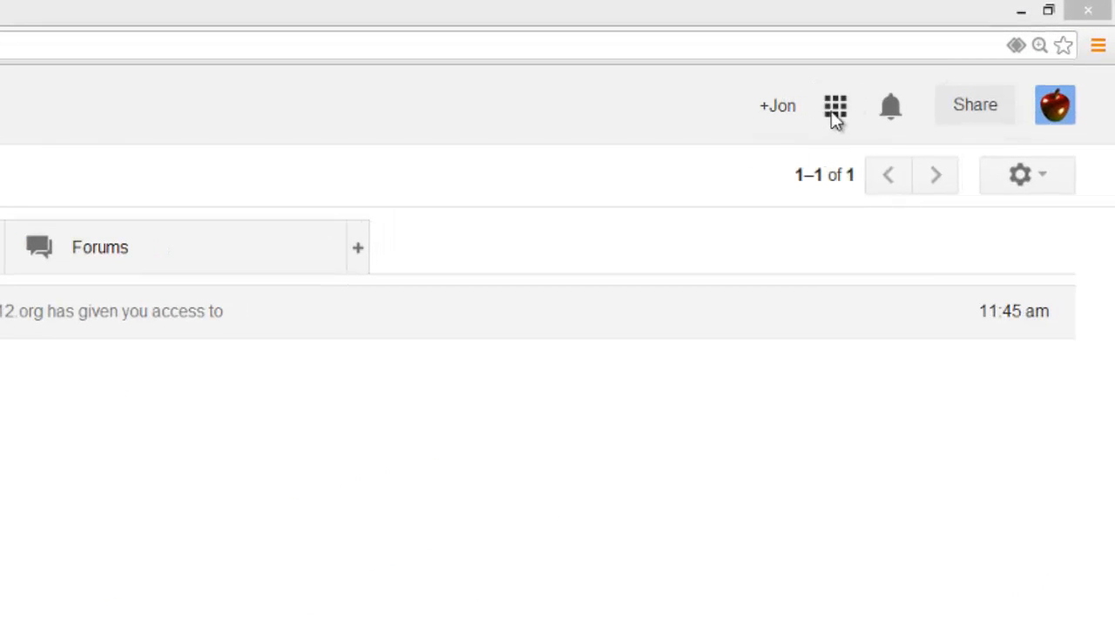
pyautogui.moveTo(826, 132)
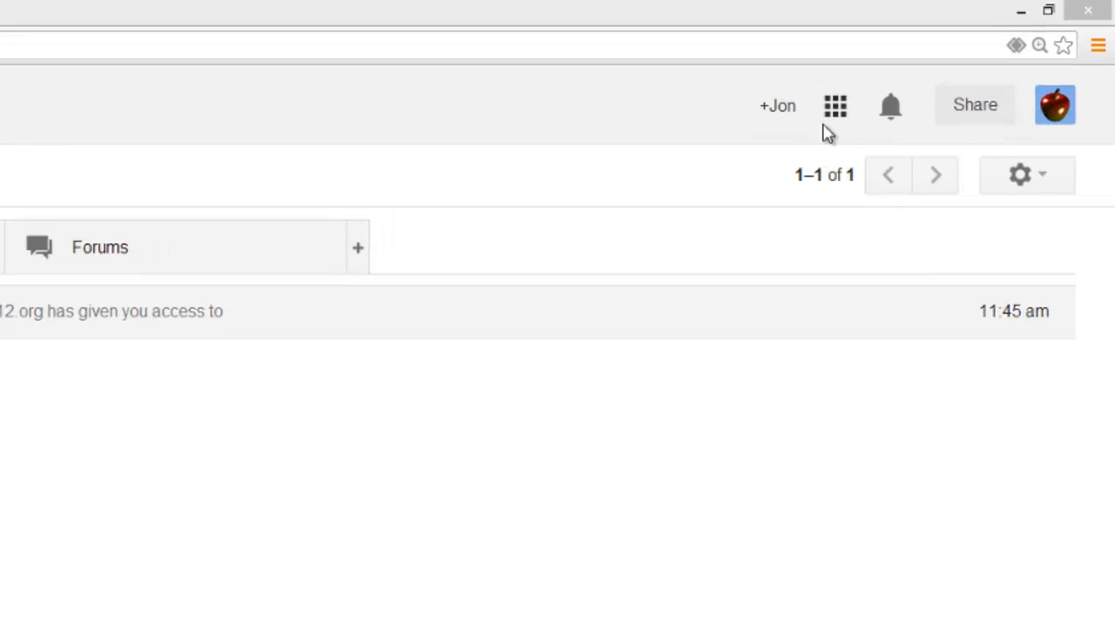
# - Open Google Calendar from the apps grid and list upcoming events in Agenda view
pyautogui.click(835, 104)
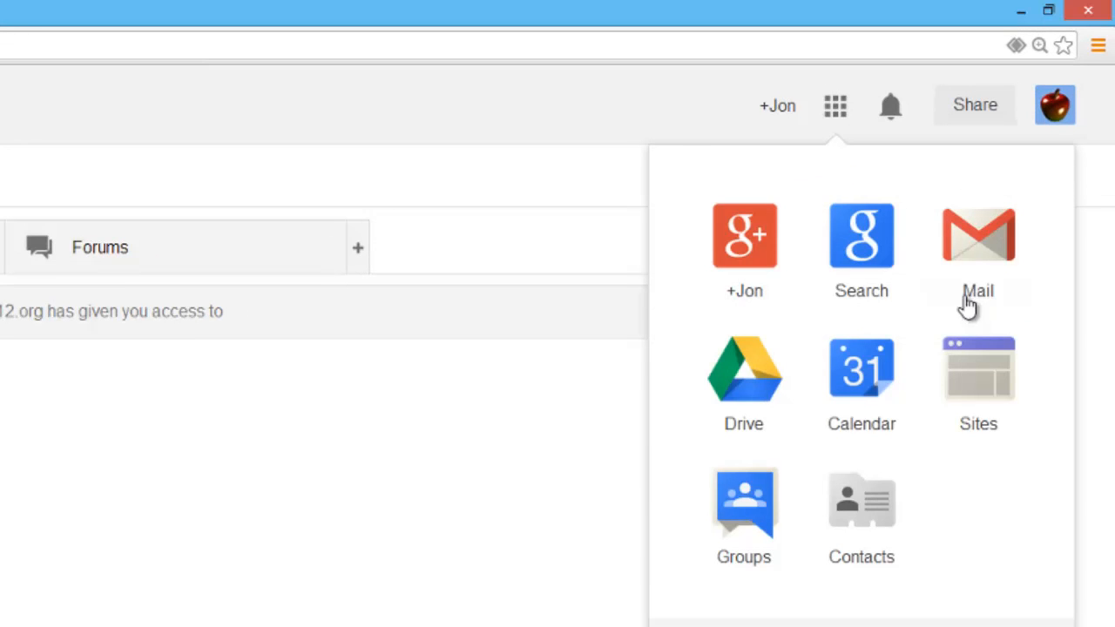
pyautogui.click(861, 373)
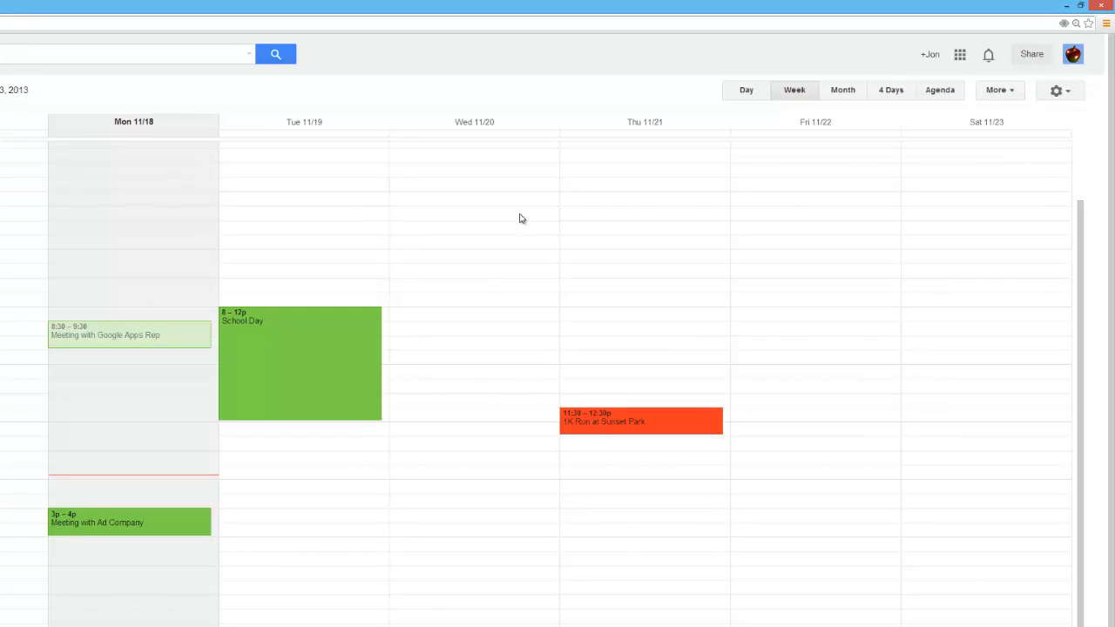
pyautogui.moveTo(803, 134)
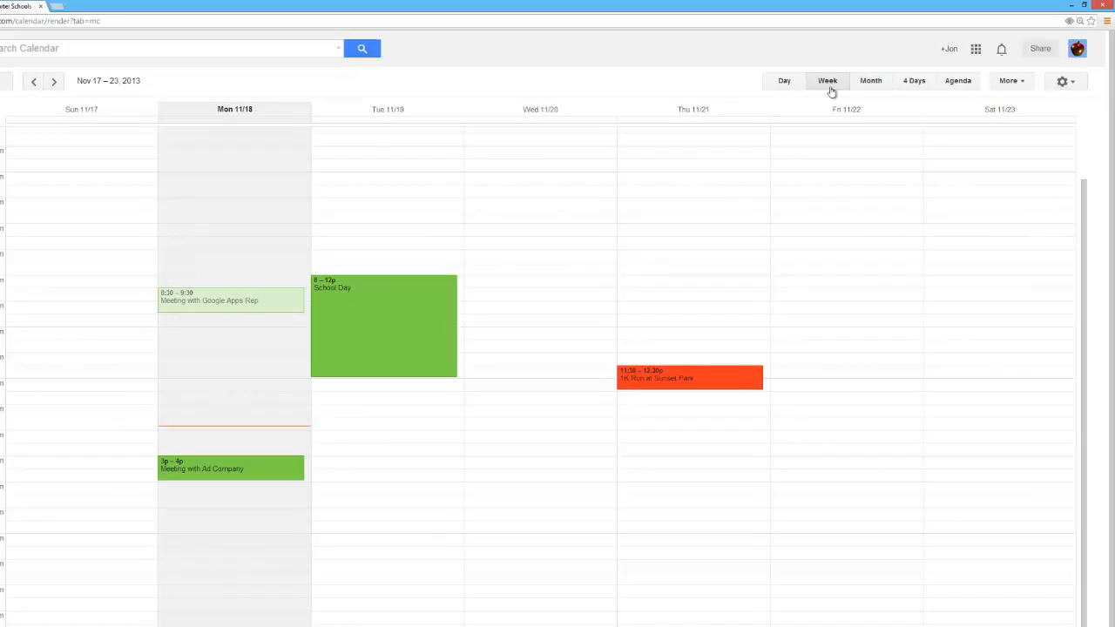
pyautogui.click(871, 80)
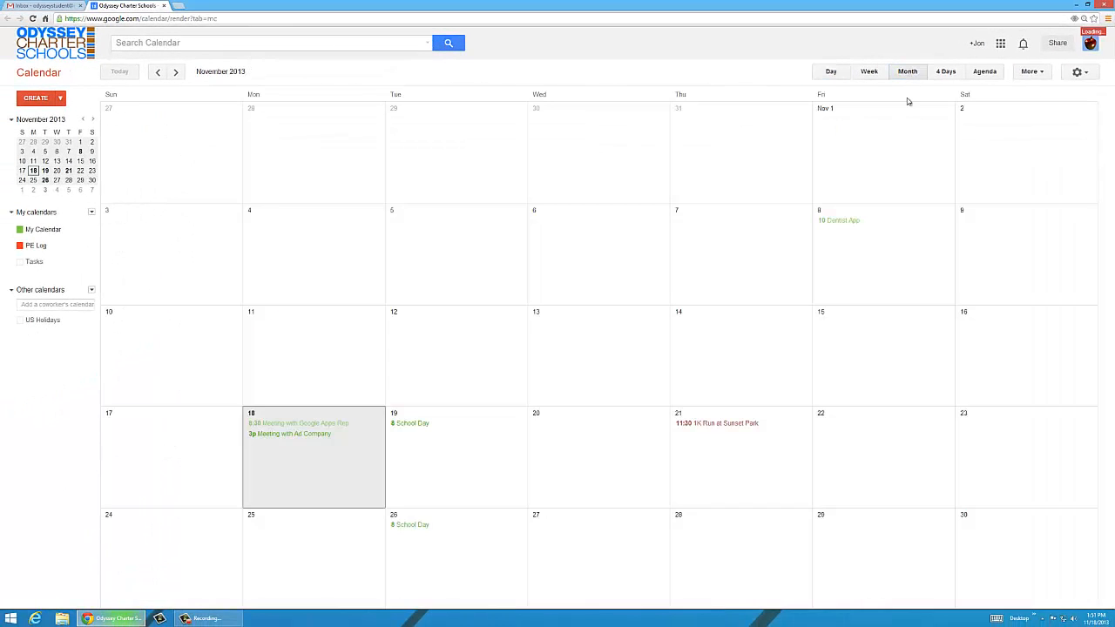
pyautogui.click(984, 71)
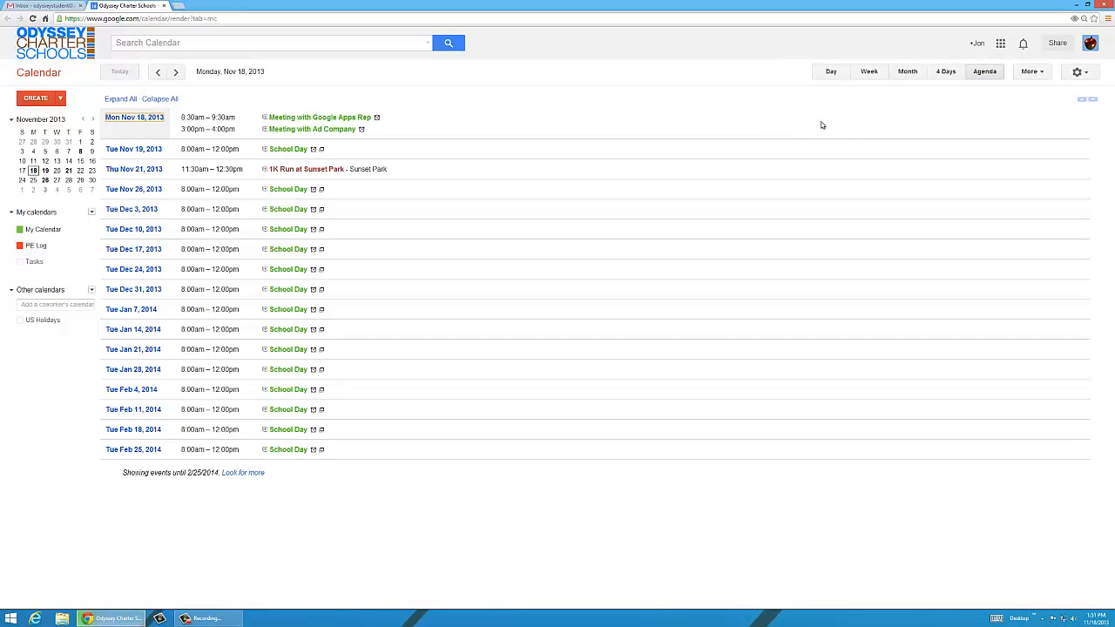
# - Return to the November 2013 month view and open the Other calendars options
pyautogui.click(910, 72)
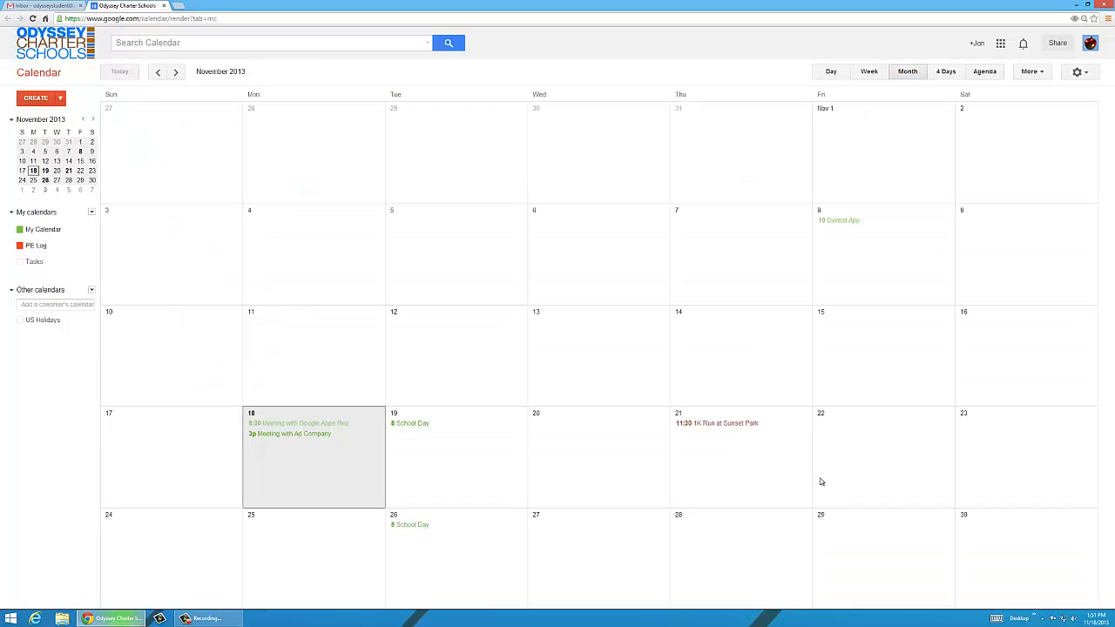
pyautogui.moveTo(662, 271)
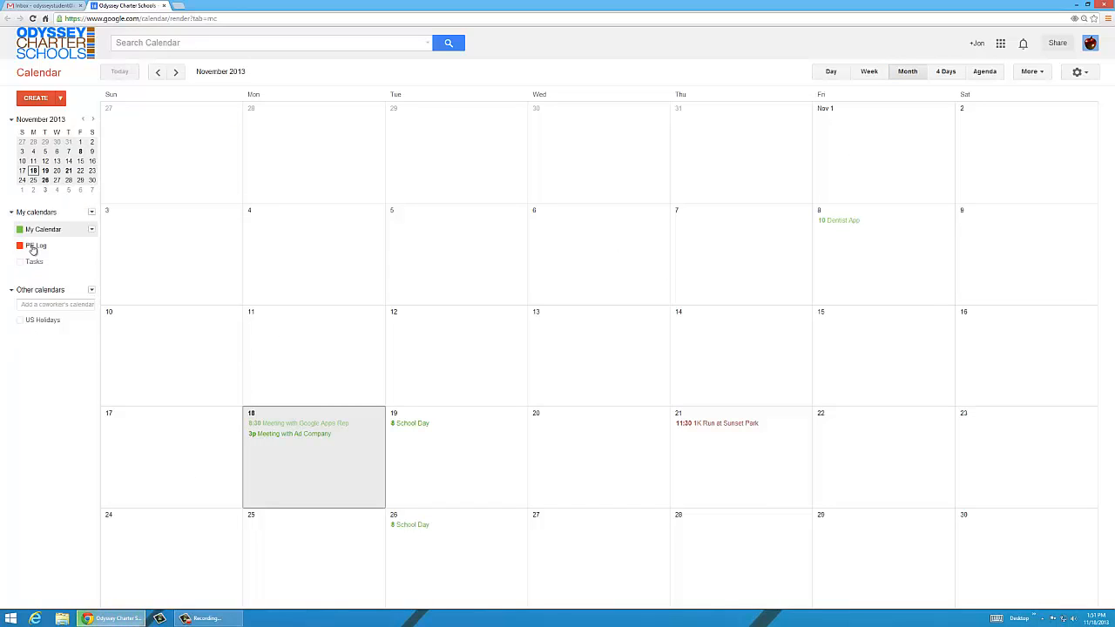
pyautogui.moveTo(46, 230)
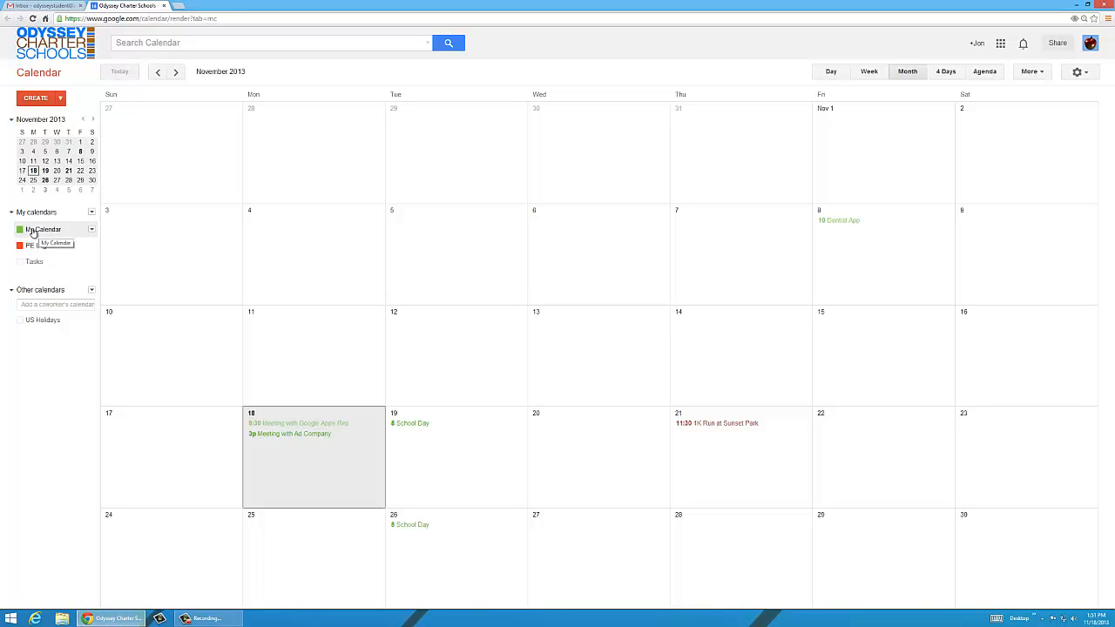
pyautogui.moveTo(58, 229)
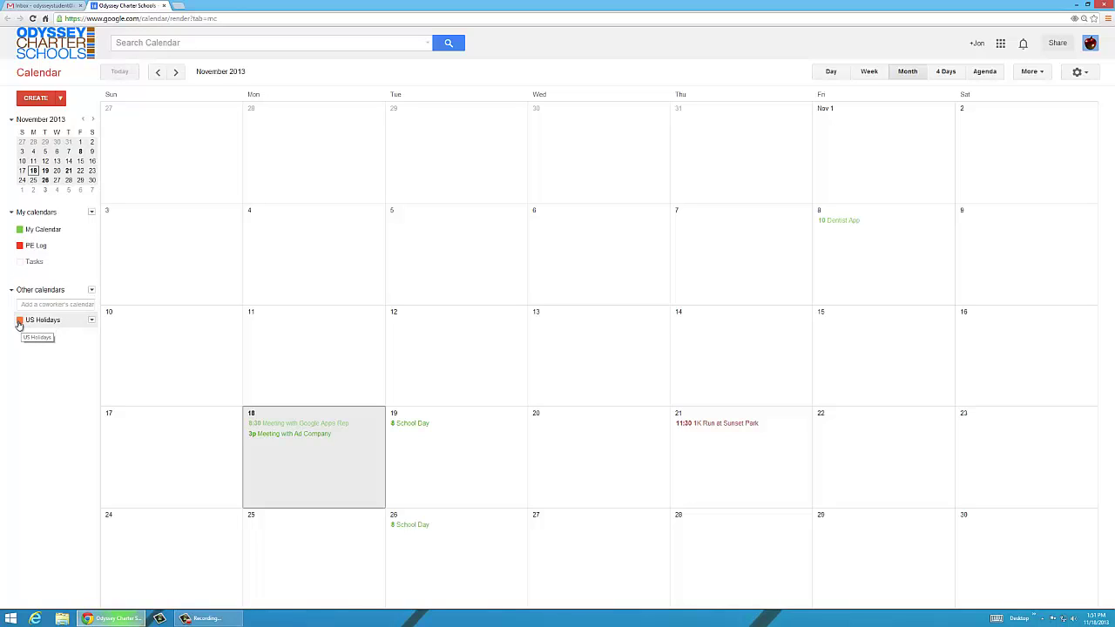
pyautogui.click(91, 289)
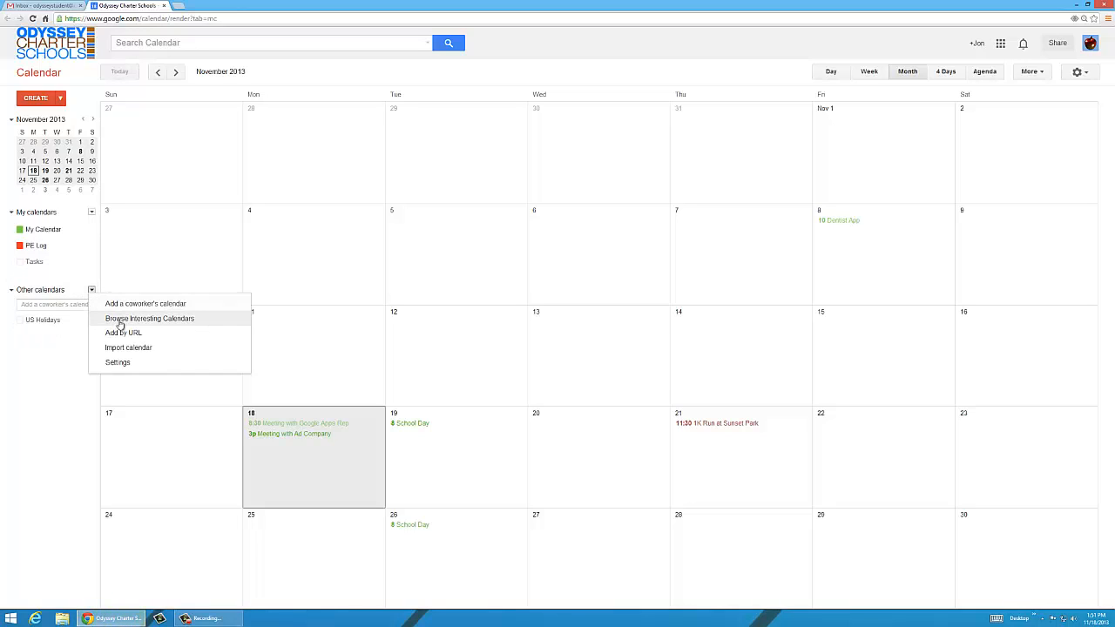
pyautogui.moveTo(161, 322)
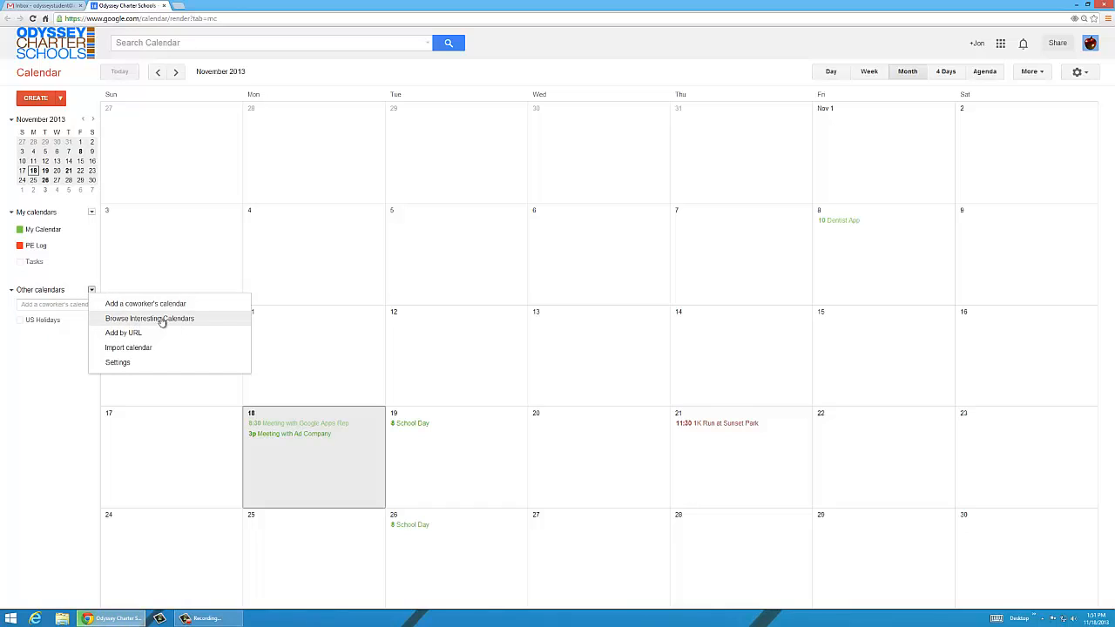
pyautogui.moveTo(5, 341)
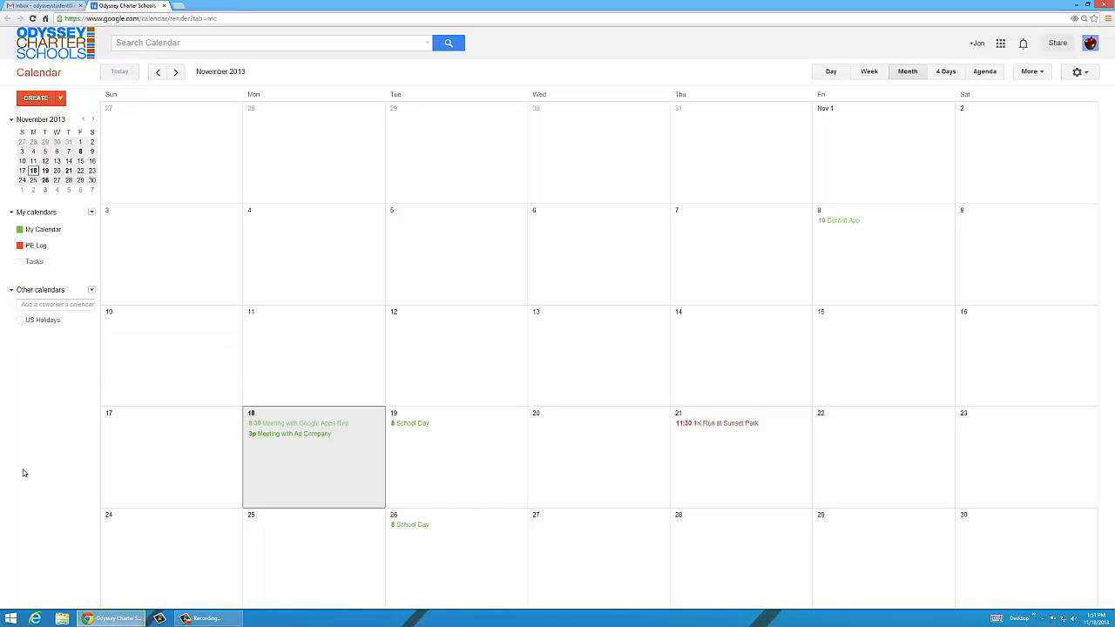
pyautogui.moveTo(49, 405)
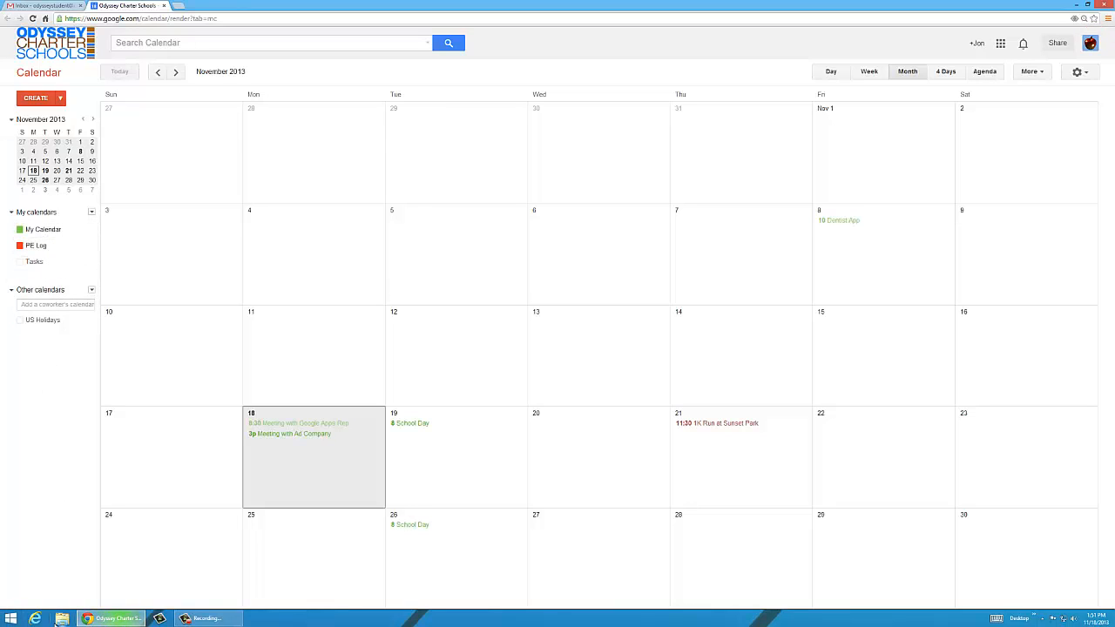
pyautogui.moveTo(63, 458)
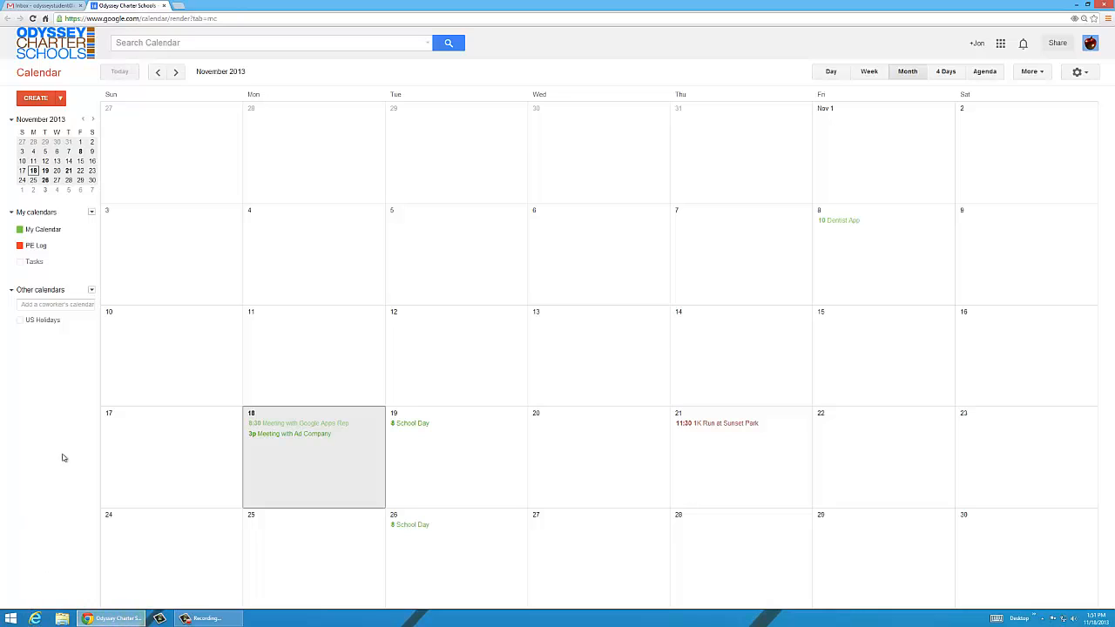
pyautogui.moveTo(46, 385)
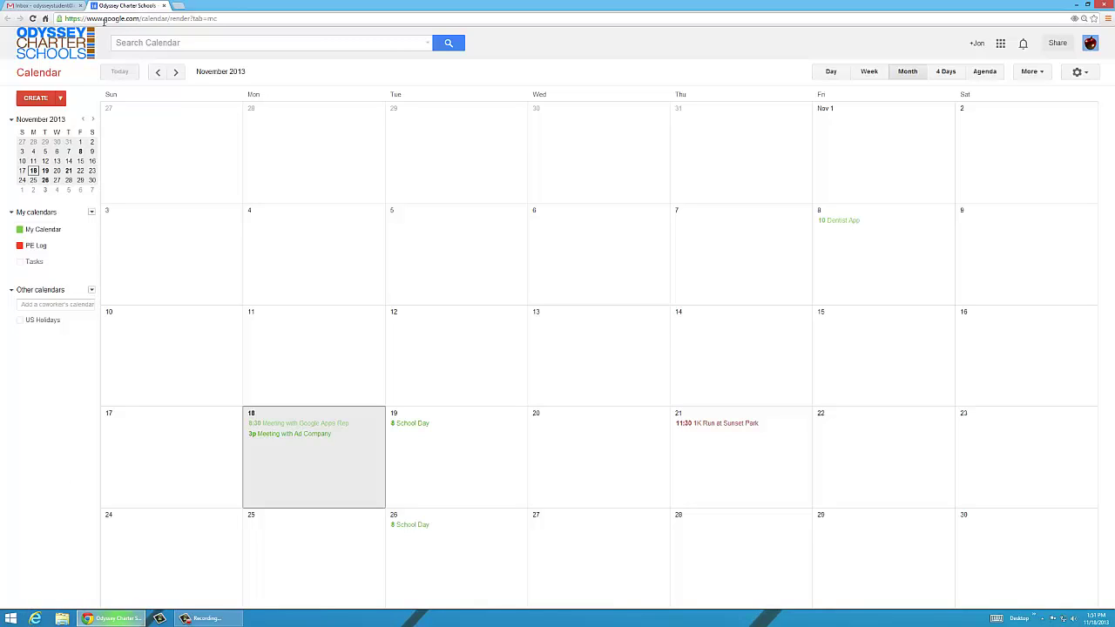
# - Search Gmail for 'calendar' and highlight the Odyssey School Calendar name in the email
pyautogui.click(40, 6)
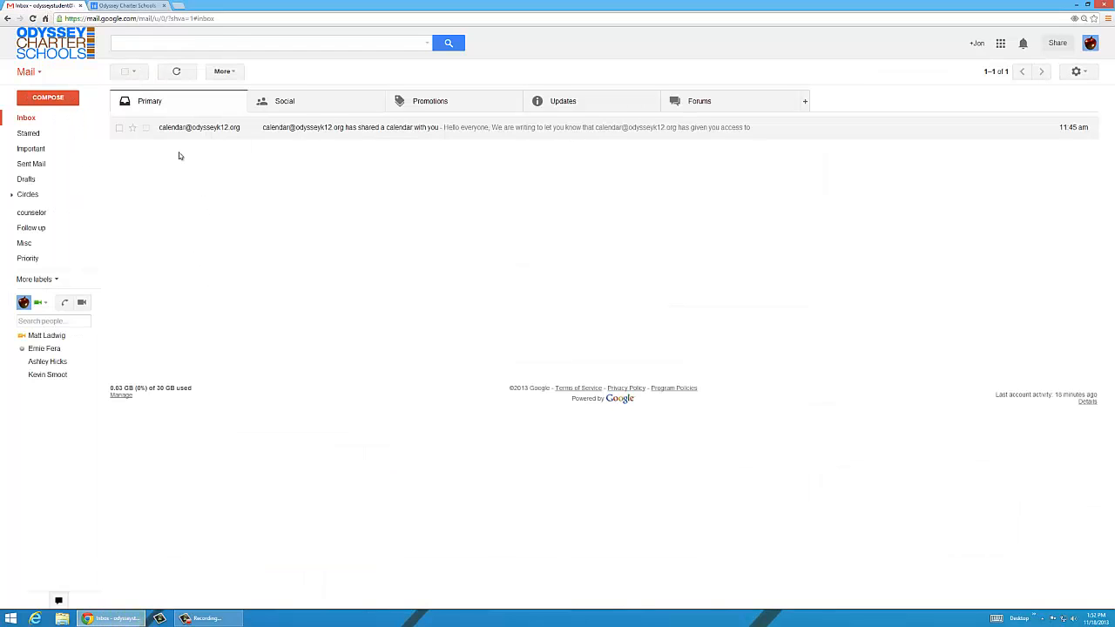
pyautogui.moveTo(193, 444)
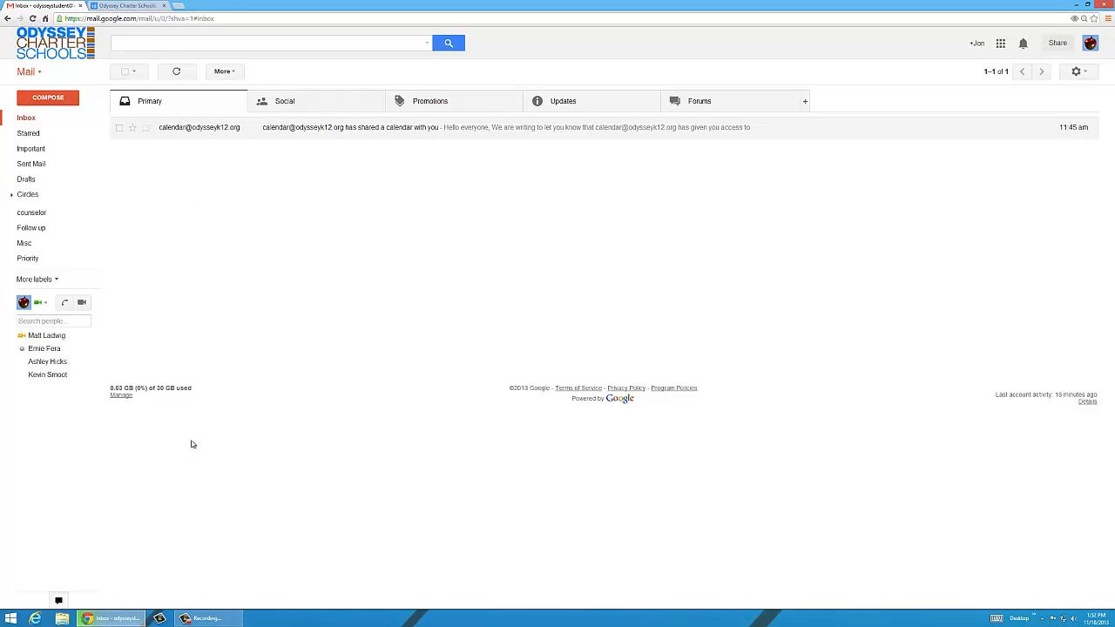
pyautogui.moveTo(148, 121)
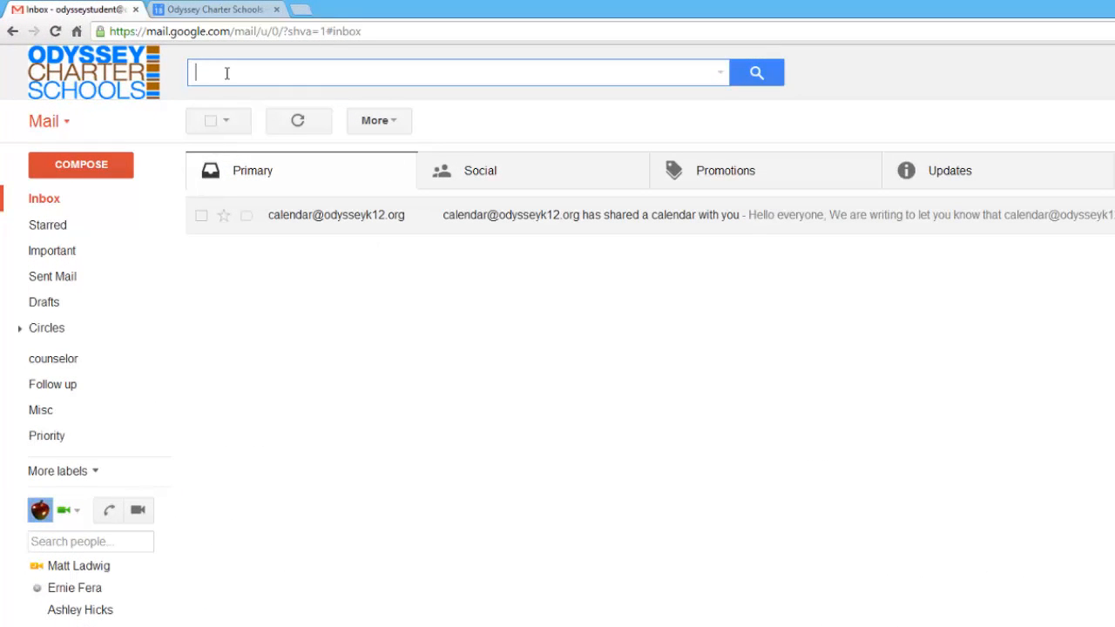
pyautogui.write('calendar')
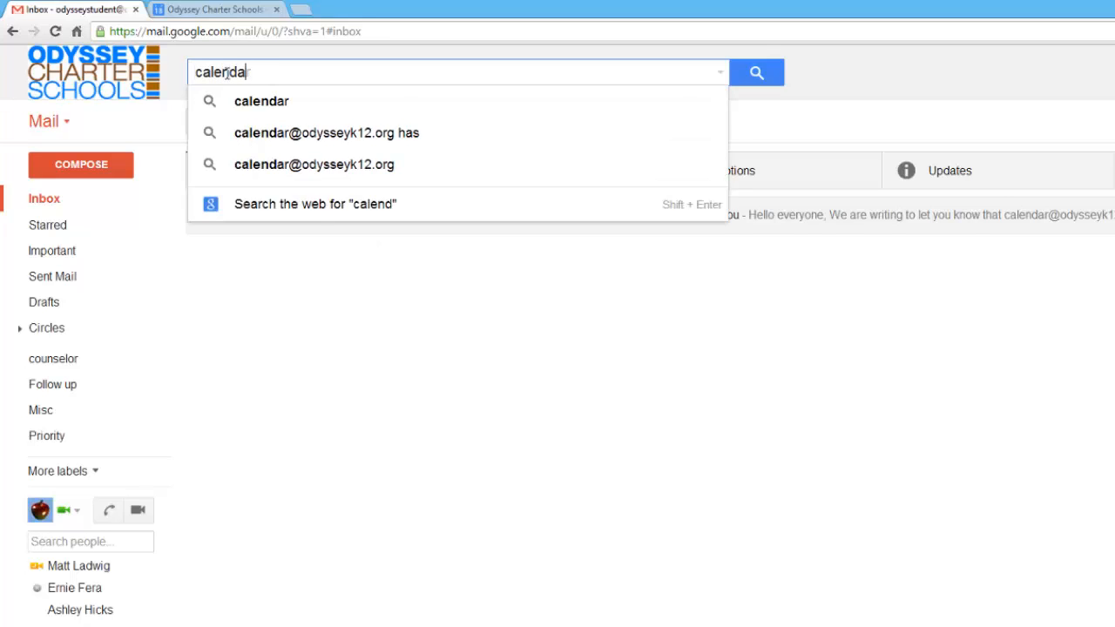
pyautogui.click(756, 72)
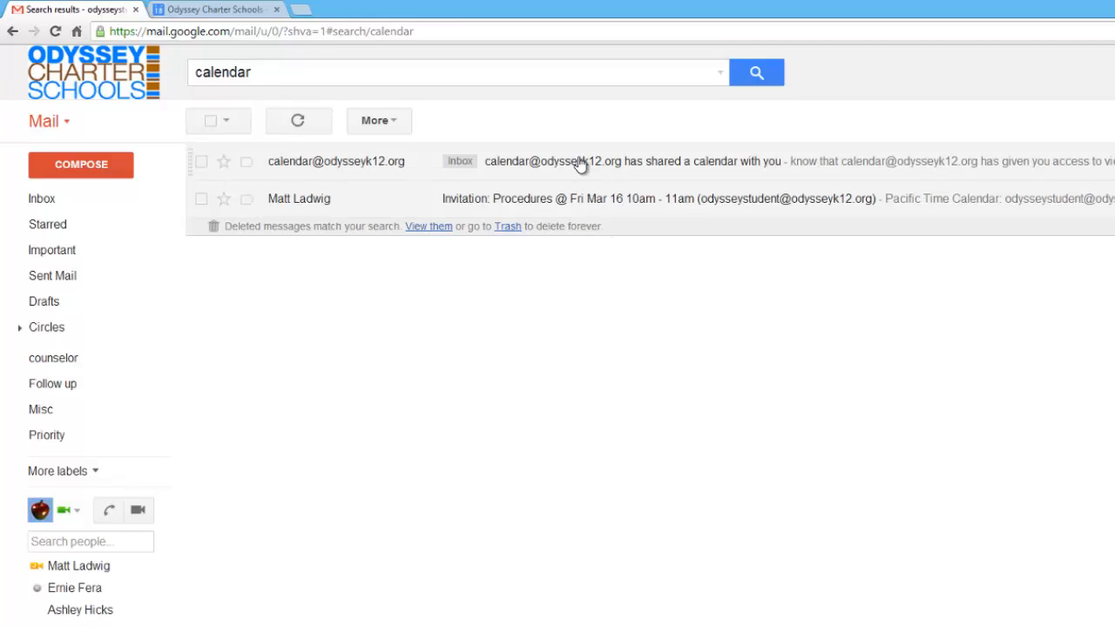
pyautogui.moveTo(551, 183)
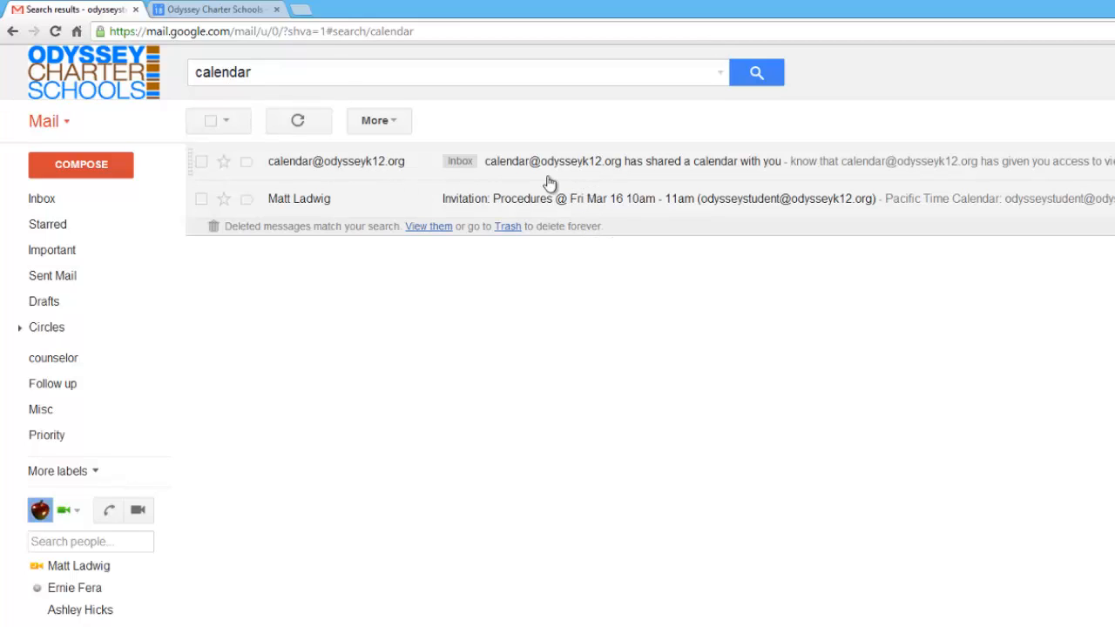
pyautogui.moveTo(402, 171)
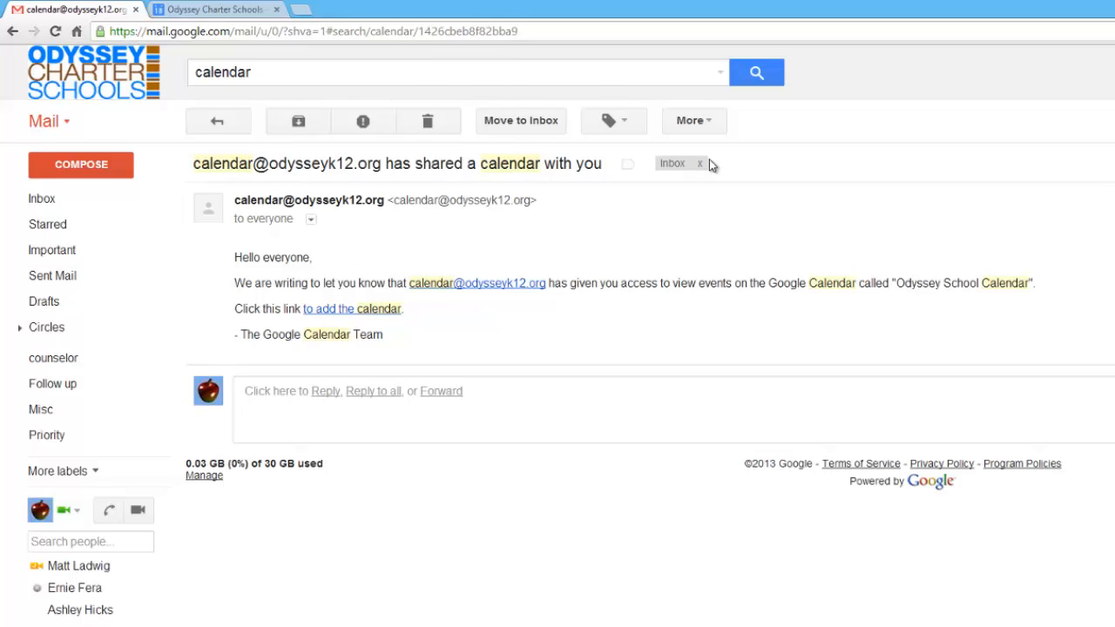
pyautogui.moveTo(389, 282)
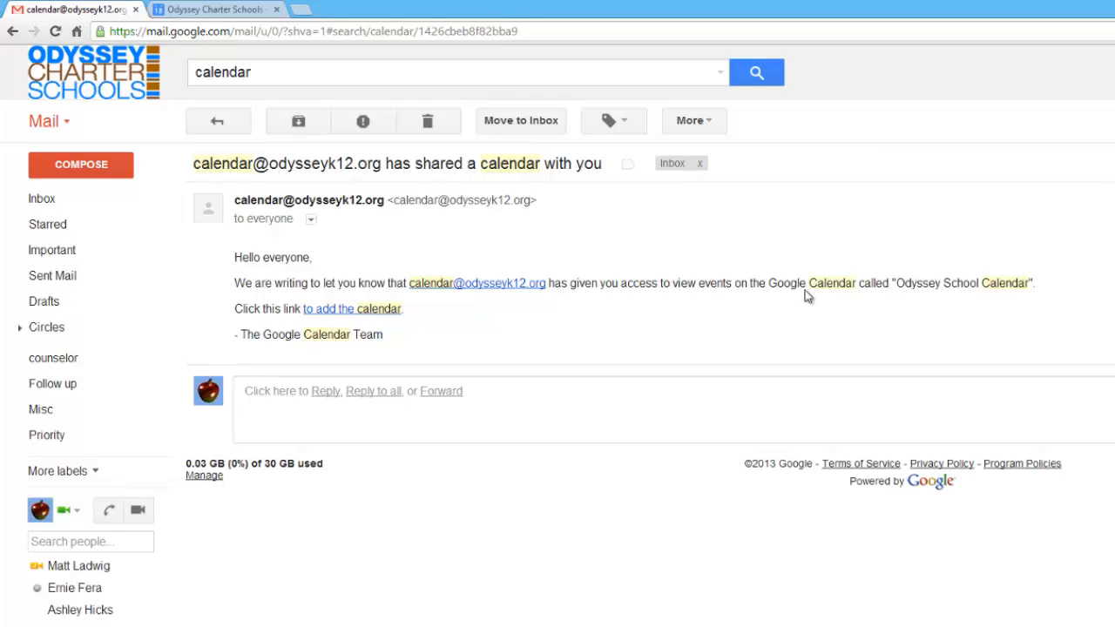
pyautogui.moveTo(905, 282); pyautogui.dragTo(1025, 282)
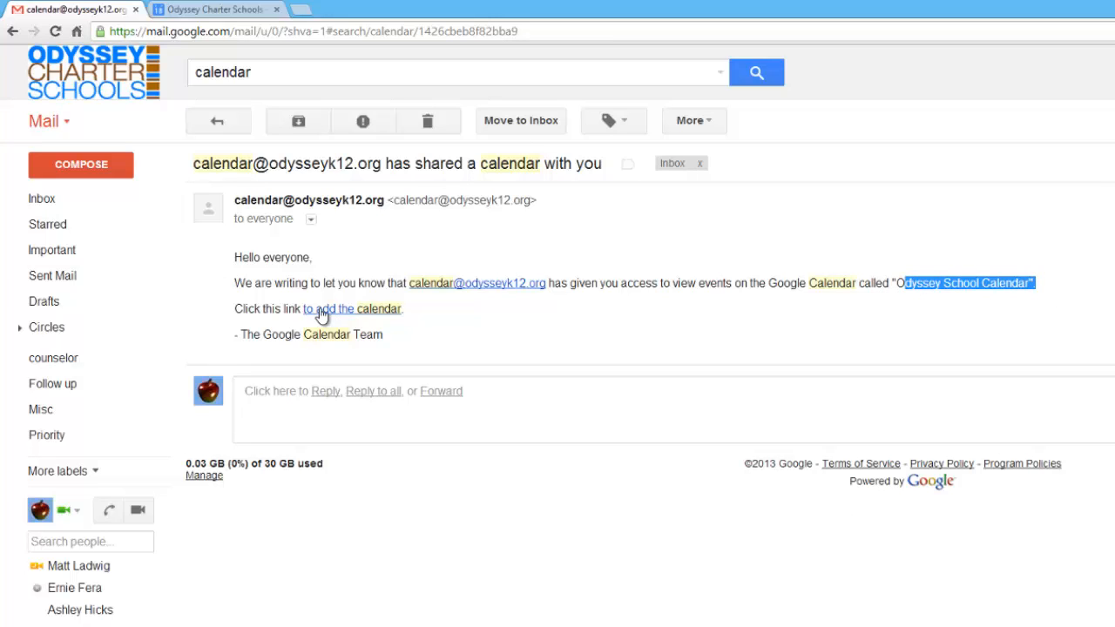
pyautogui.moveTo(337, 311)
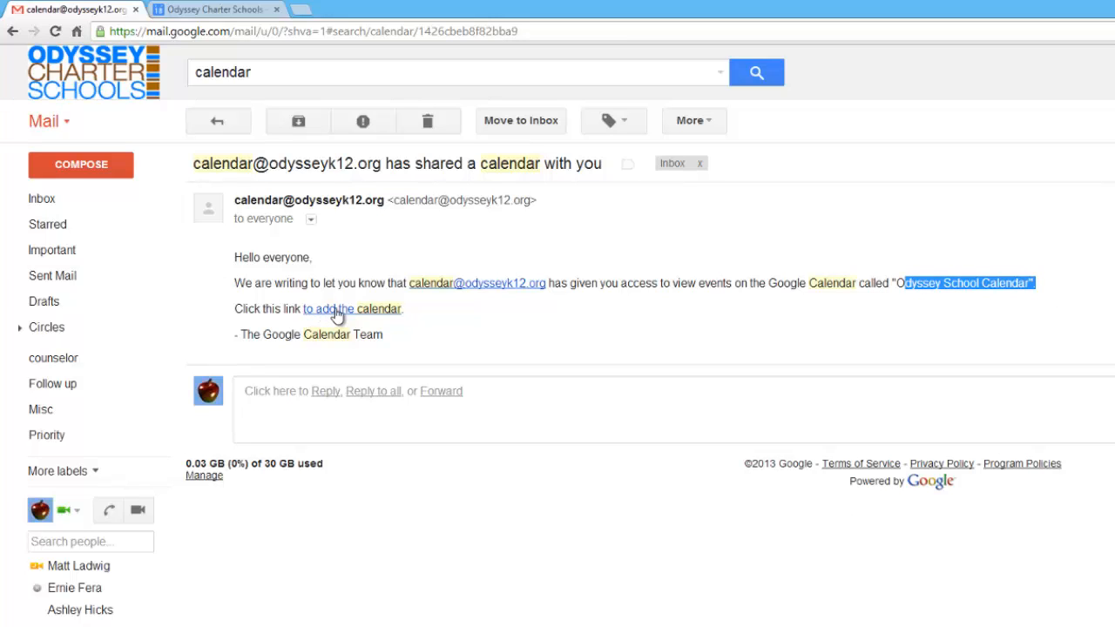
pyautogui.click(351, 308)
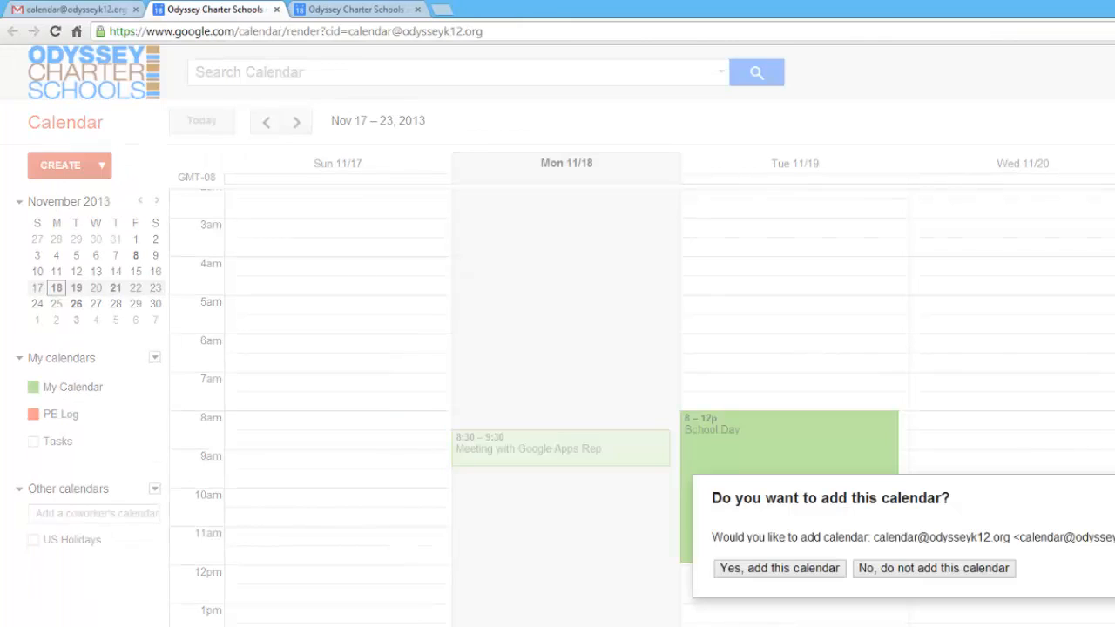
pyautogui.click(934, 569)
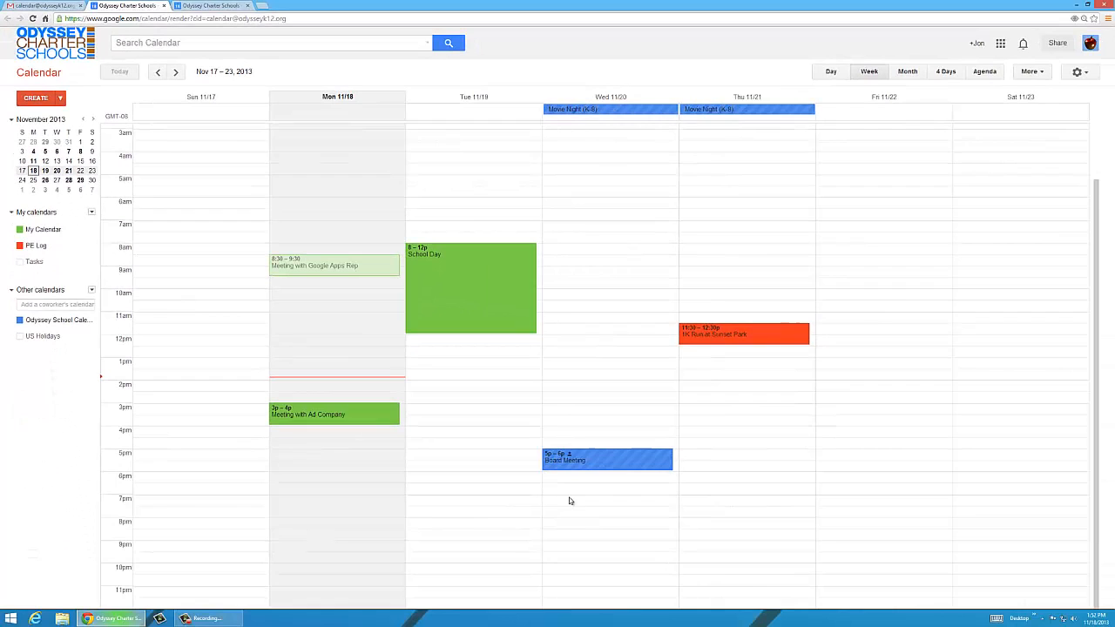
pyautogui.moveTo(594, 482)
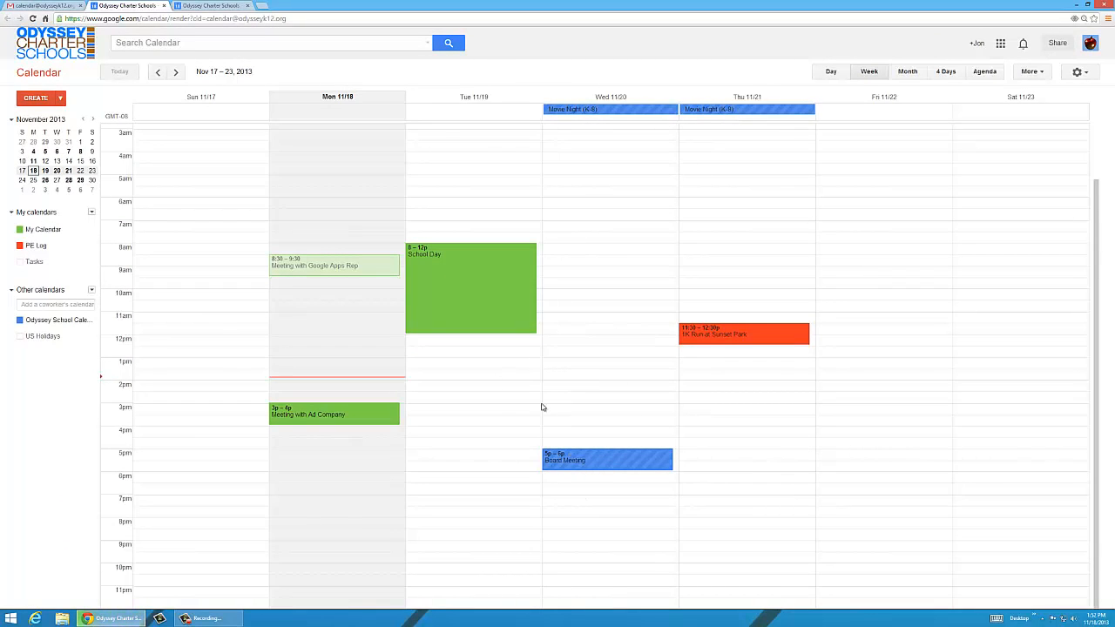
pyautogui.moveTo(27, 321)
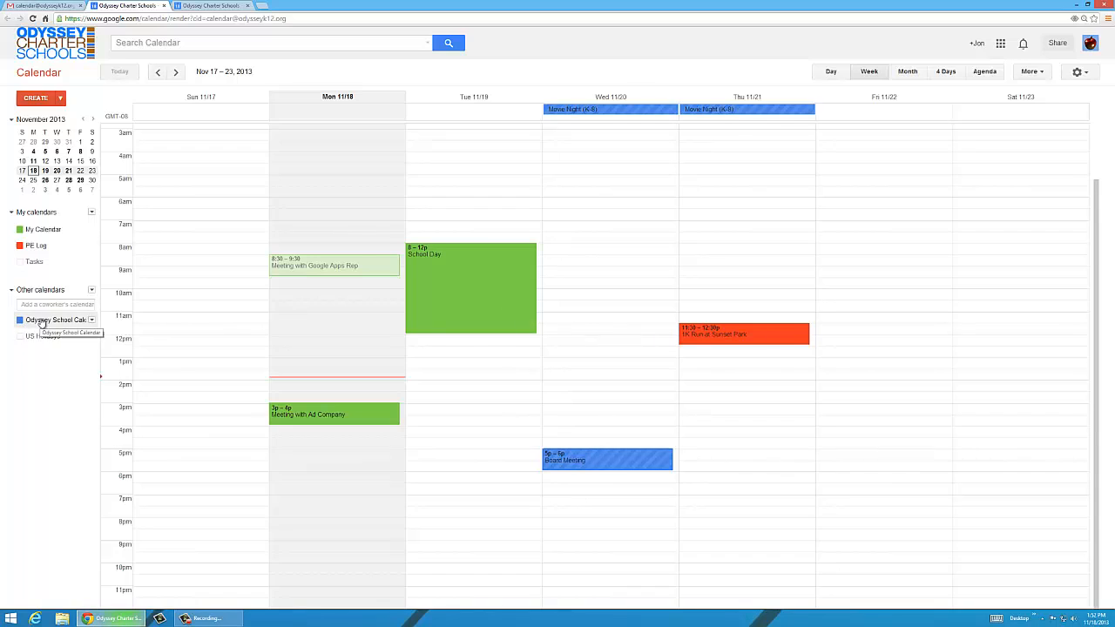
pyautogui.click(21, 320)
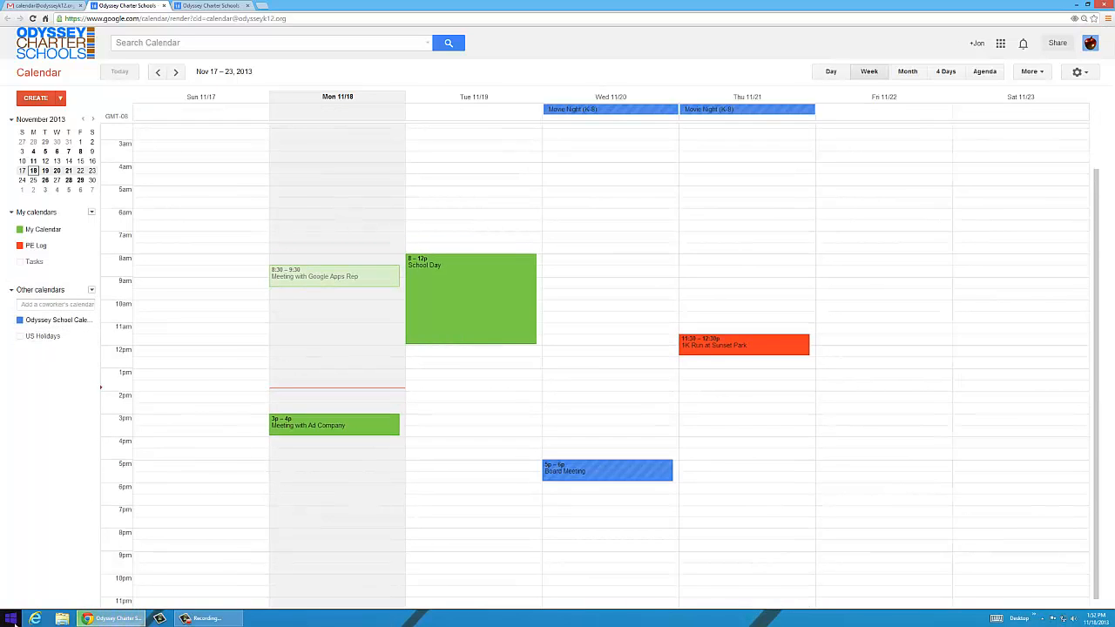
pyautogui.moveTo(570, 202)
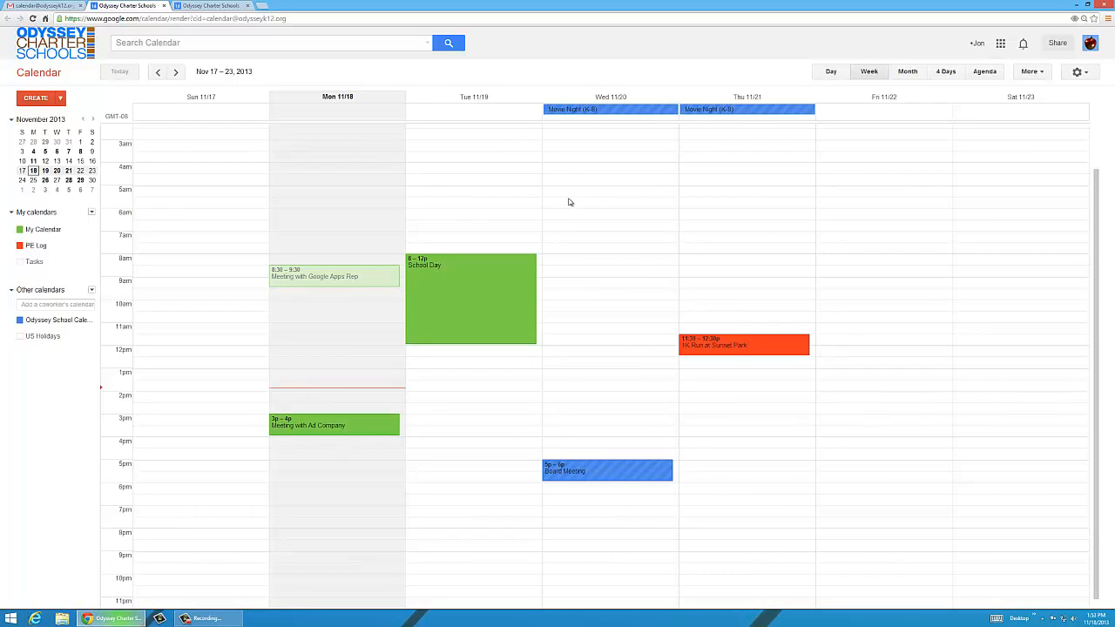
pyautogui.moveTo(601, 127)
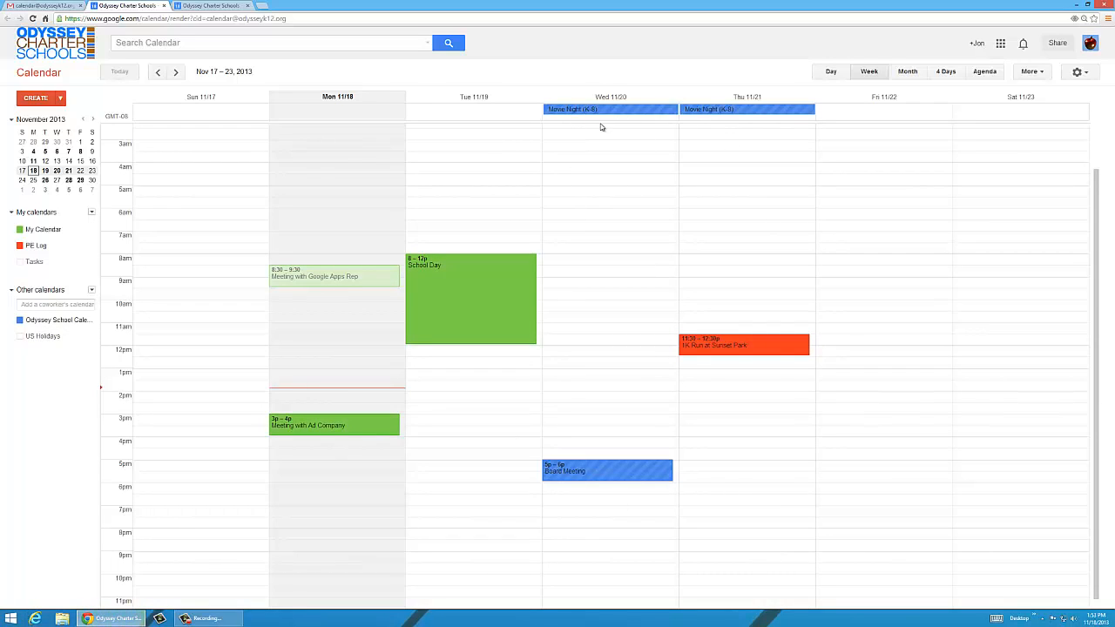
pyautogui.moveTo(48, 322)
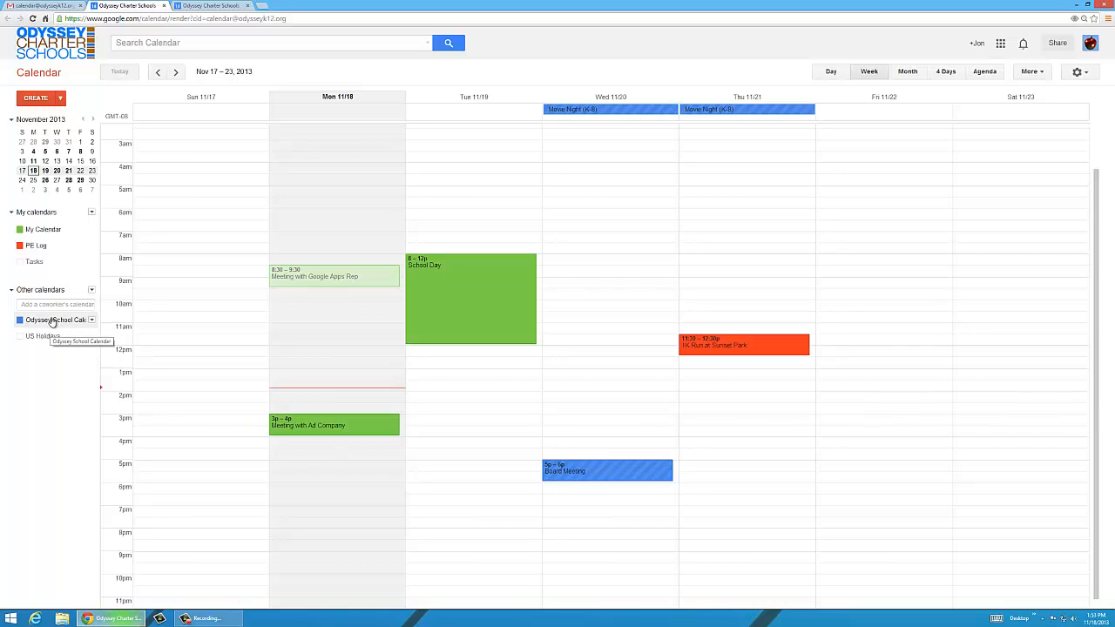
pyautogui.moveTo(79, 445)
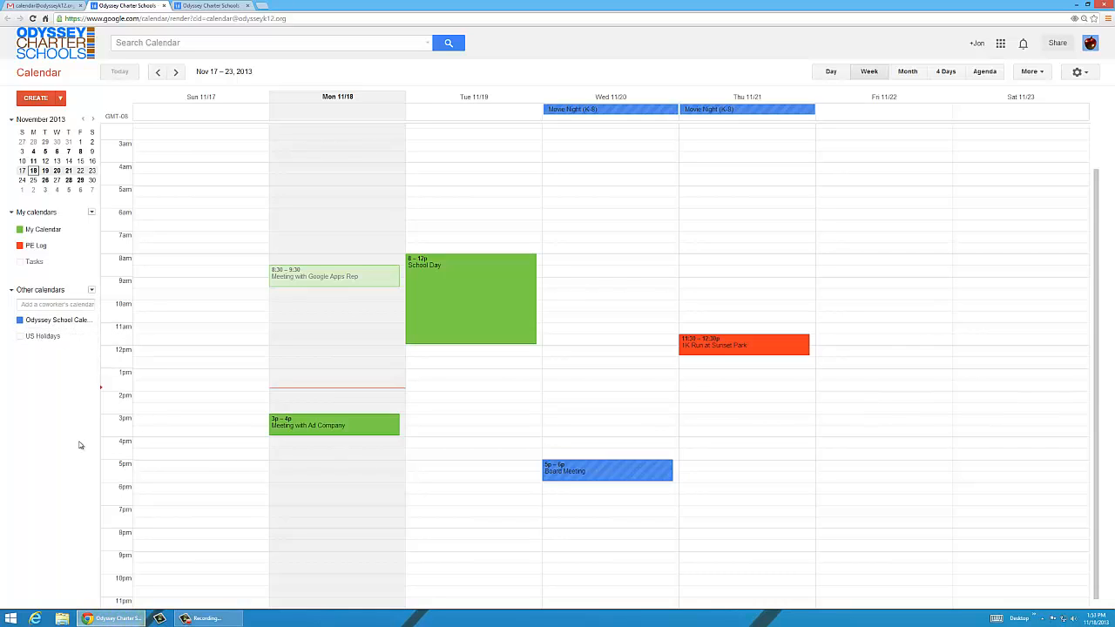
pyautogui.moveTo(41, 459)
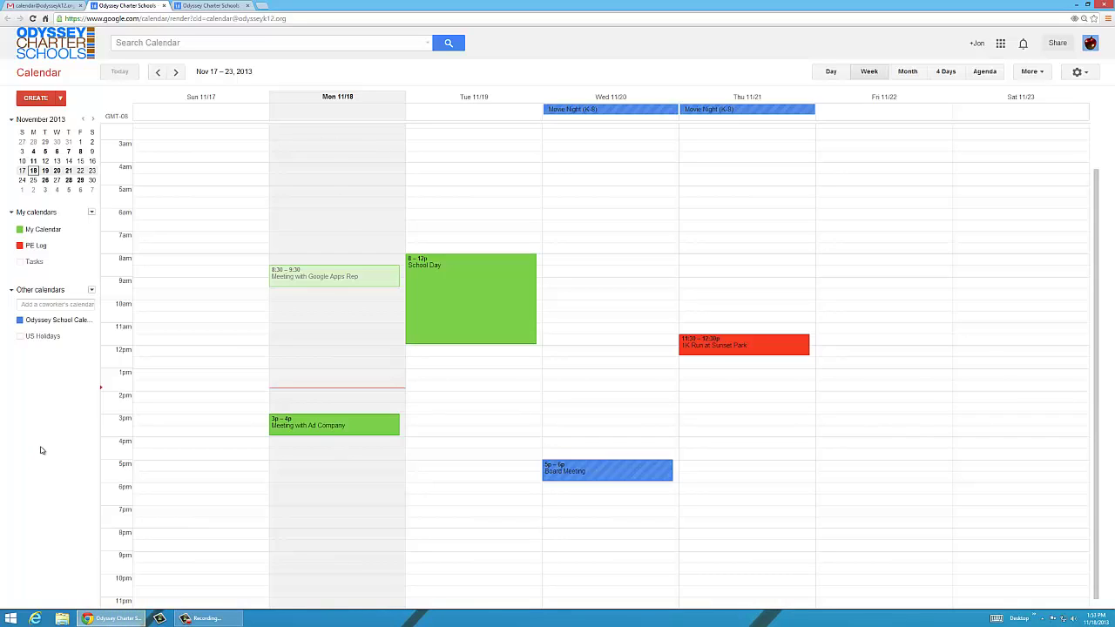
pyautogui.moveTo(37, 455)
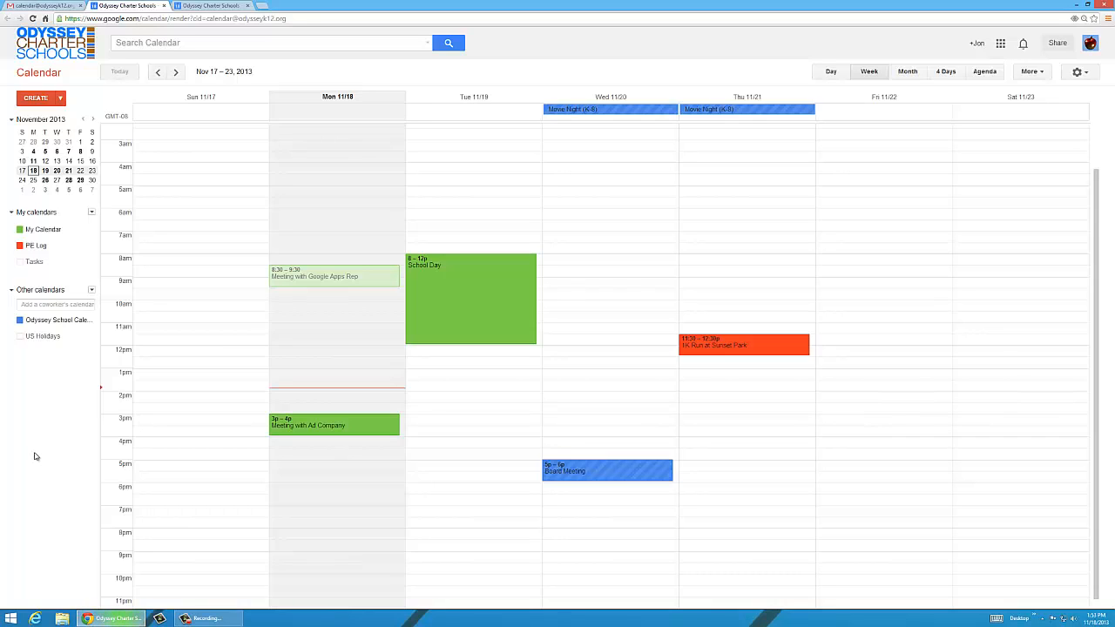
pyautogui.moveTo(463, 293)
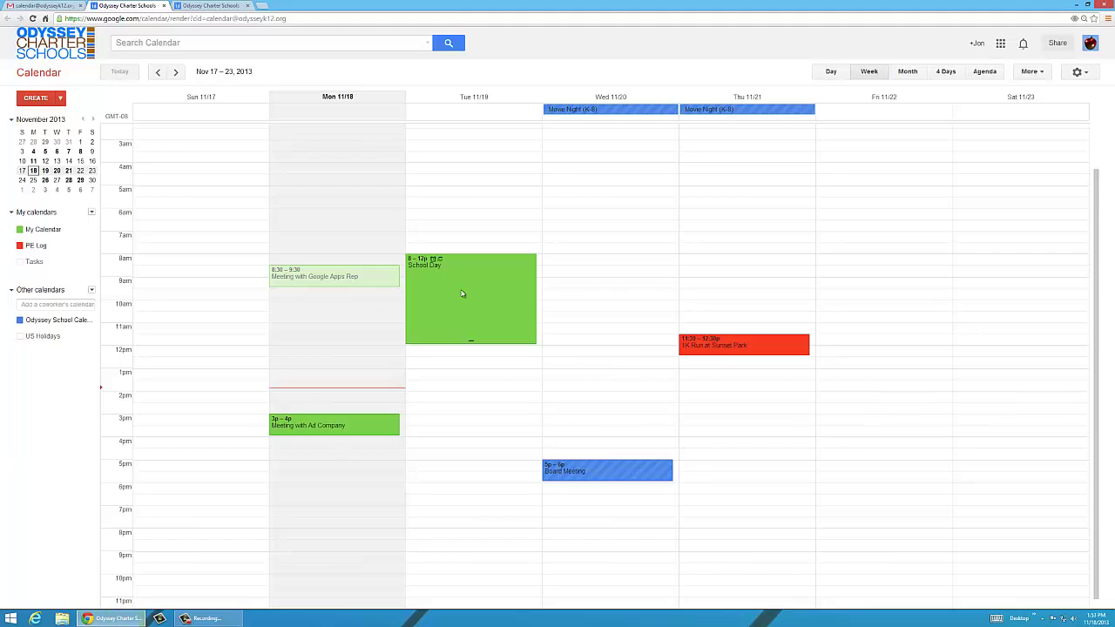
# - Delete the Tuesday Nov 19 School Day event as a whole series
pyautogui.rightClick(462, 293)
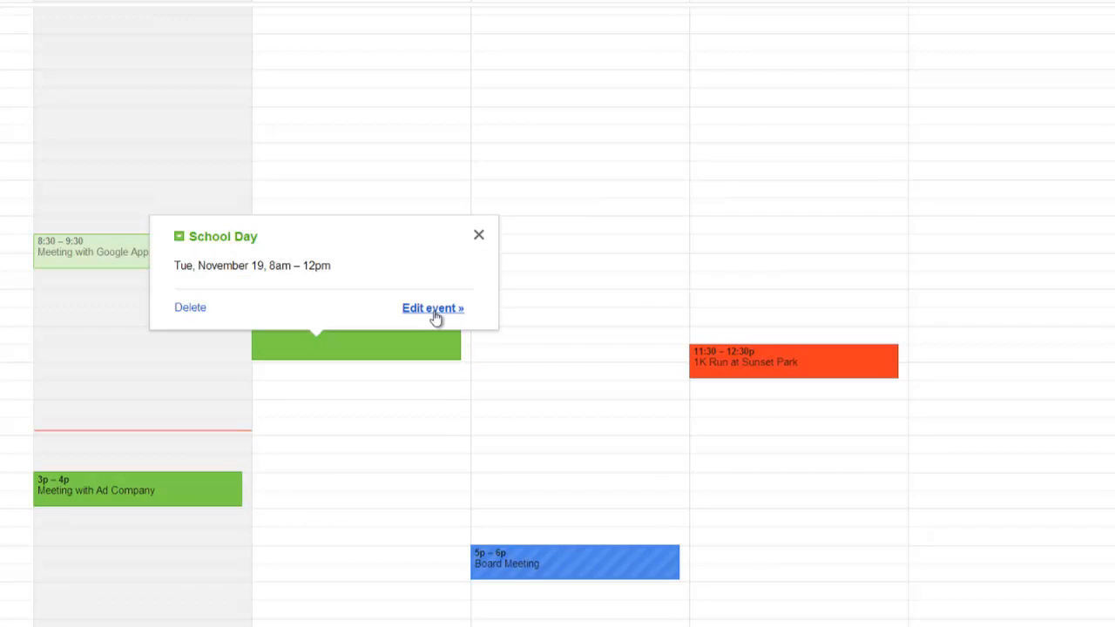
pyautogui.click(190, 307)
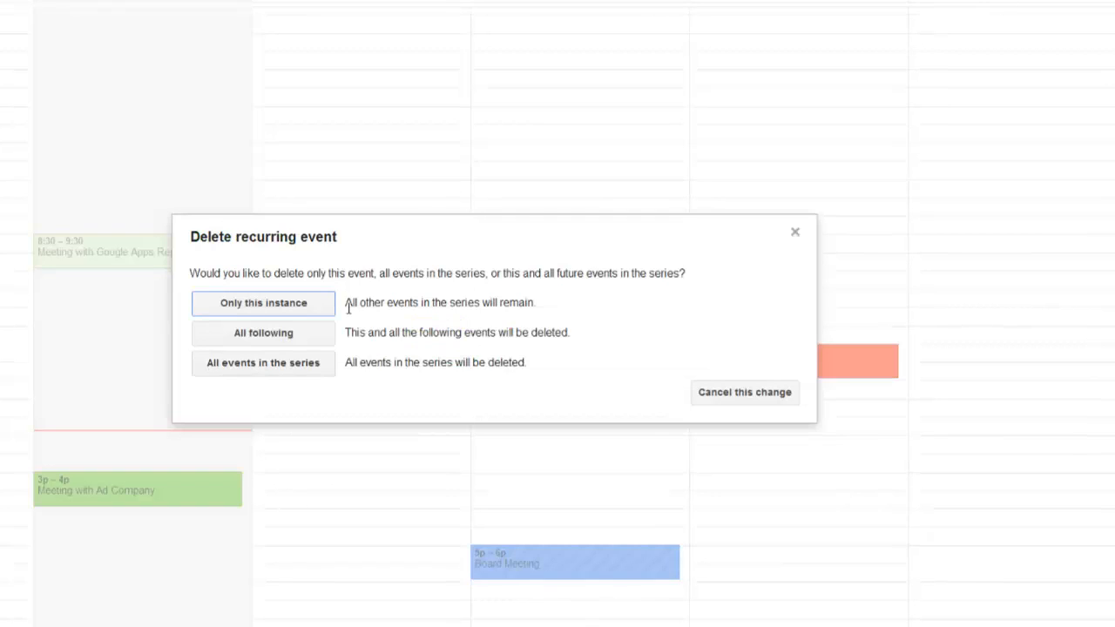
pyautogui.moveTo(249, 372)
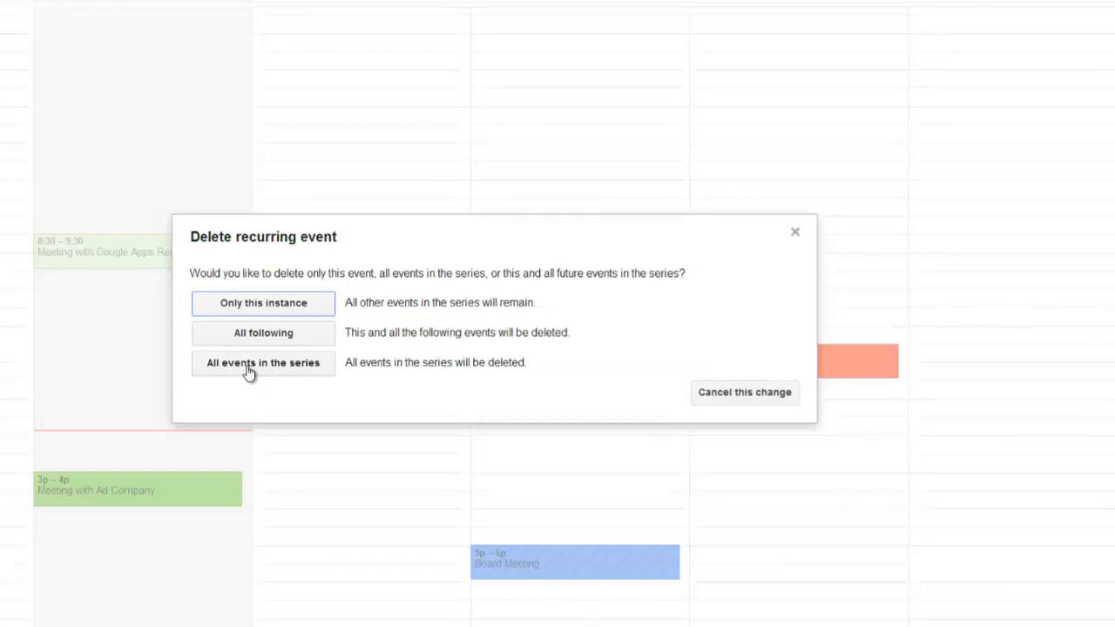
pyautogui.click(262, 363)
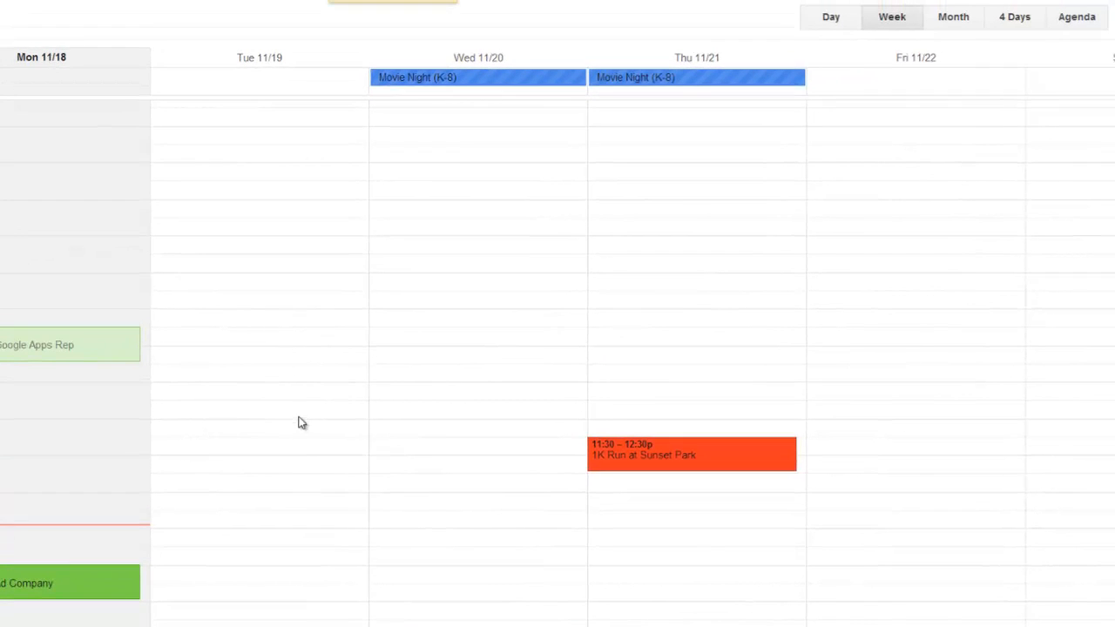
pyautogui.moveTo(545, 339)
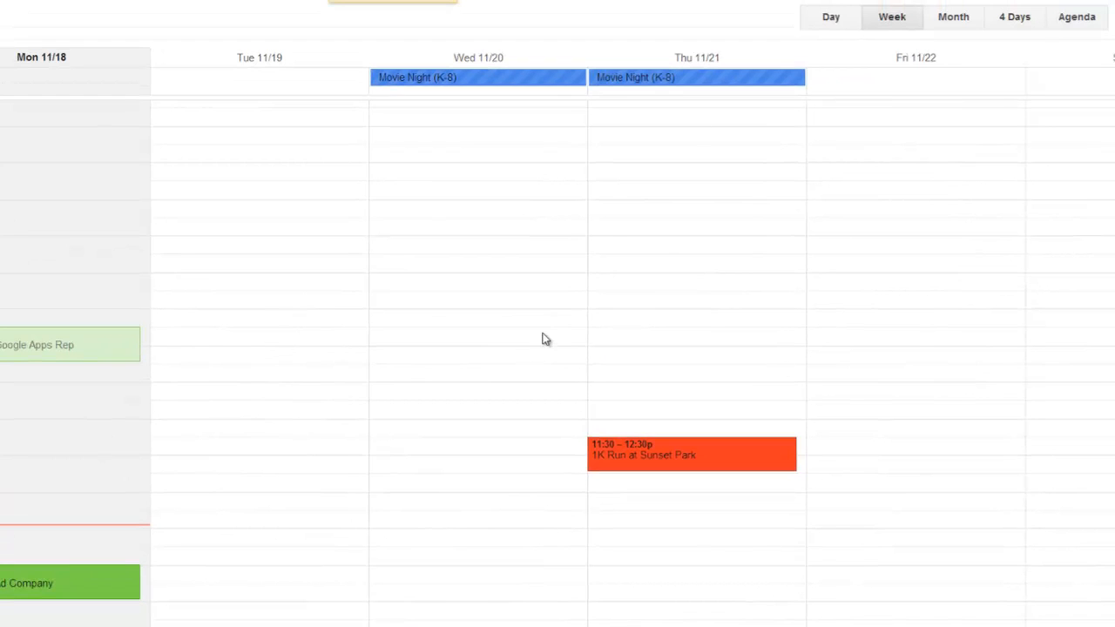
pyautogui.moveTo(117, 386)
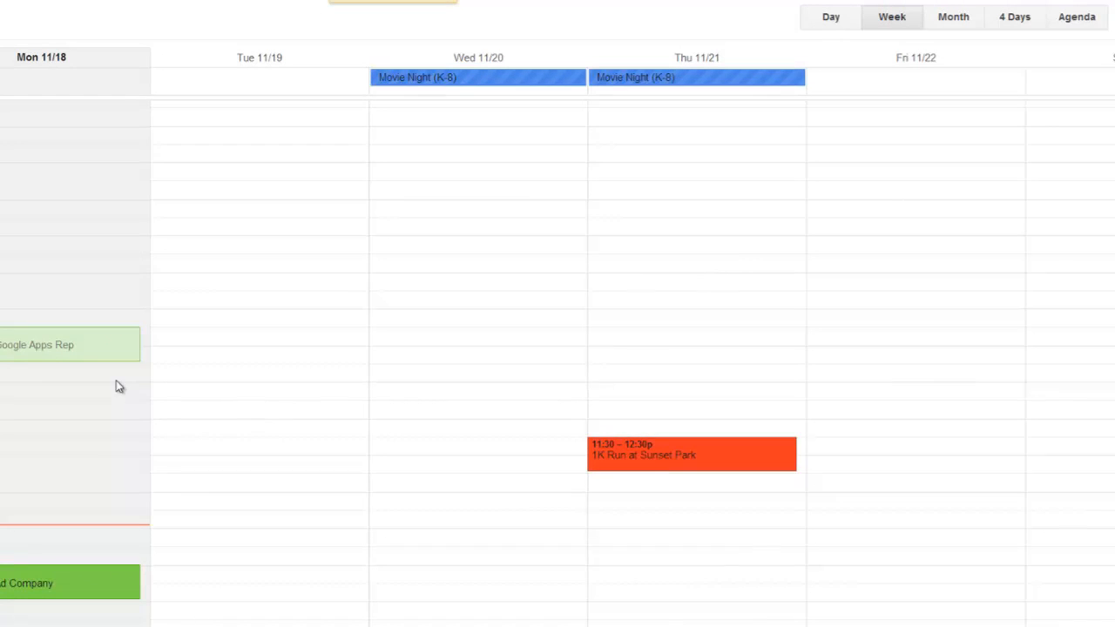
pyautogui.moveTo(509, 232)
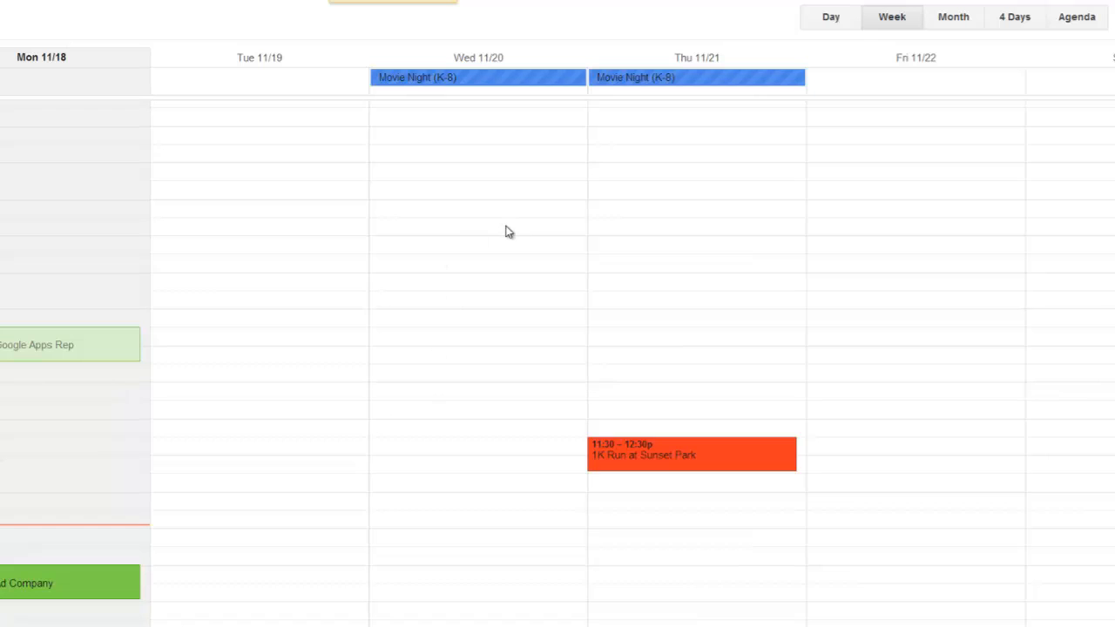
pyautogui.moveTo(477, 77)
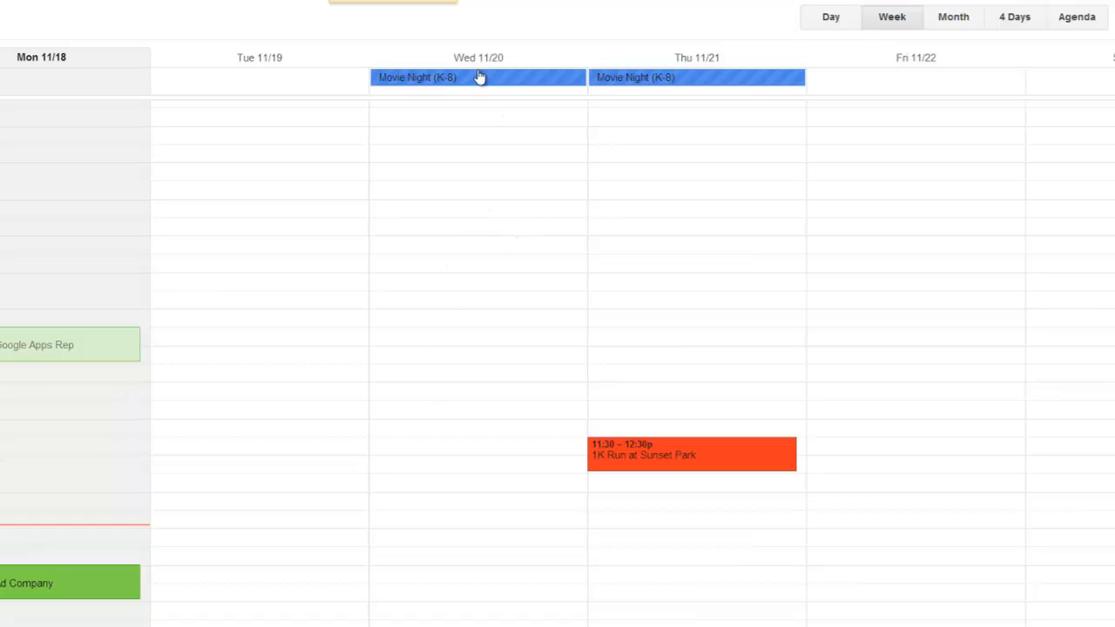
pyautogui.moveTo(486, 320)
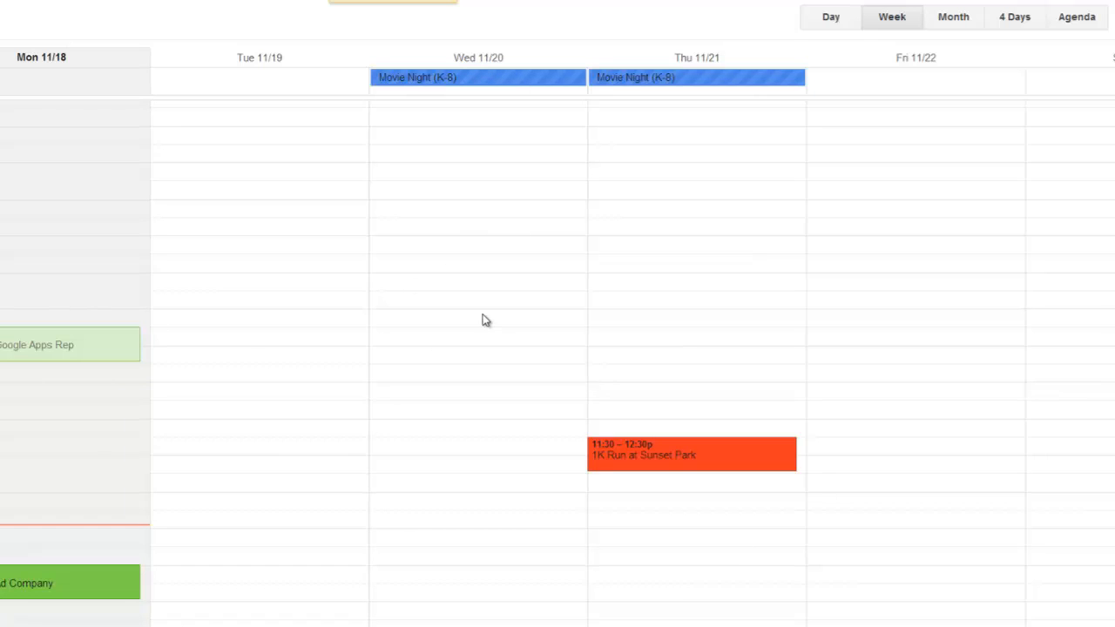
pyautogui.moveTo(464, 325)
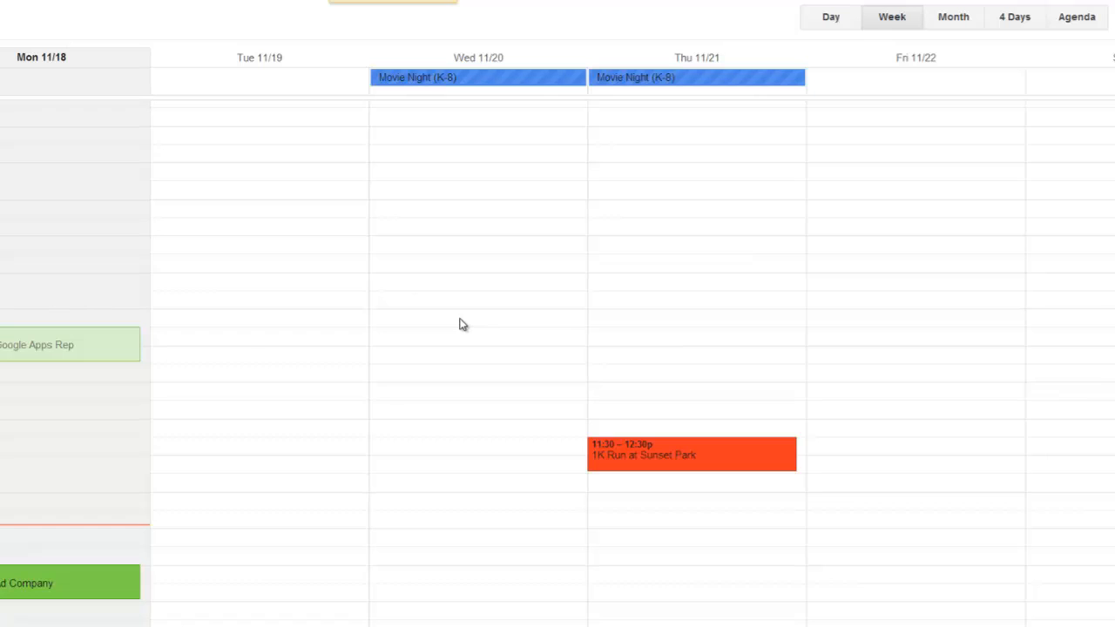
# - Create a 'School Day' event Wednesday Nov 20 at 8am and open its full editor
pyautogui.click(462, 325)
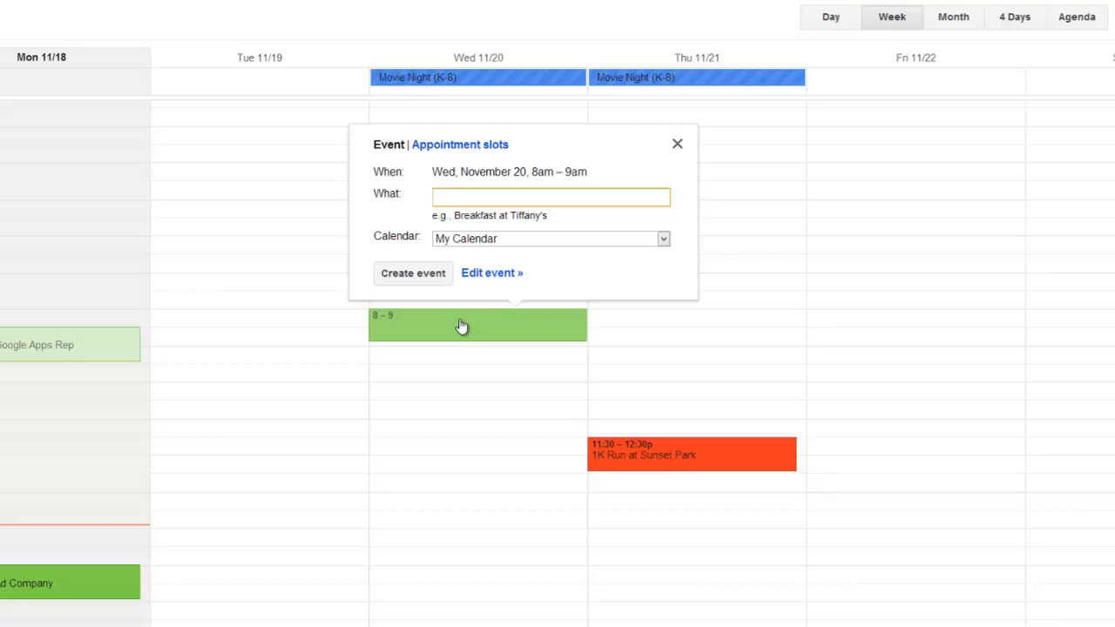
pyautogui.write('School Day')
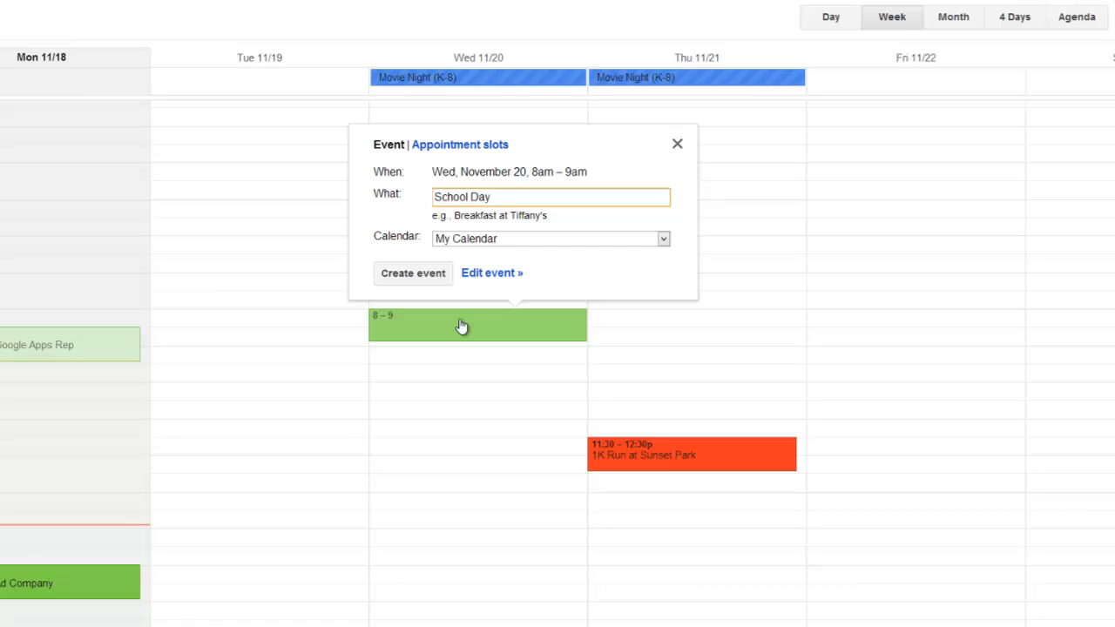
pyautogui.moveTo(412, 272)
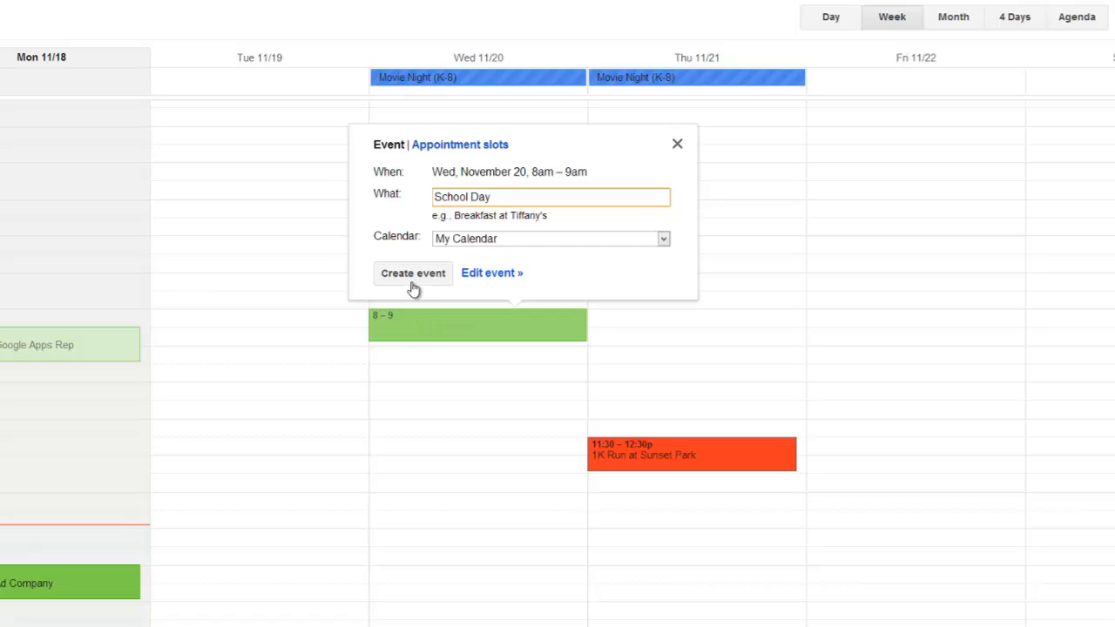
pyautogui.moveTo(412, 279)
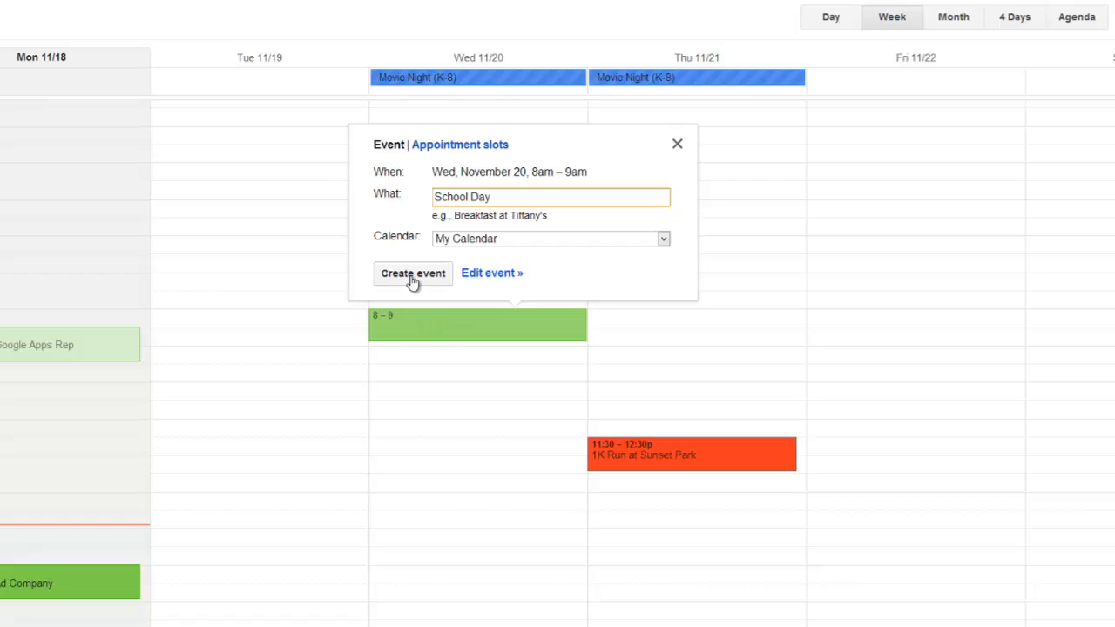
pyautogui.moveTo(492, 279)
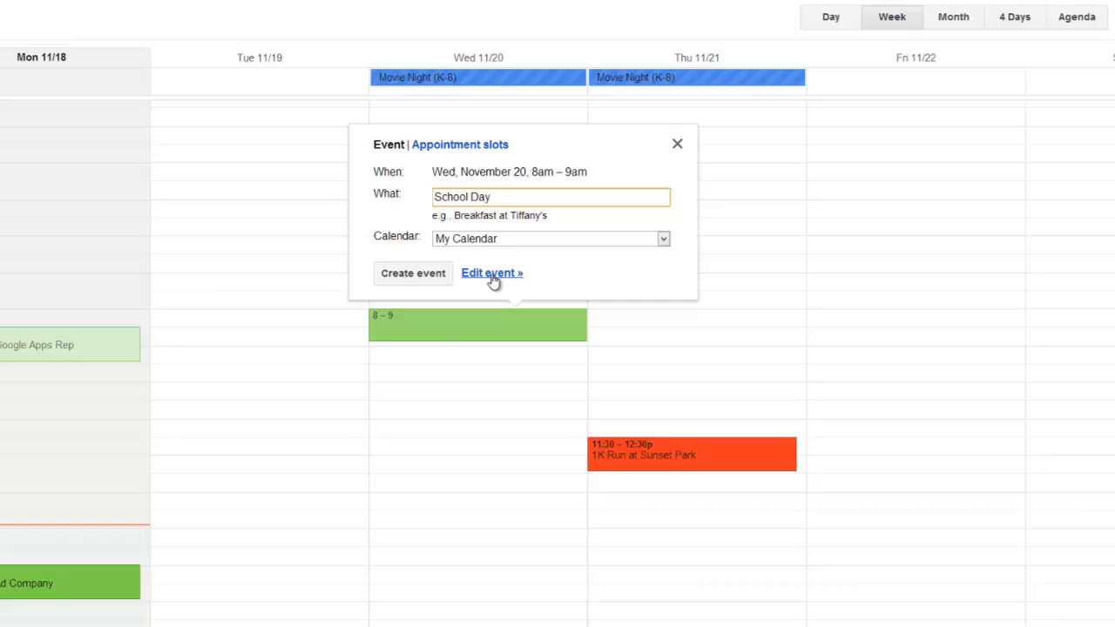
pyautogui.moveTo(406, 284)
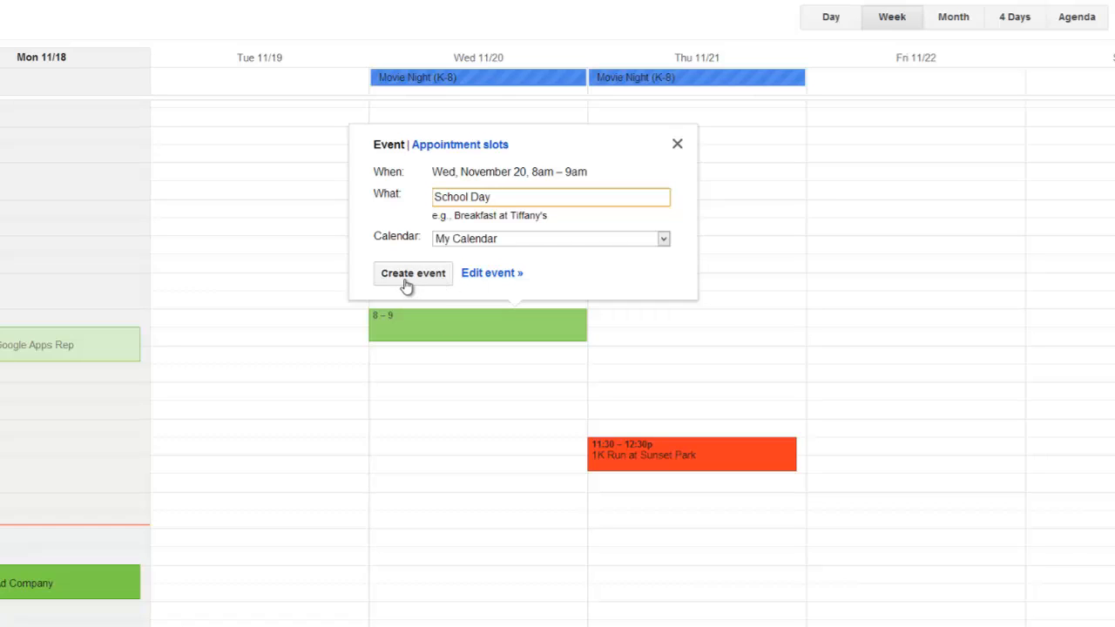
pyautogui.moveTo(410, 285)
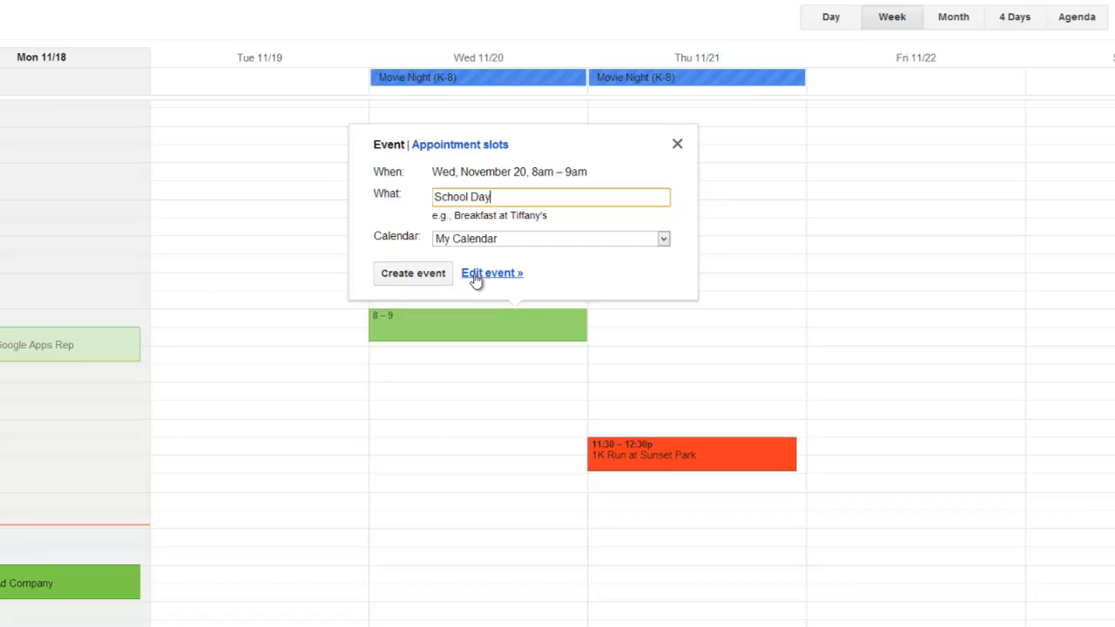
pyautogui.click(491, 272)
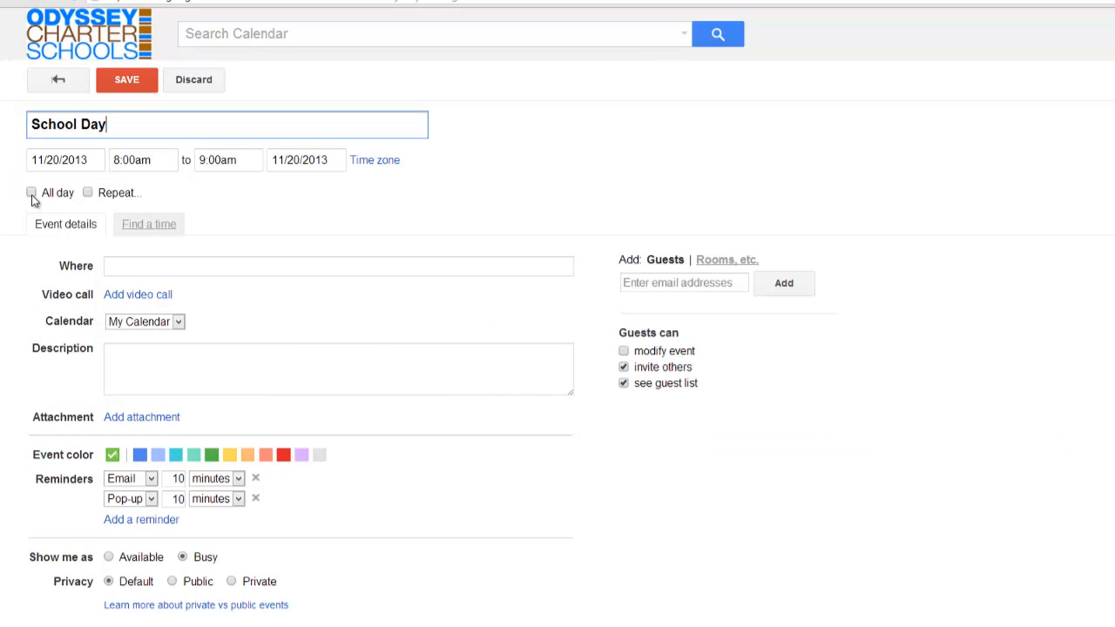
# - Make School Day 8am–12pm, repeating weekly until June 6, 2014, and save it
pyautogui.click(227, 159)
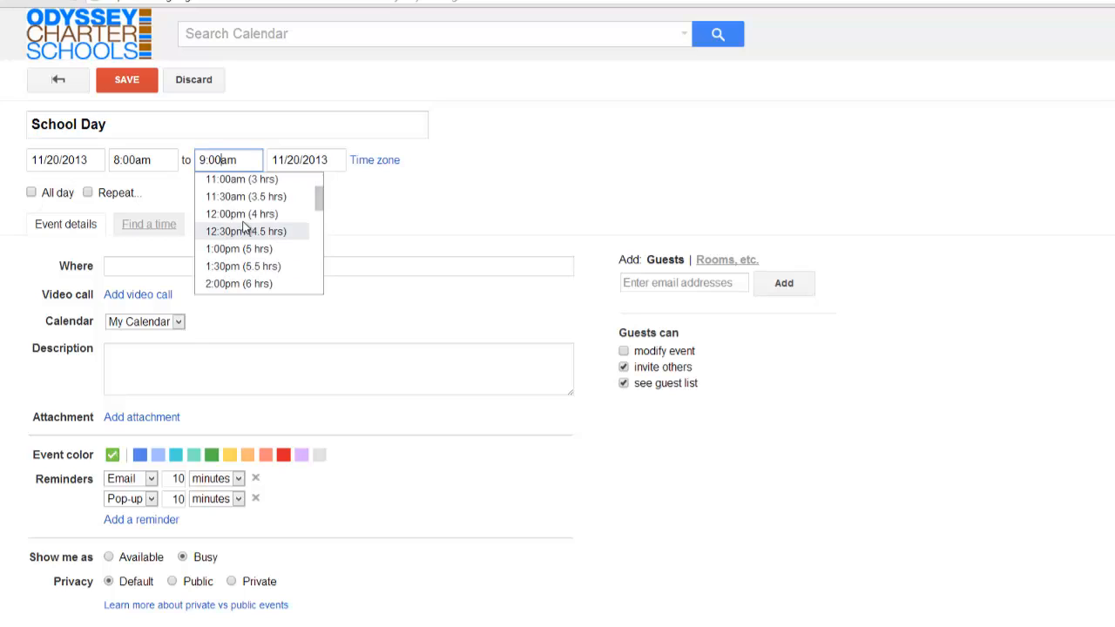
pyautogui.click(241, 213)
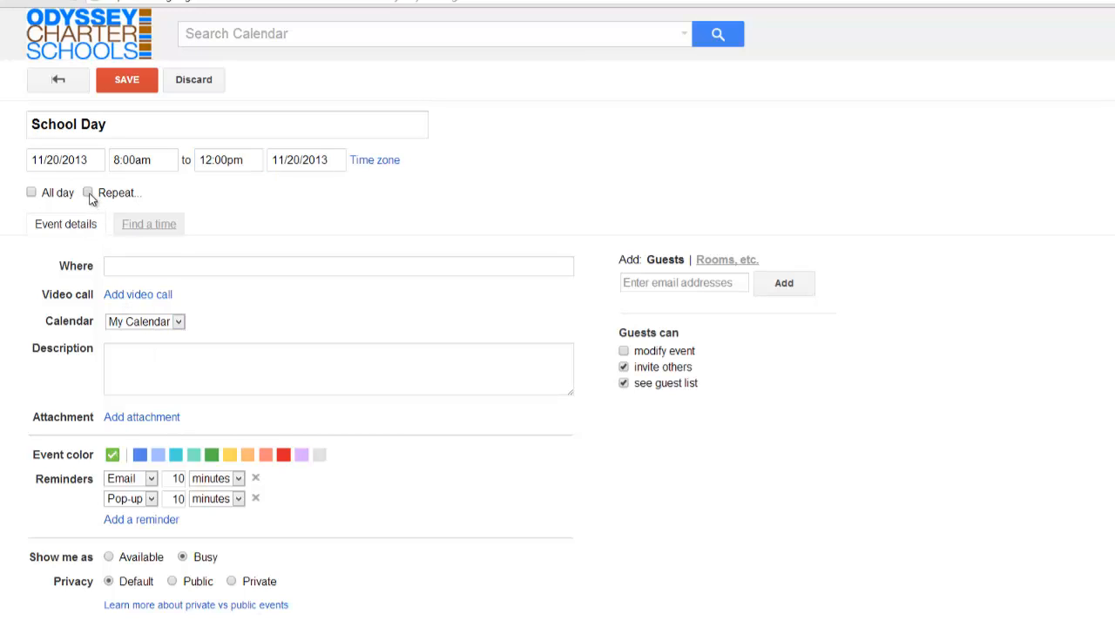
pyautogui.click(87, 193)
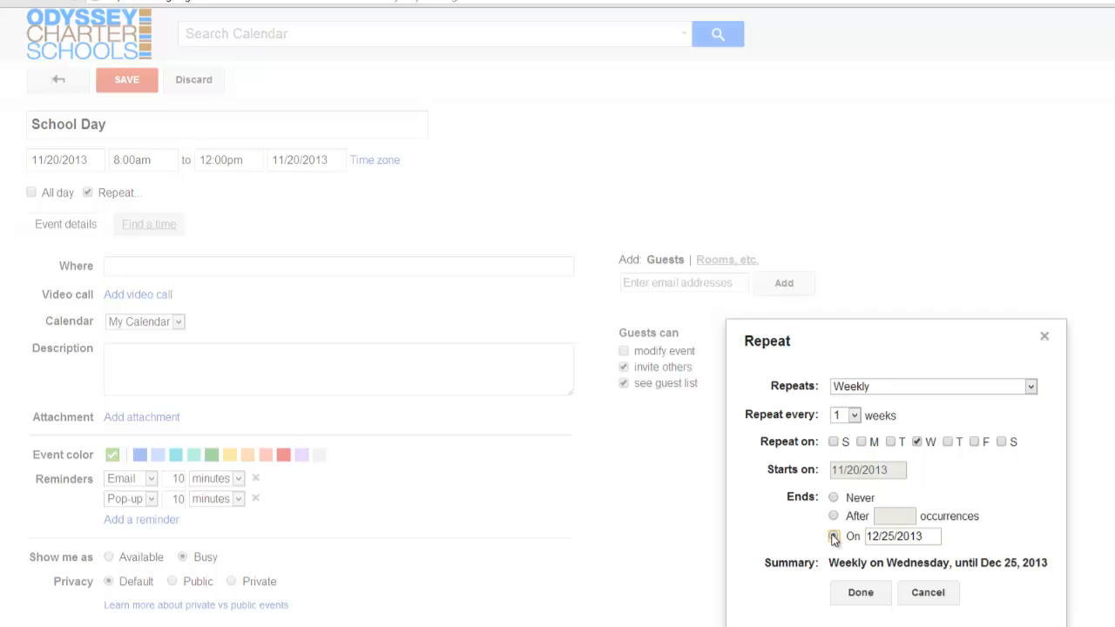
pyautogui.click(898, 537)
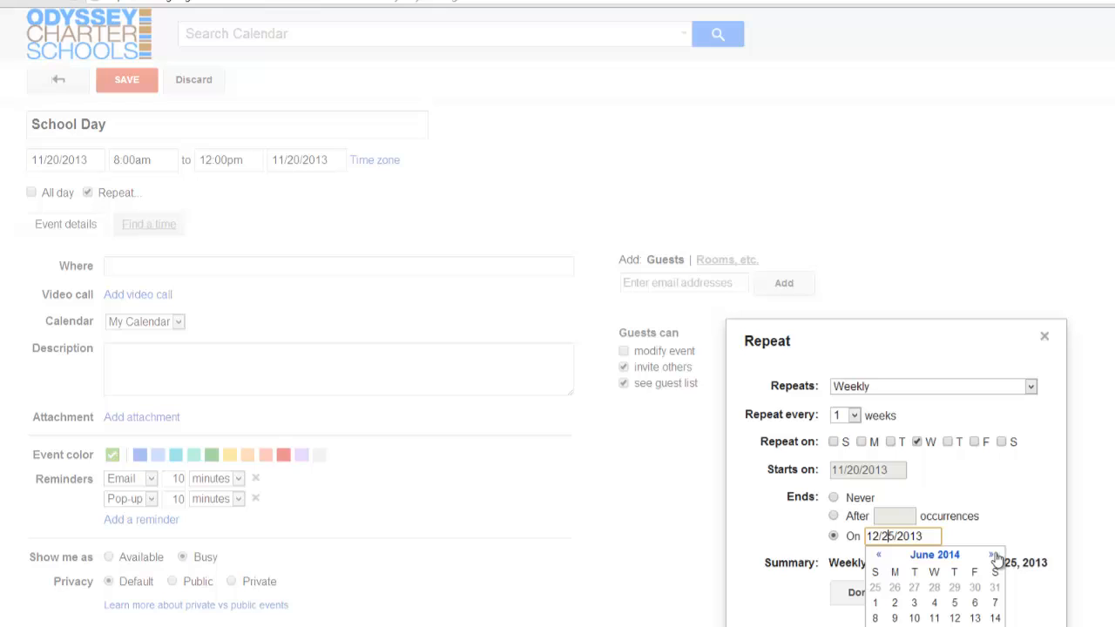
pyautogui.moveTo(982, 606)
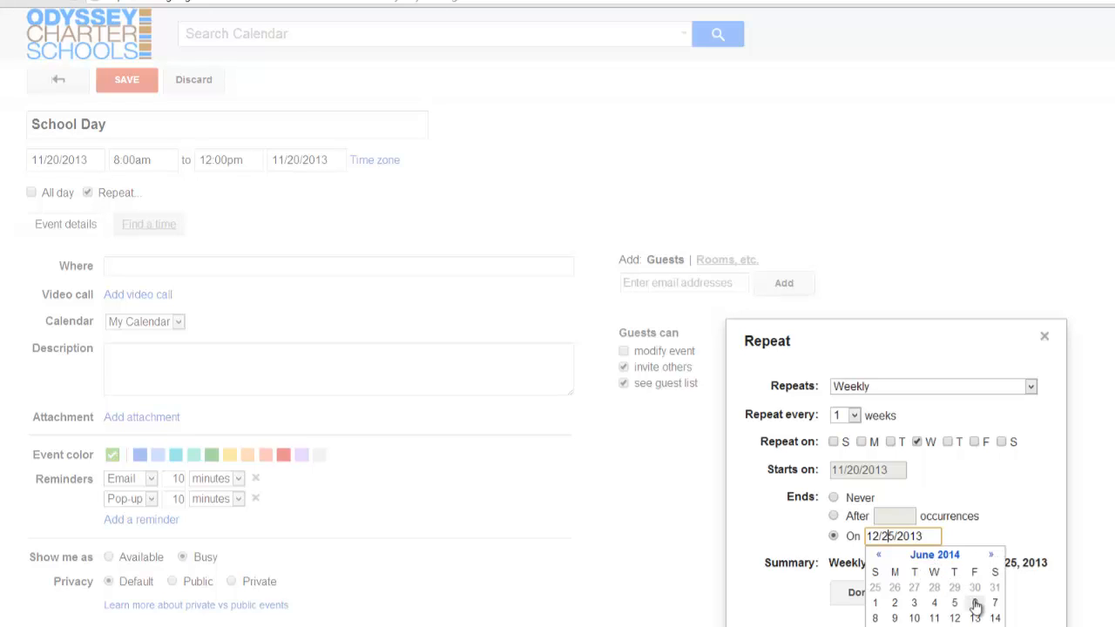
pyautogui.click(980, 603)
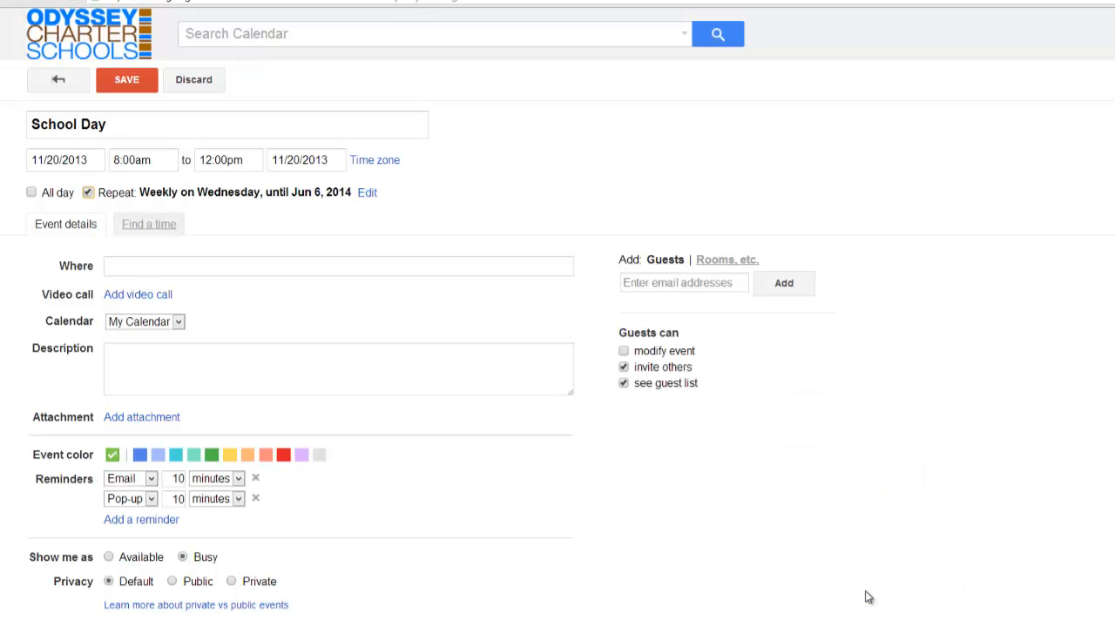
pyautogui.click(126, 81)
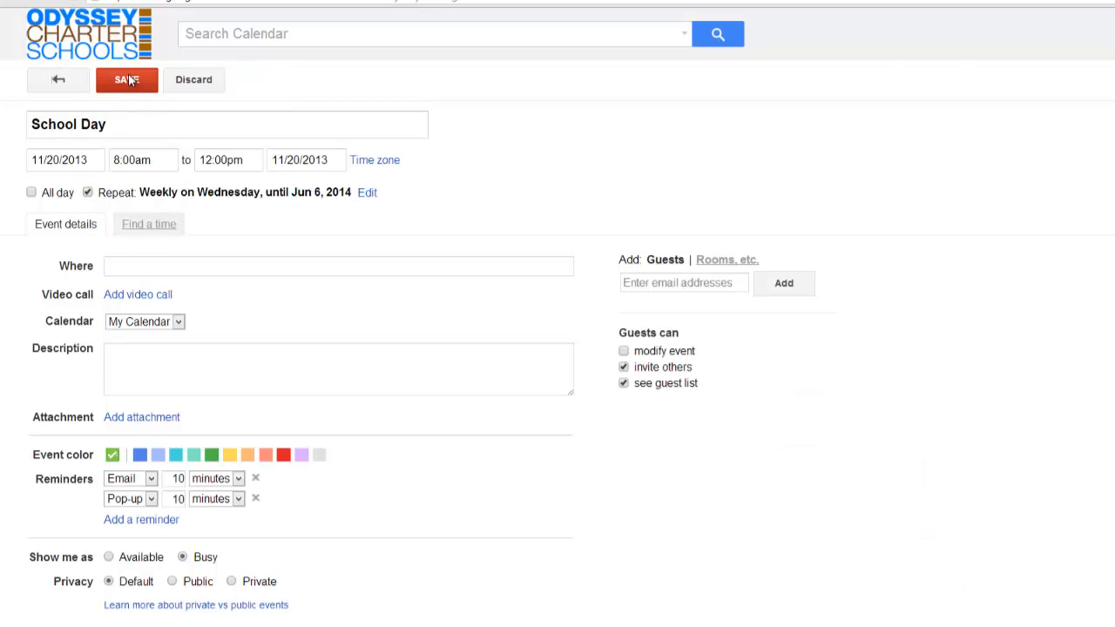
pyautogui.click(126, 81)
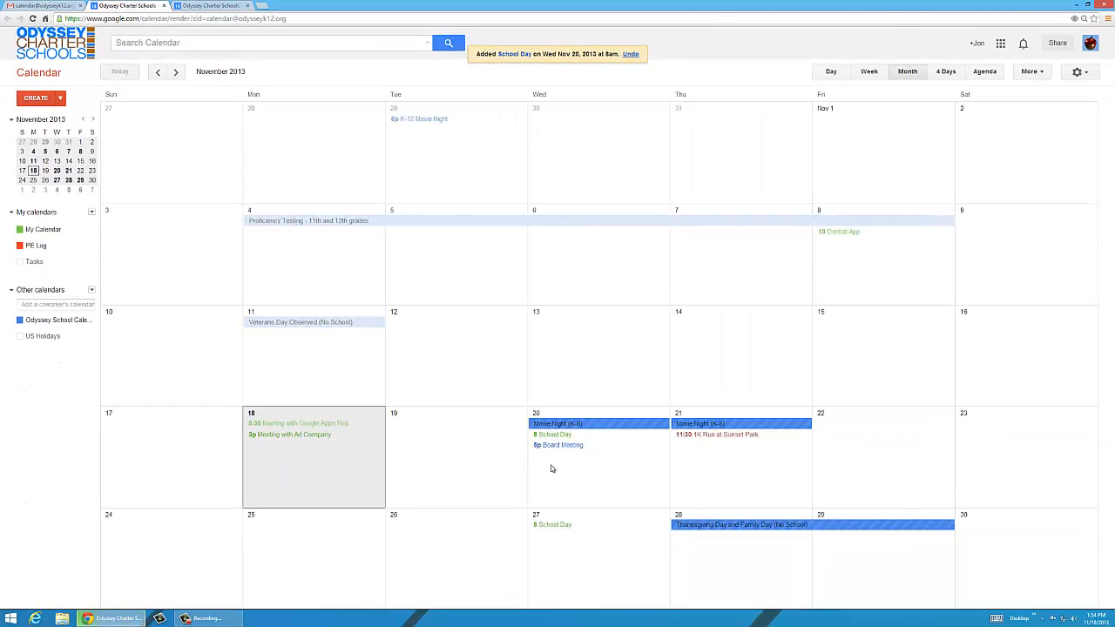
# - Check the School Day entries in Agenda, return to month view, and open settings options
pyautogui.click(984, 72)
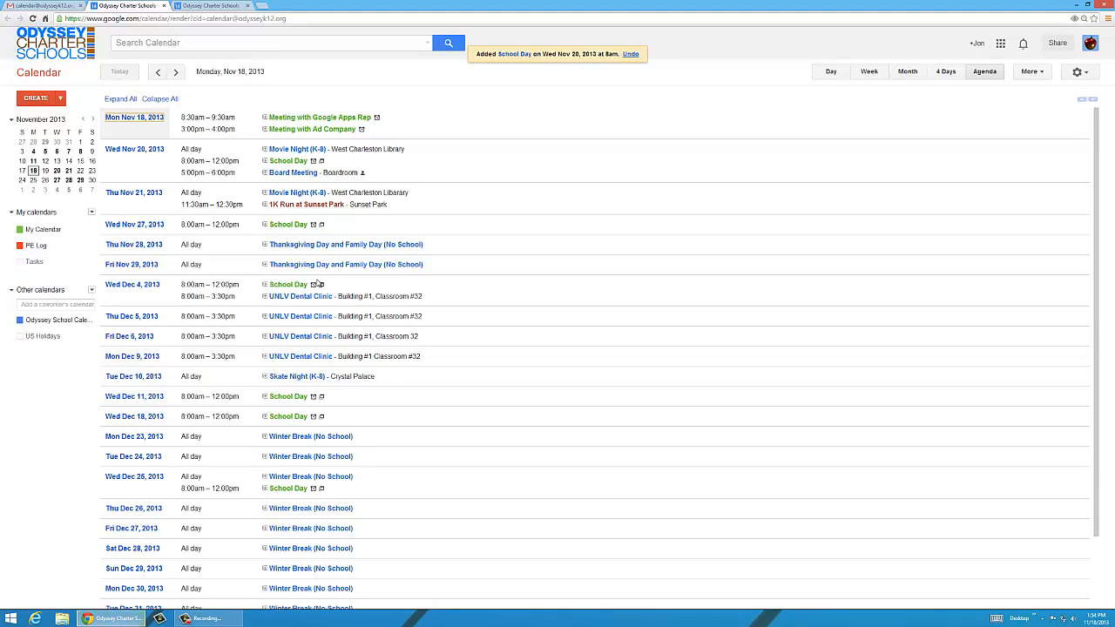
pyautogui.moveTo(287, 397)
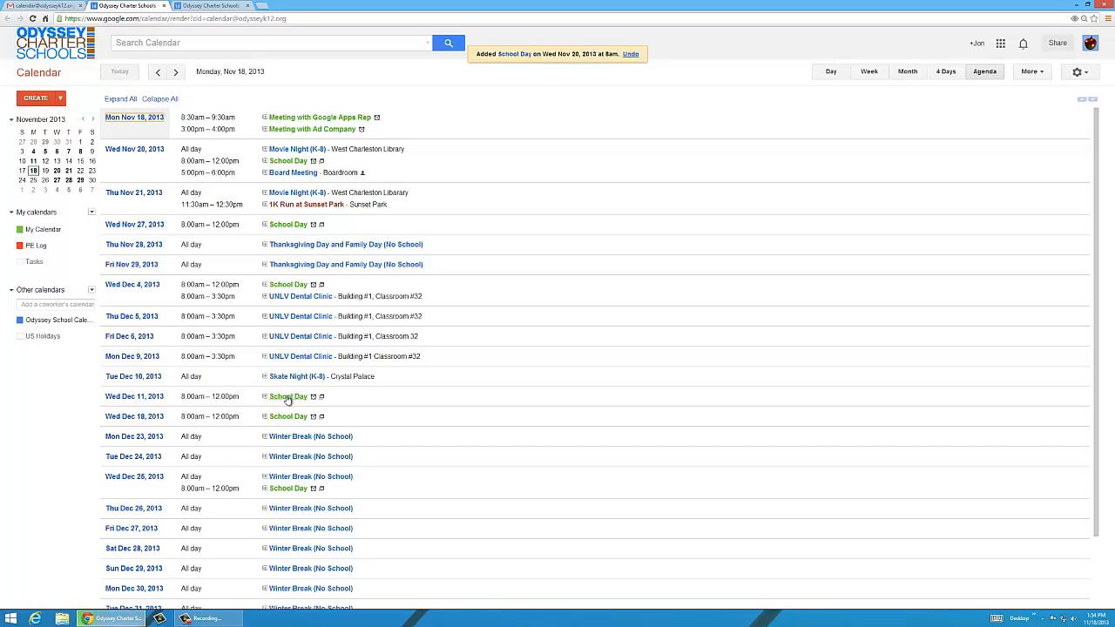
pyautogui.moveTo(435, 548)
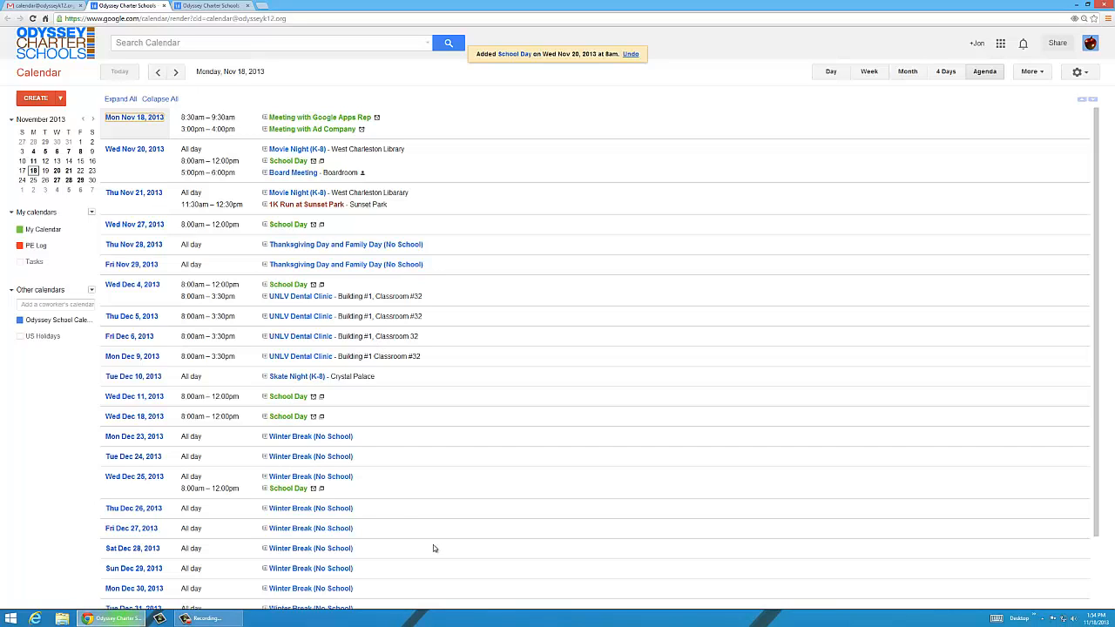
pyautogui.click(913, 72)
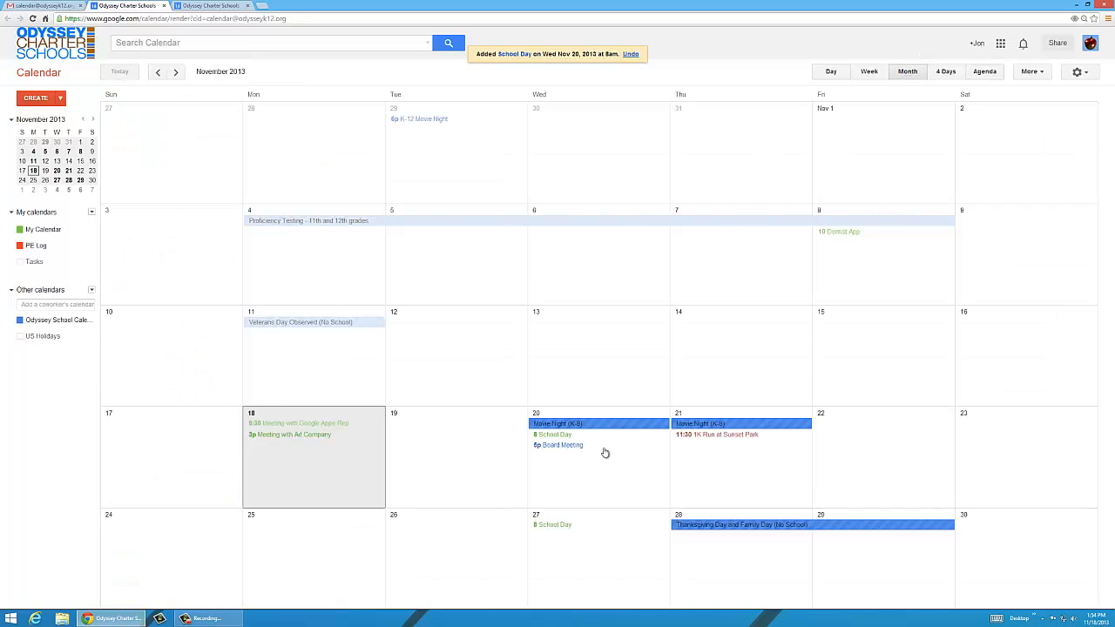
pyautogui.moveTo(489, 298)
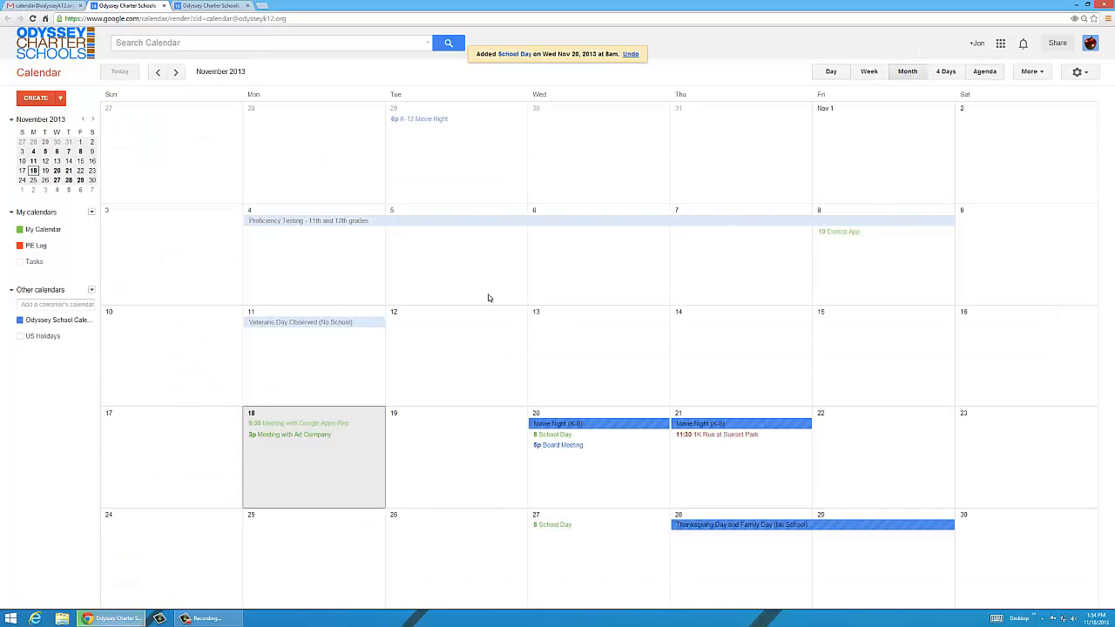
pyautogui.moveTo(473, 302)
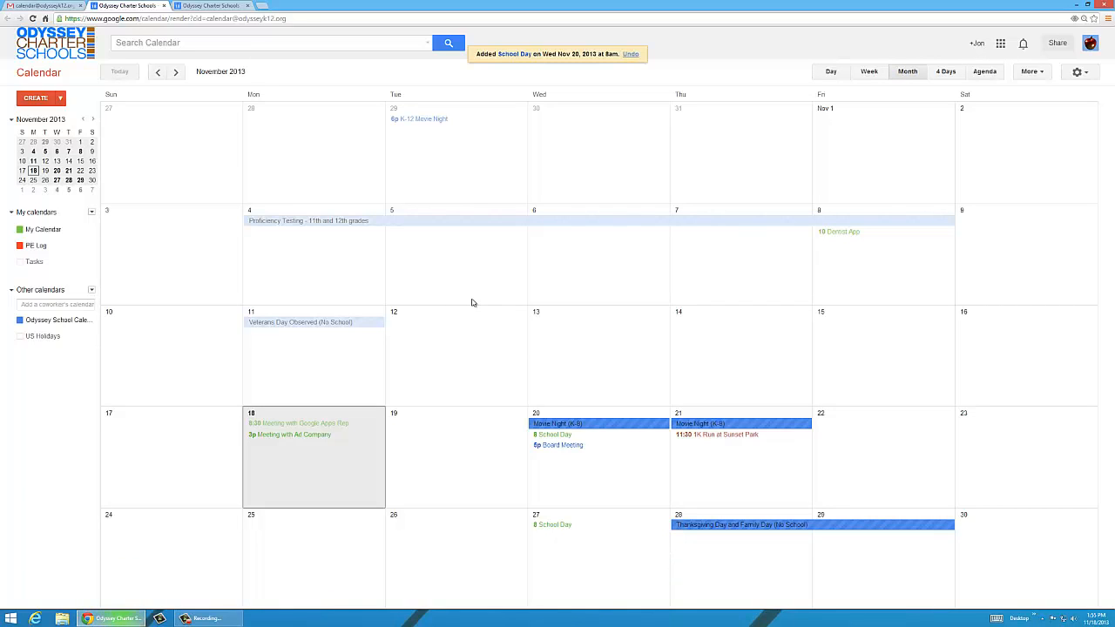
pyautogui.moveTo(231, 320)
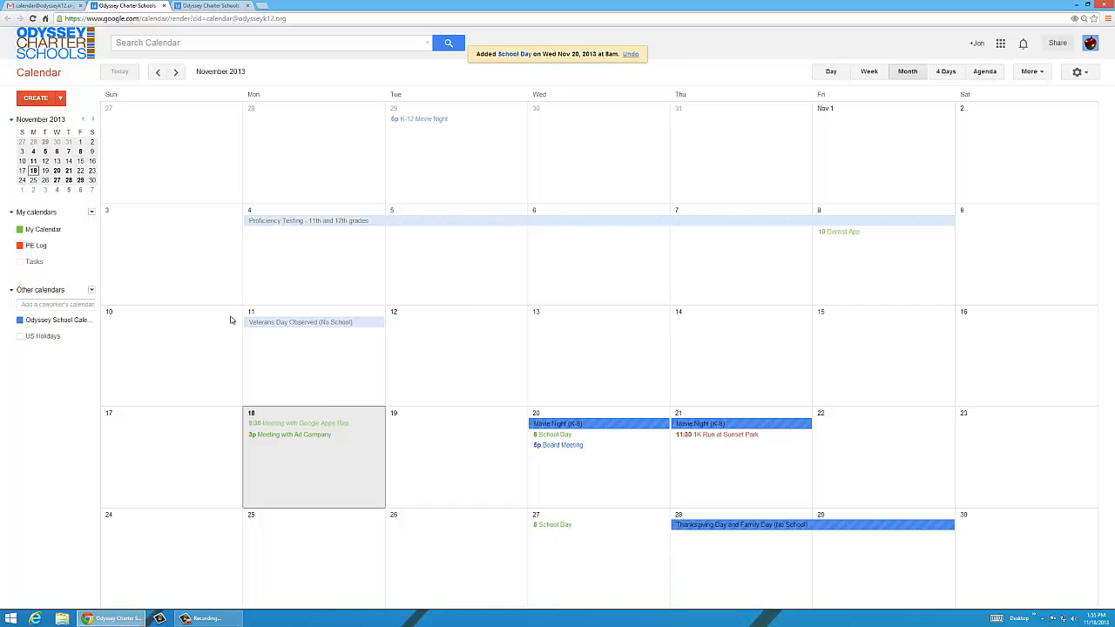
pyautogui.moveTo(55, 320)
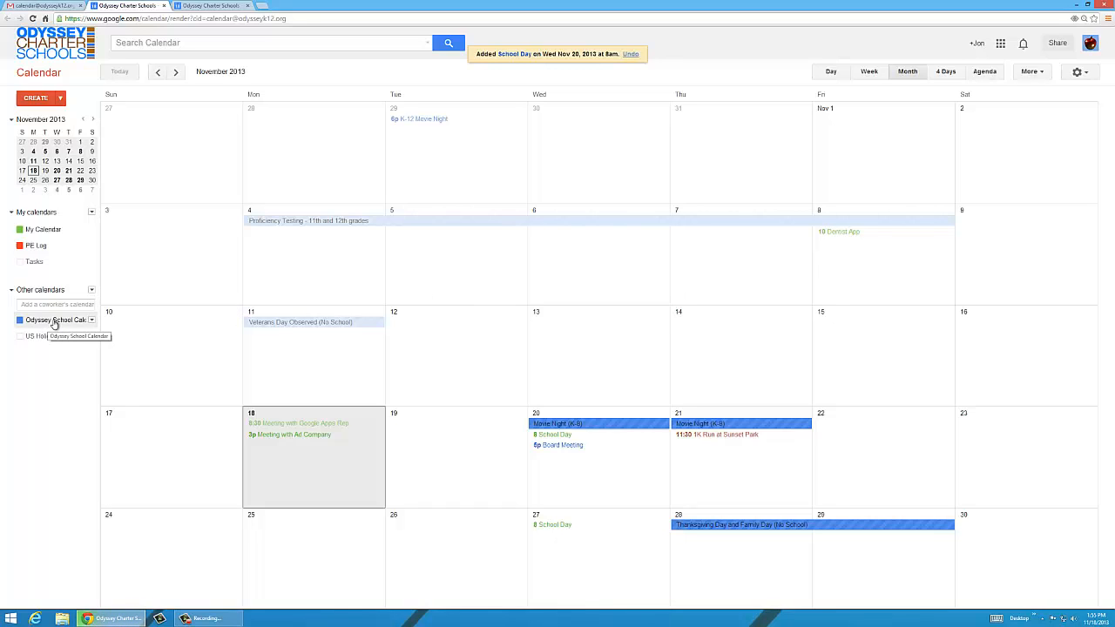
pyautogui.moveTo(54, 323)
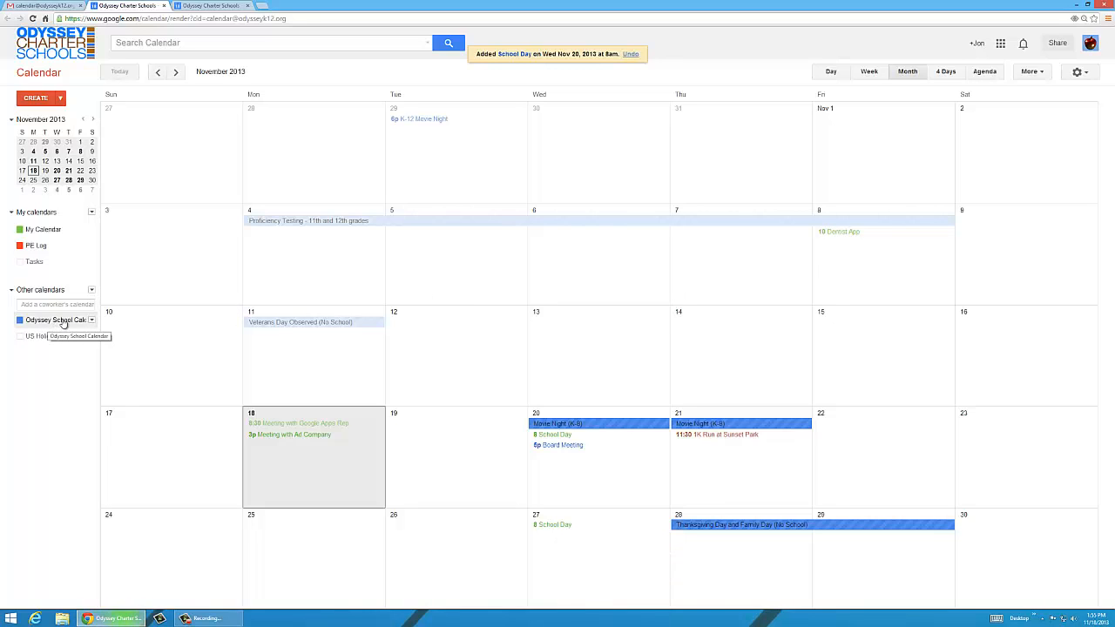
pyautogui.moveTo(554, 433)
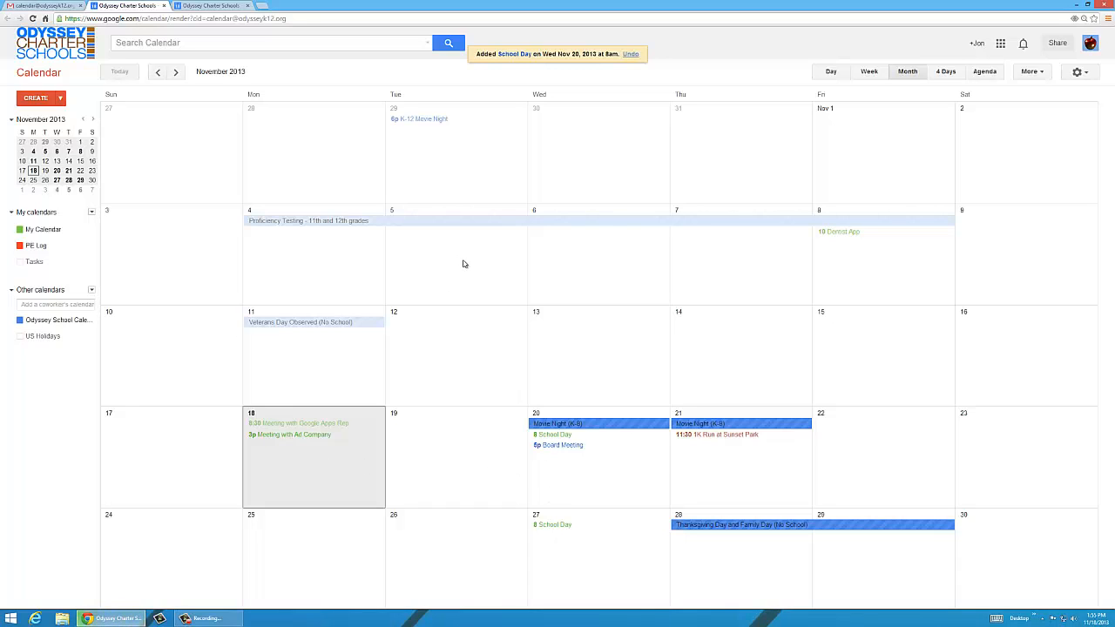
pyautogui.moveTo(535, 277)
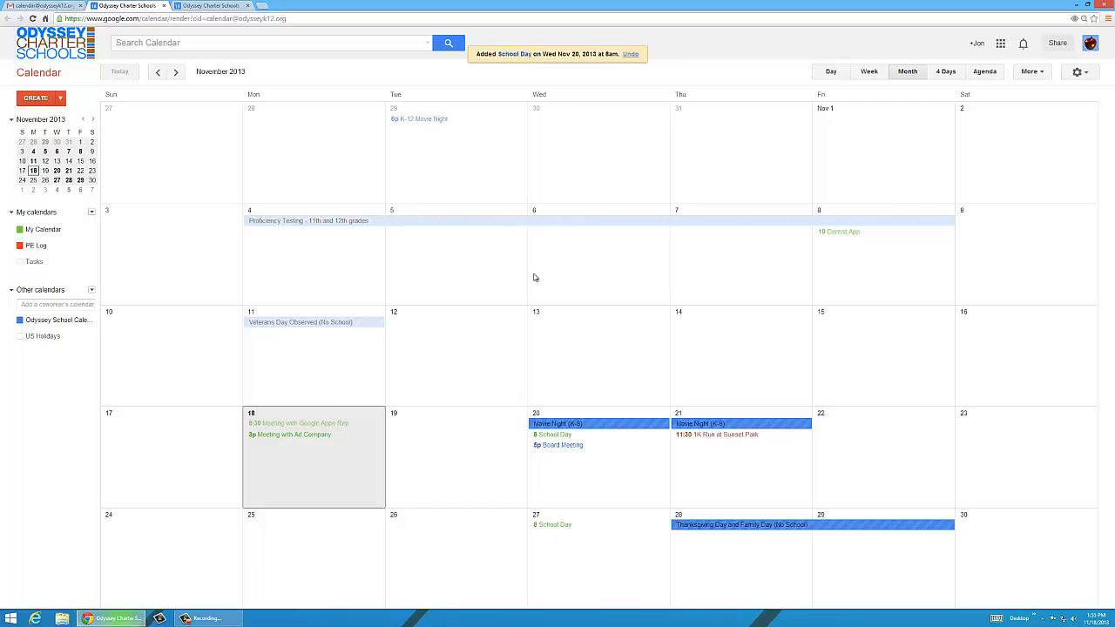
pyautogui.moveTo(1069, 144)
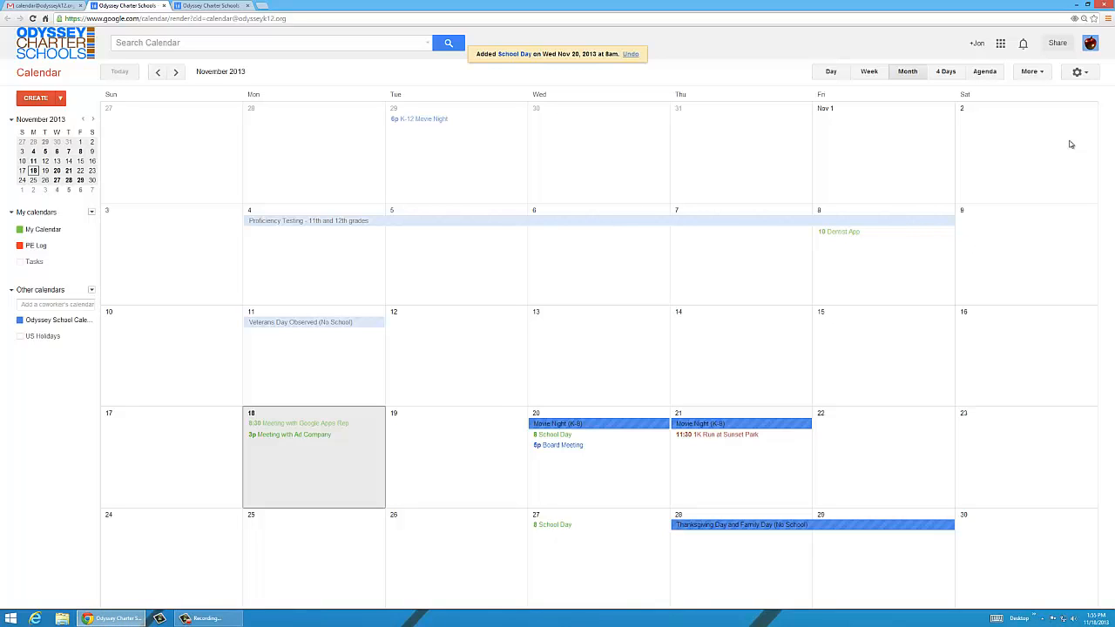
pyautogui.moveTo(1077, 71)
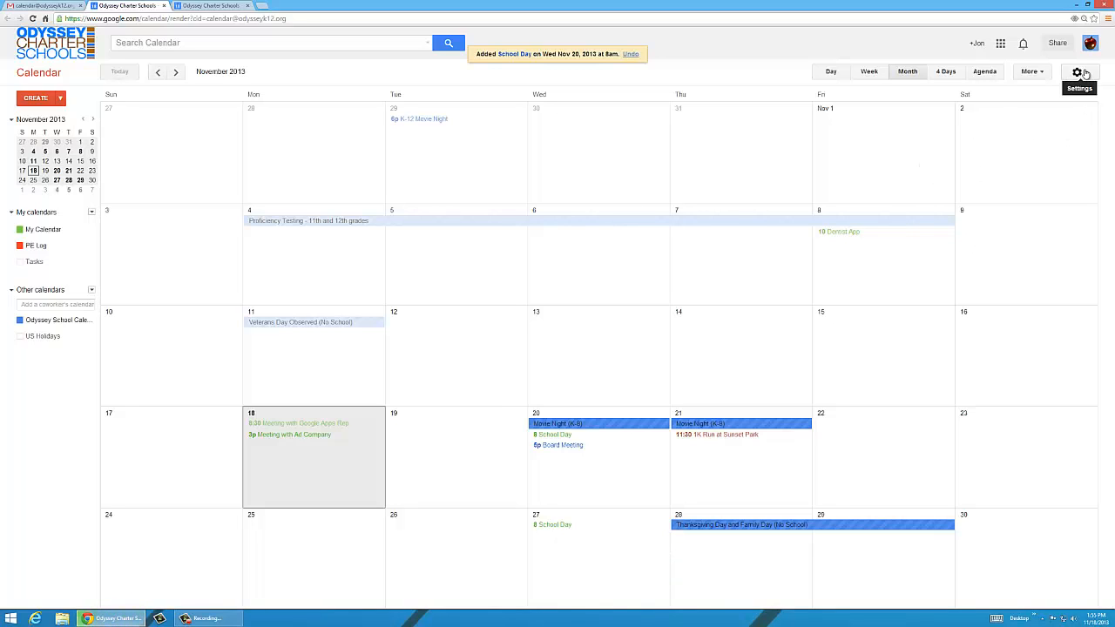
pyautogui.click(1077, 71)
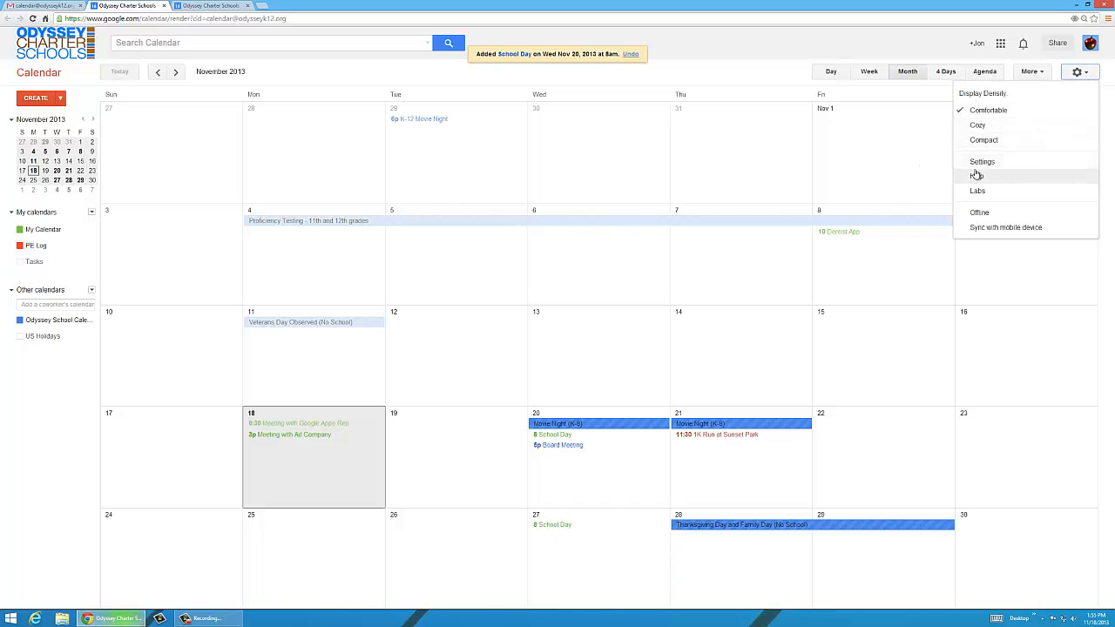
# - Open Calendar settings on the Labs page and browse the experimental features
pyautogui.click(981, 161)
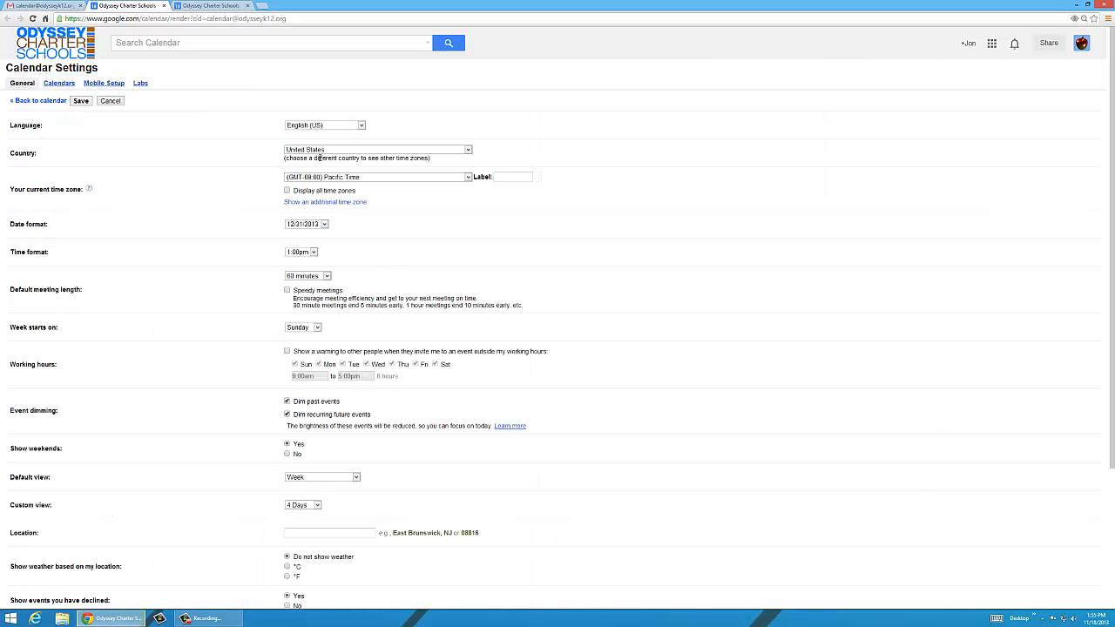
pyautogui.click(156, 82)
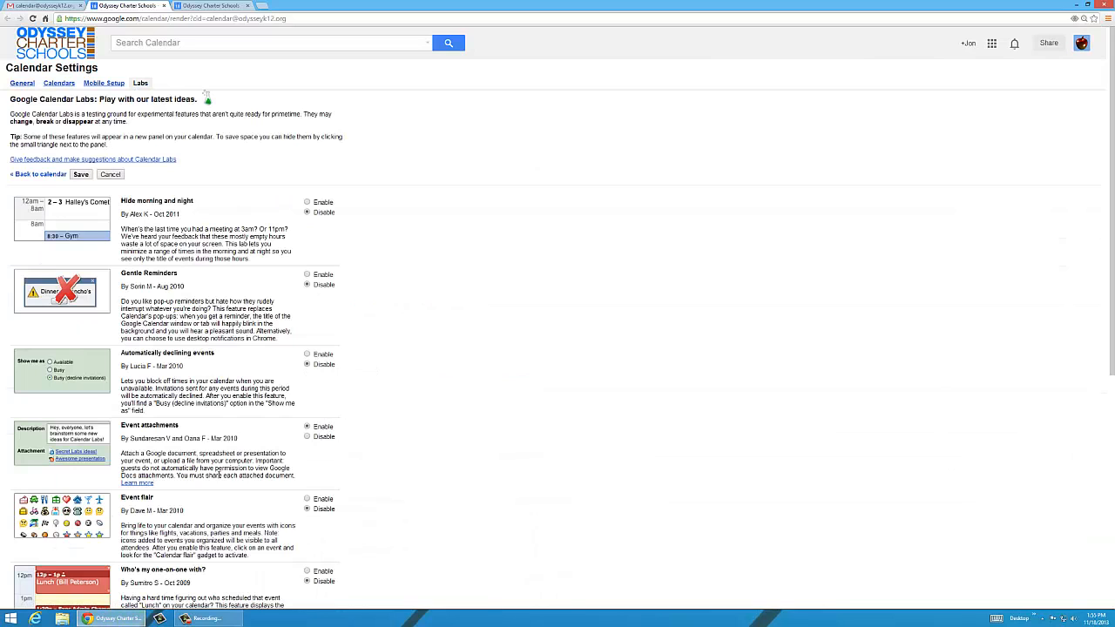
pyautogui.scroll(-3)
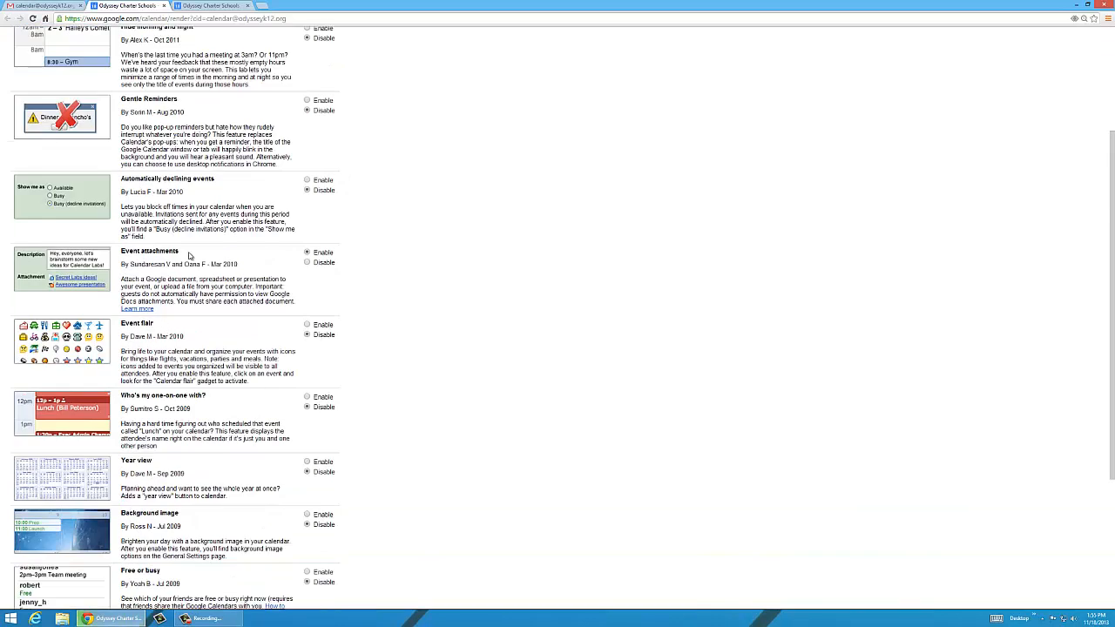
pyautogui.scroll(-3)
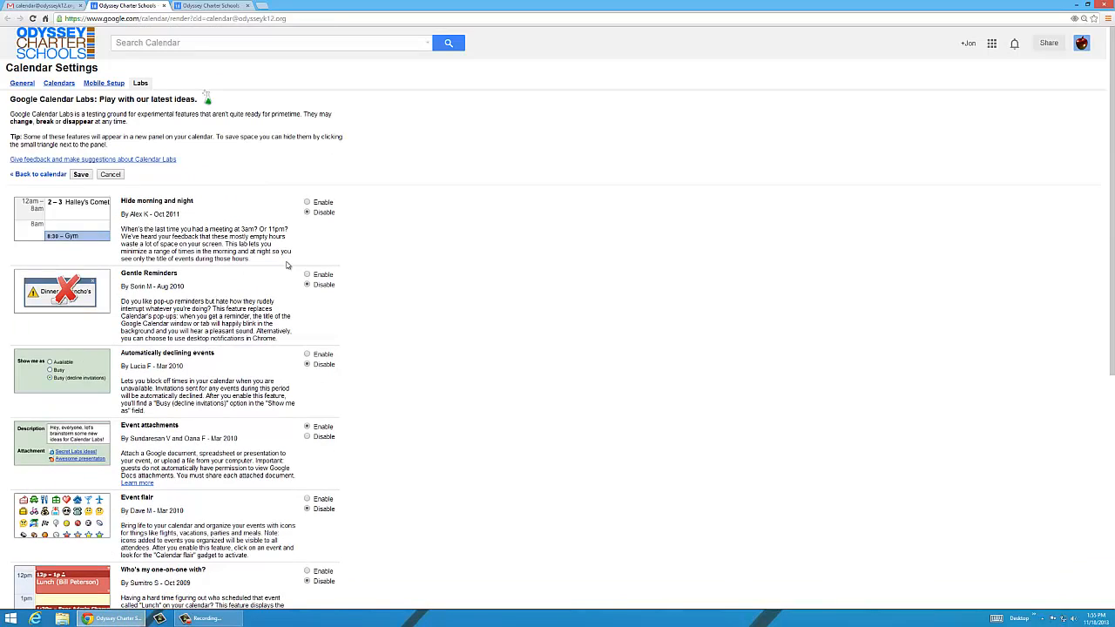
pyautogui.scroll(-3)
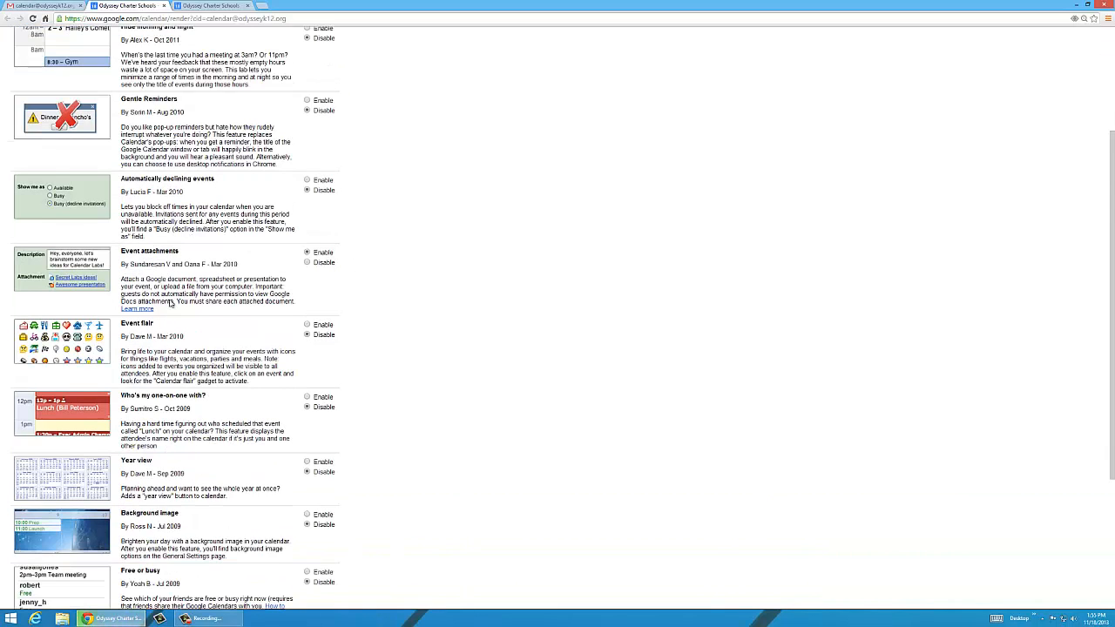
pyautogui.scroll(3)
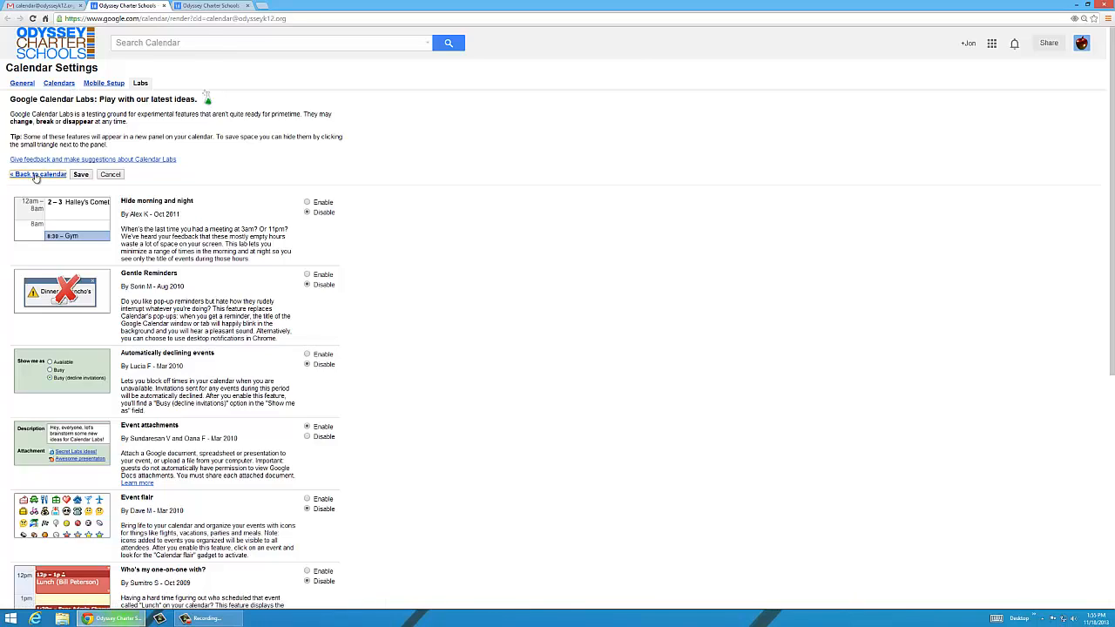
# - Leave settings and show the Nov 17–23 week after briefly viewing a single day
pyautogui.click(37, 175)
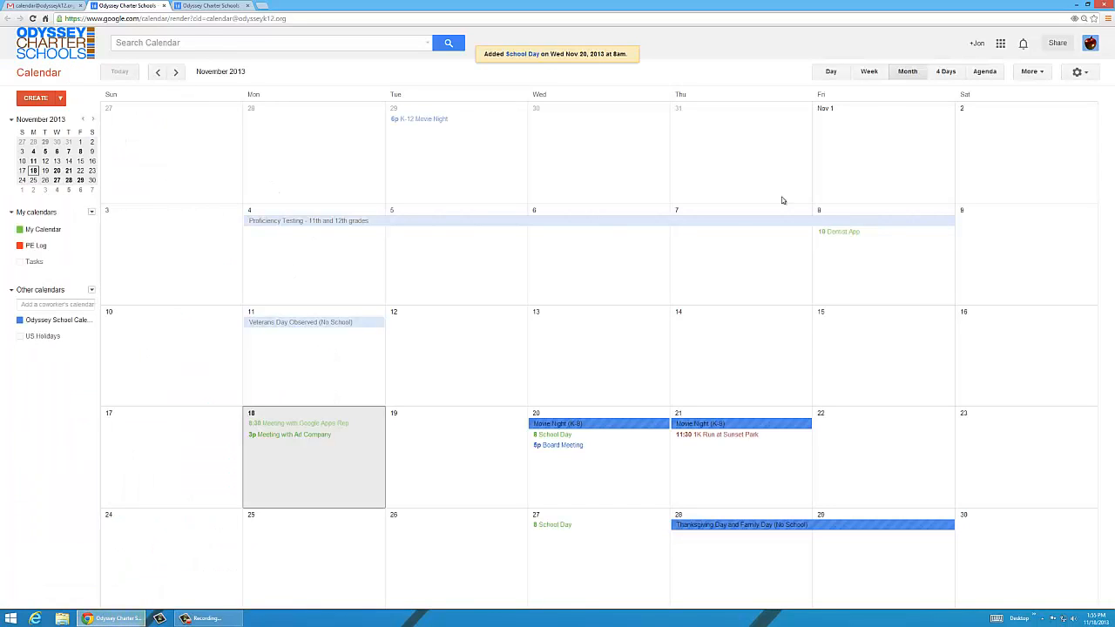
pyautogui.moveTo(832, 74)
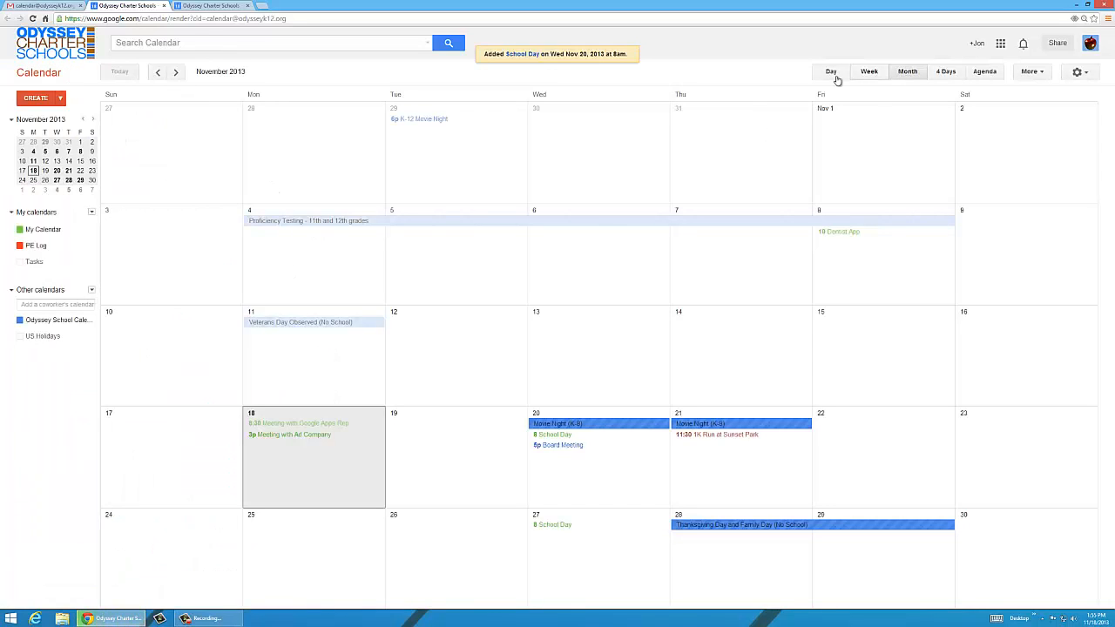
pyautogui.click(831, 71)
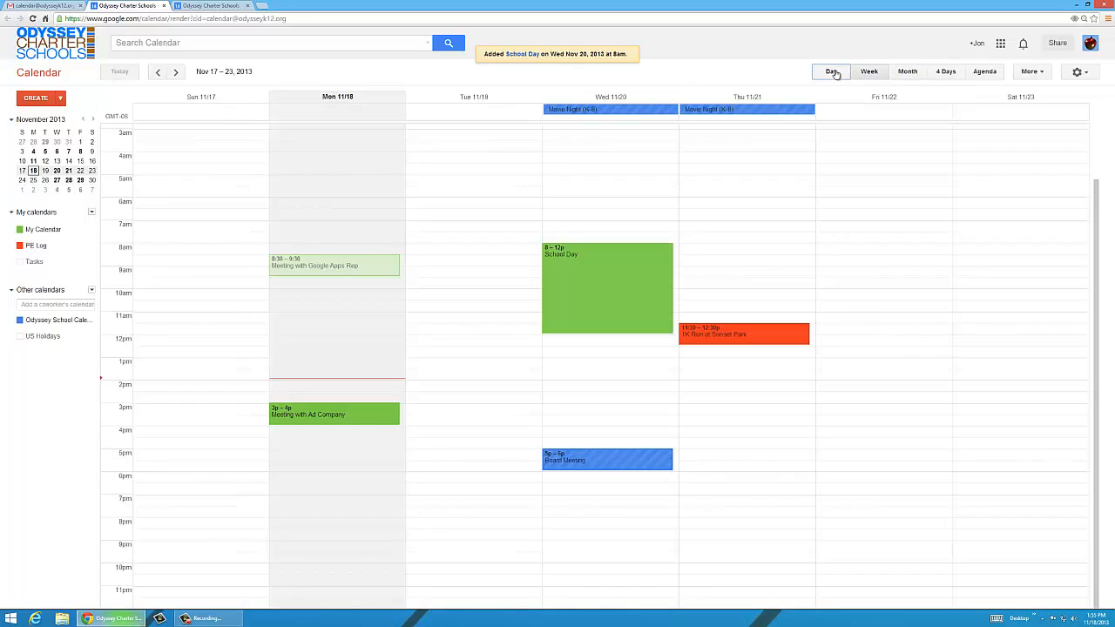
pyautogui.click(830, 71)
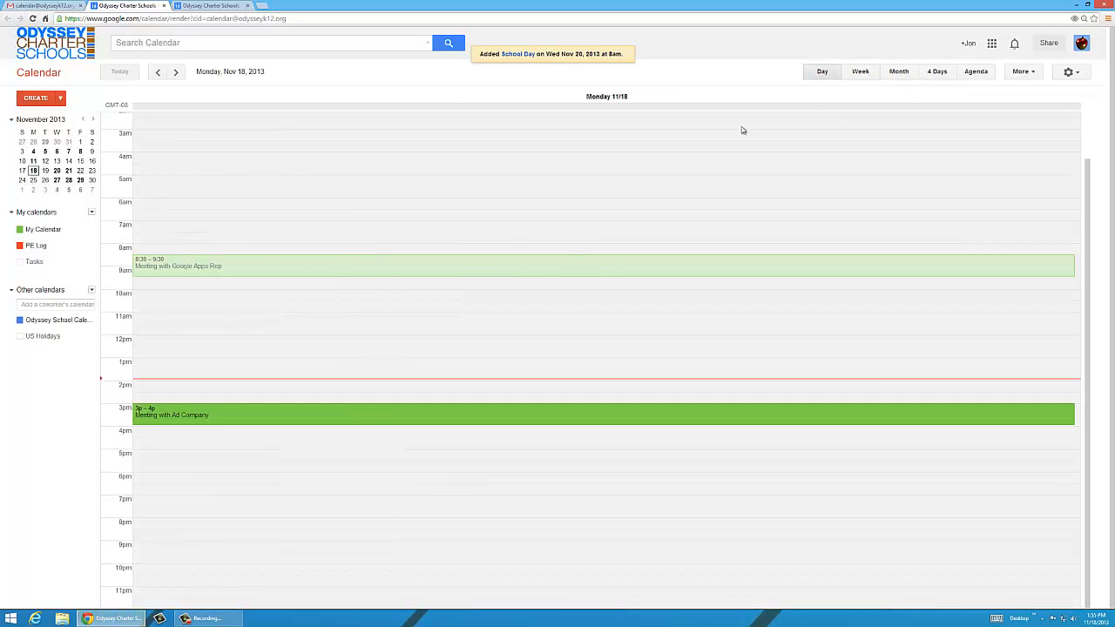
pyautogui.click(867, 71)
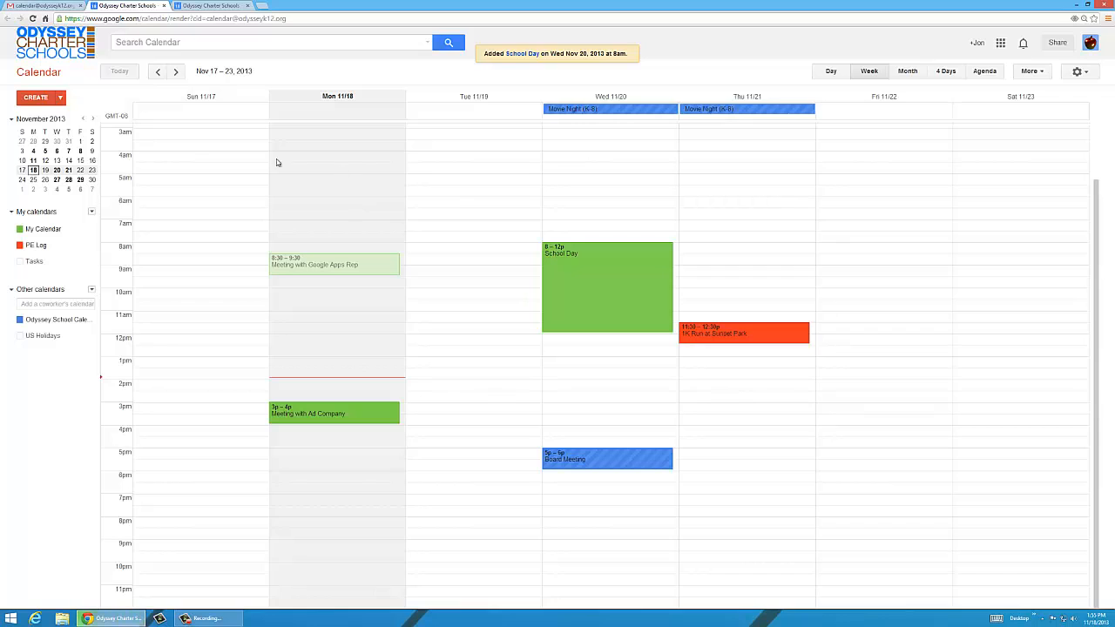
pyautogui.moveTo(137, 163)
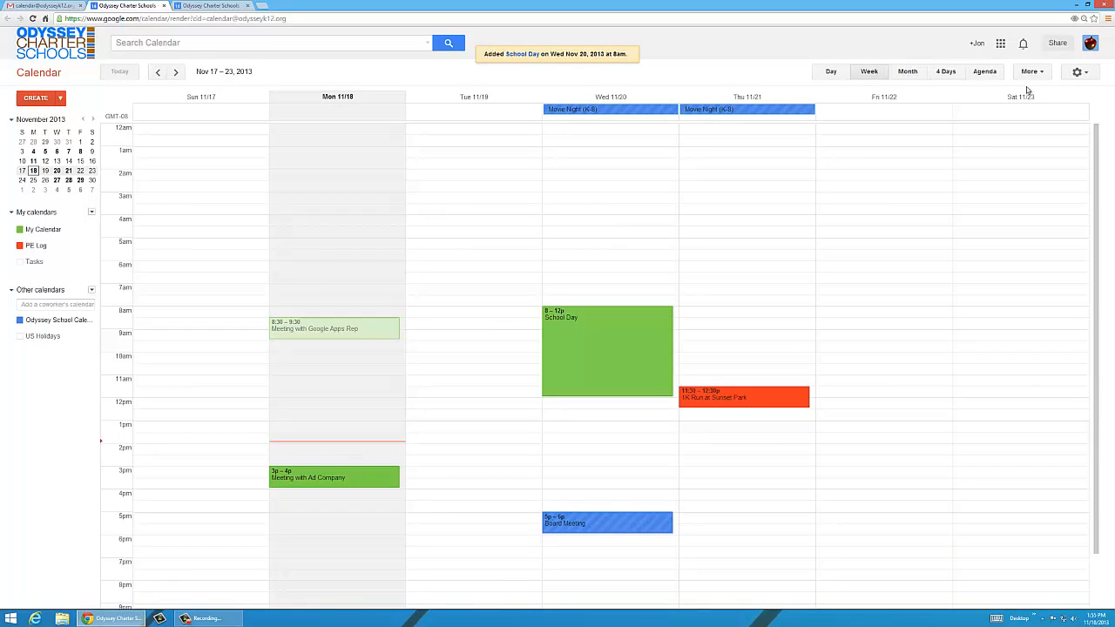
# - Enable Hide morning and night so the week collapses hours before 7am and after 7pm
pyautogui.click(1074, 73)
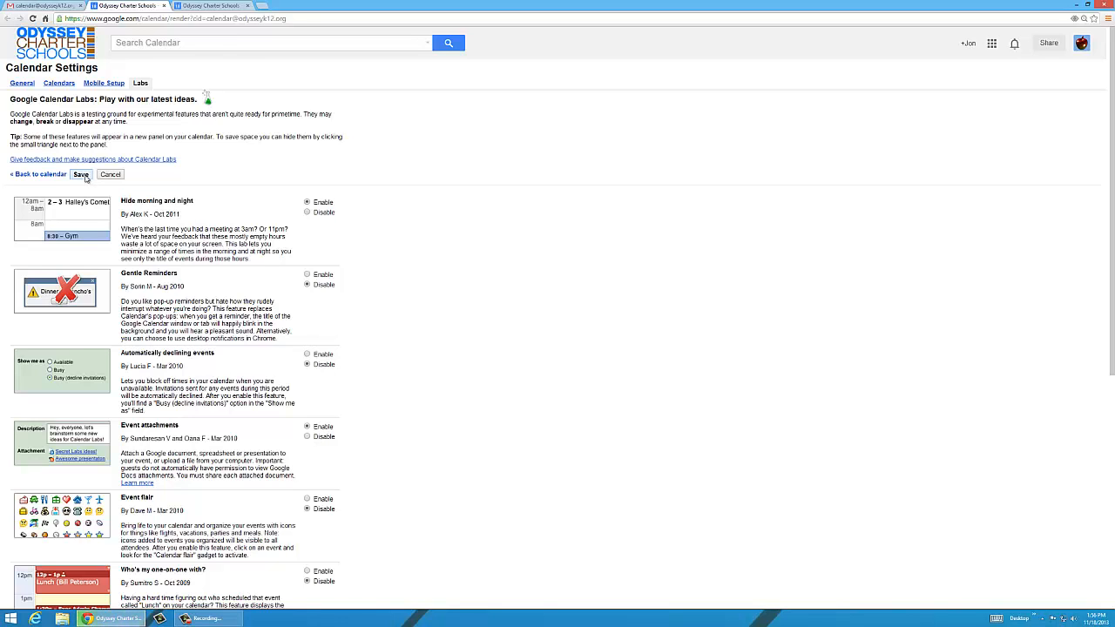
pyautogui.click(77, 178)
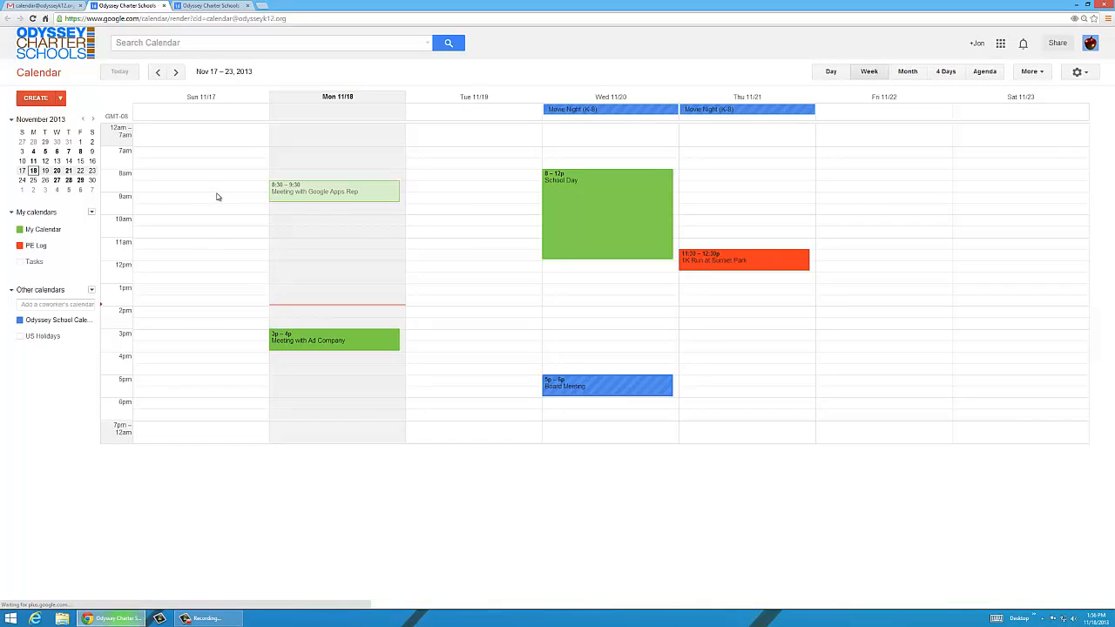
pyautogui.moveTo(118, 140)
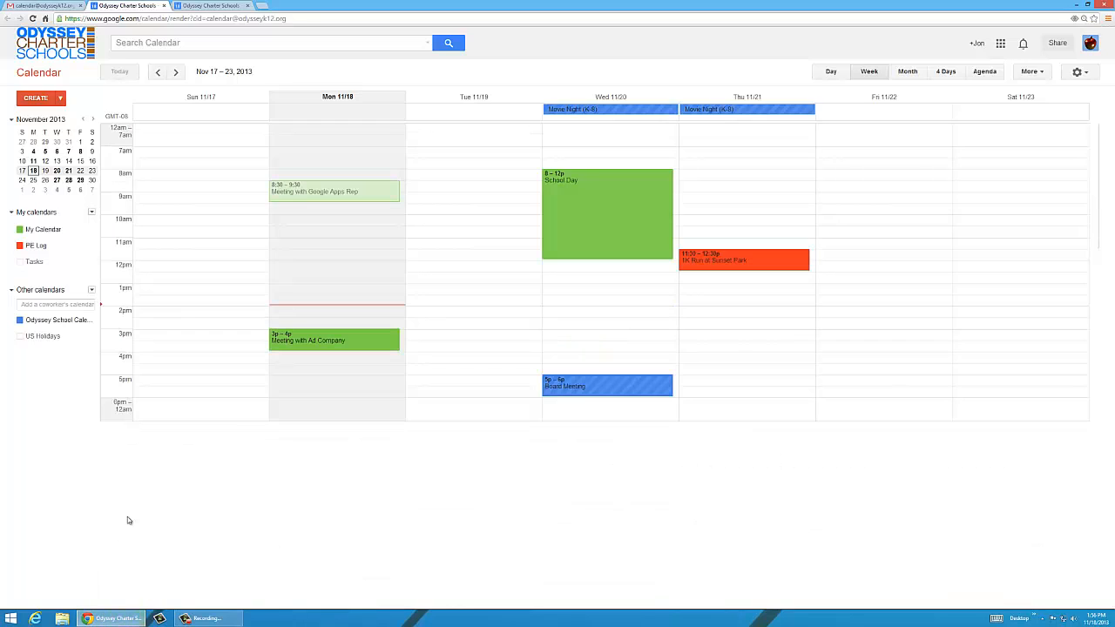
pyautogui.moveTo(441, 226)
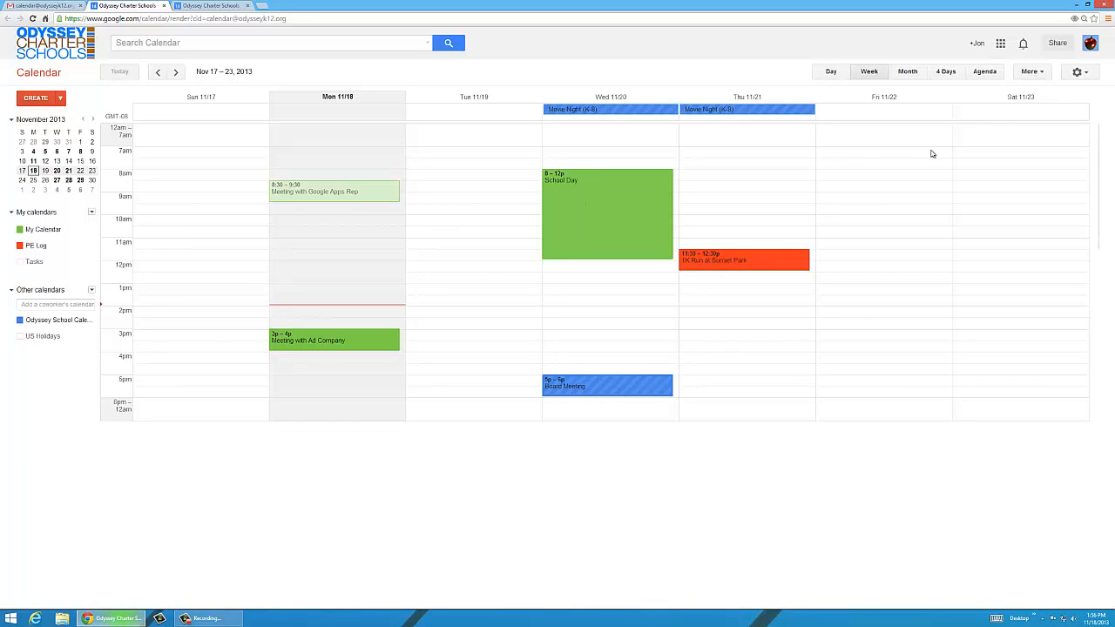
pyautogui.moveTo(867, 157)
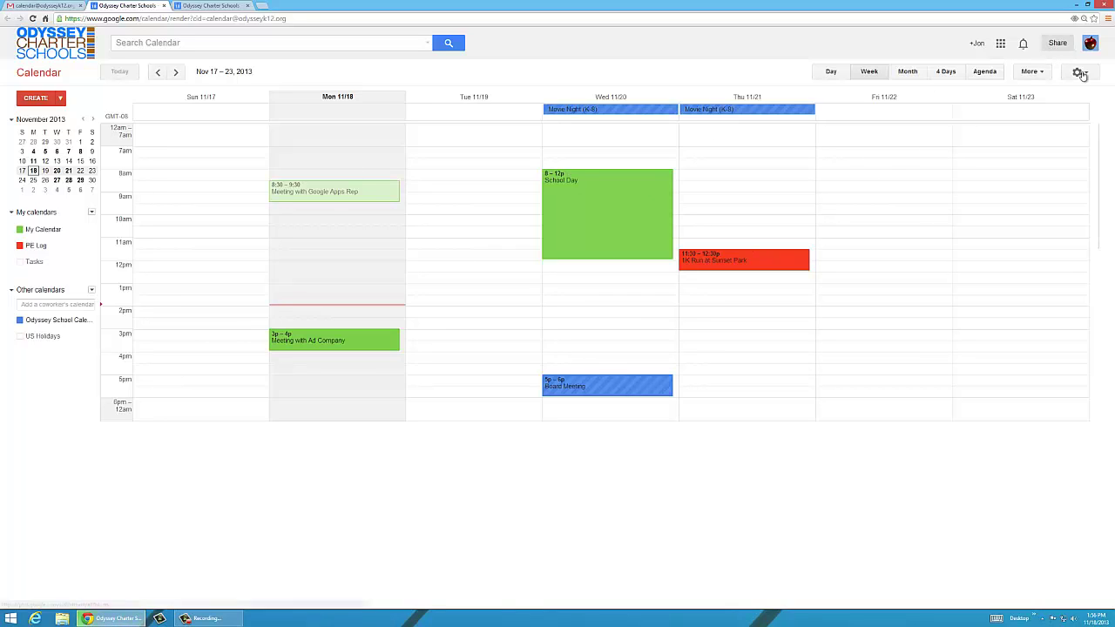
# - Unsubscribe from US Holidays in Settings' Calendars list, then return to the calendar
pyautogui.click(1079, 72)
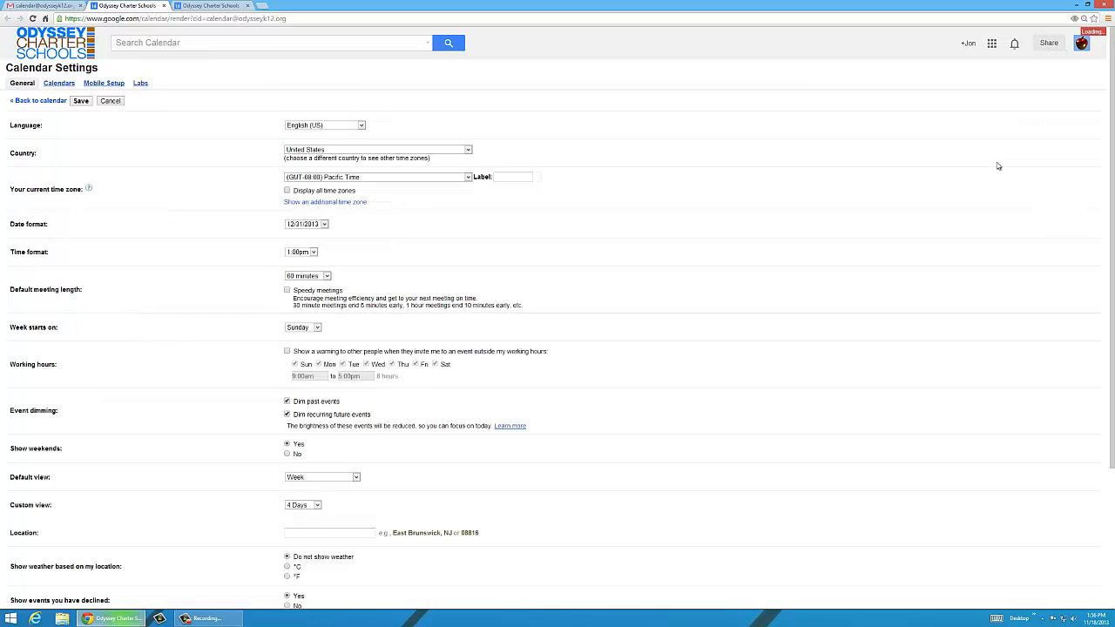
pyautogui.click(58, 82)
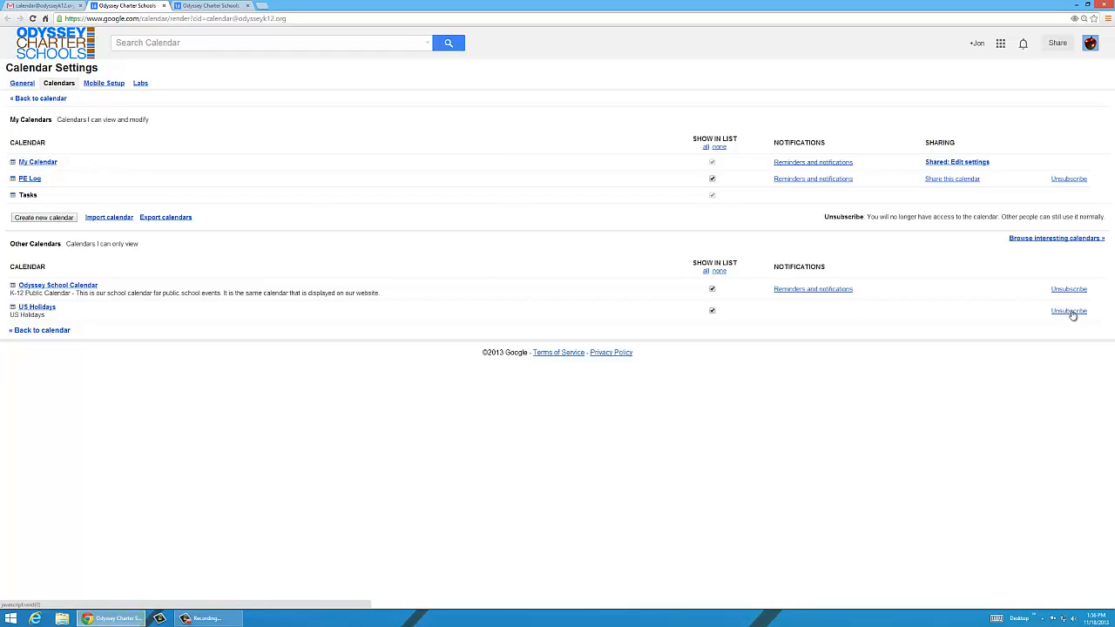
pyautogui.click(1068, 311)
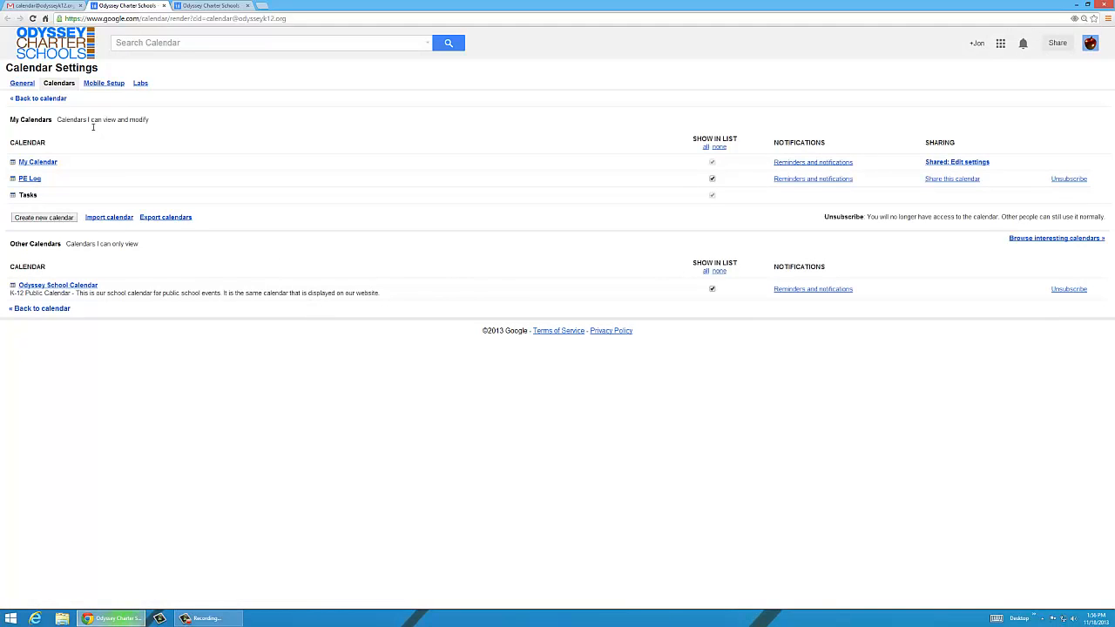
pyautogui.click(39, 98)
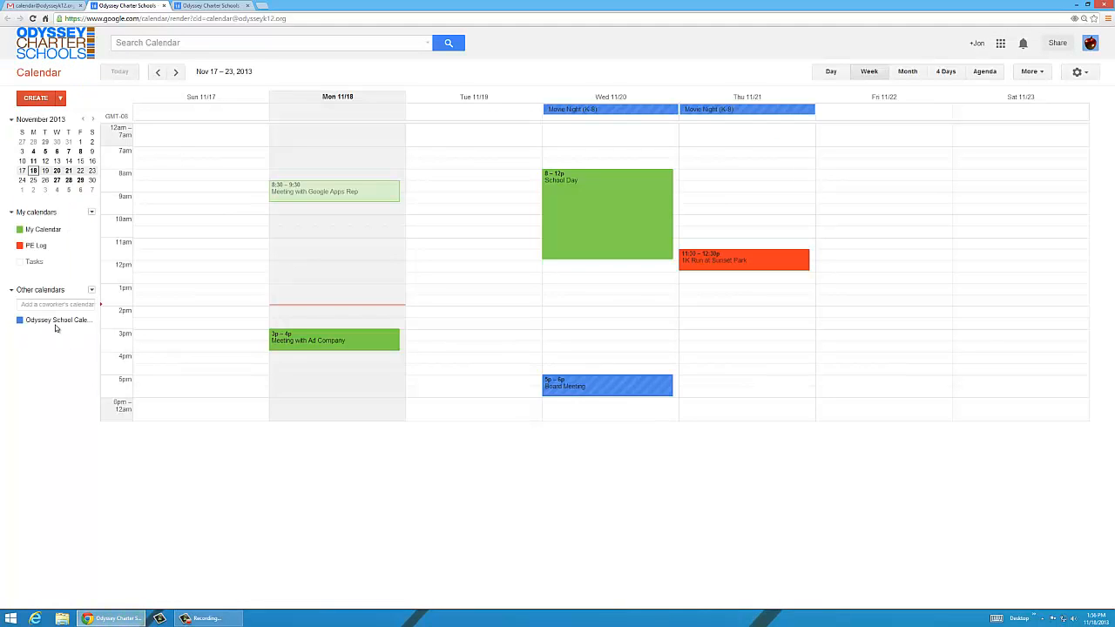
pyautogui.moveTo(153, 312)
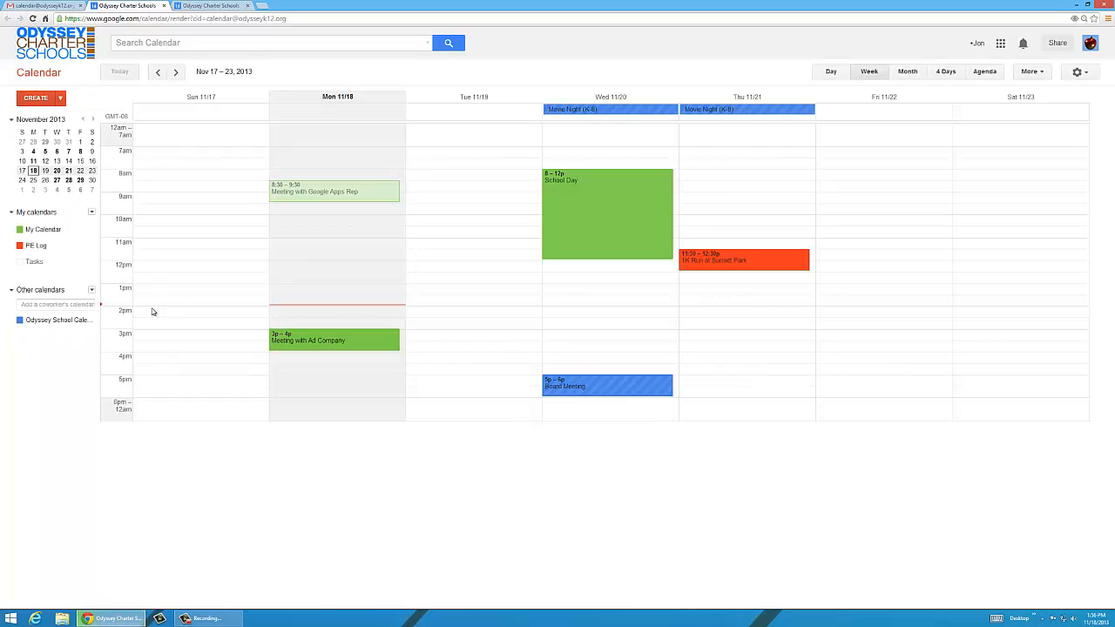
pyautogui.moveTo(497, 335)
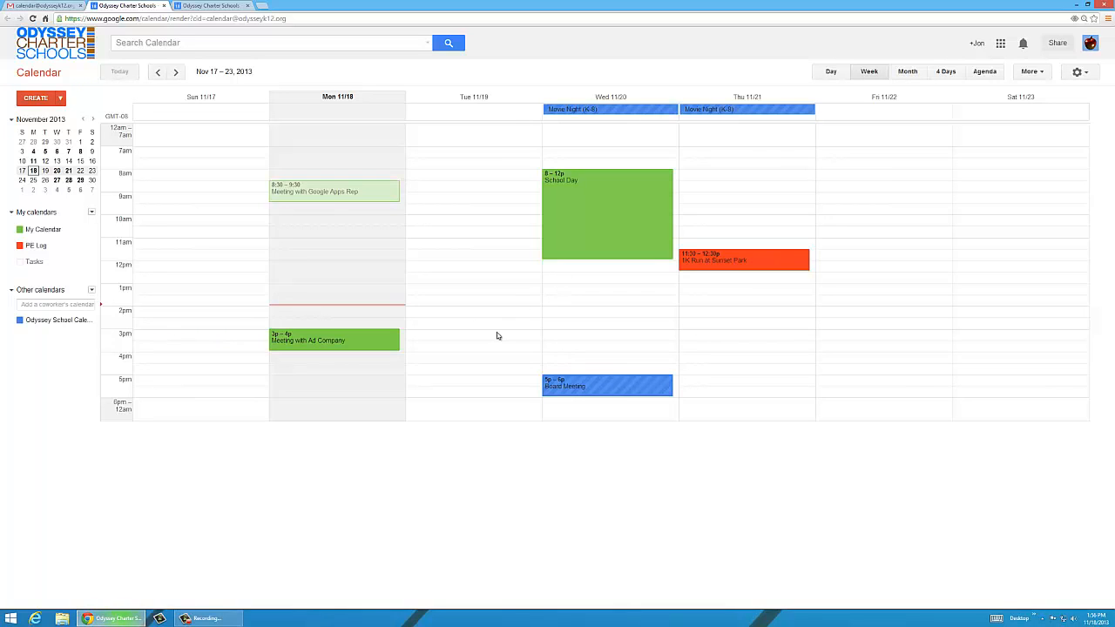
pyautogui.moveTo(84, 231)
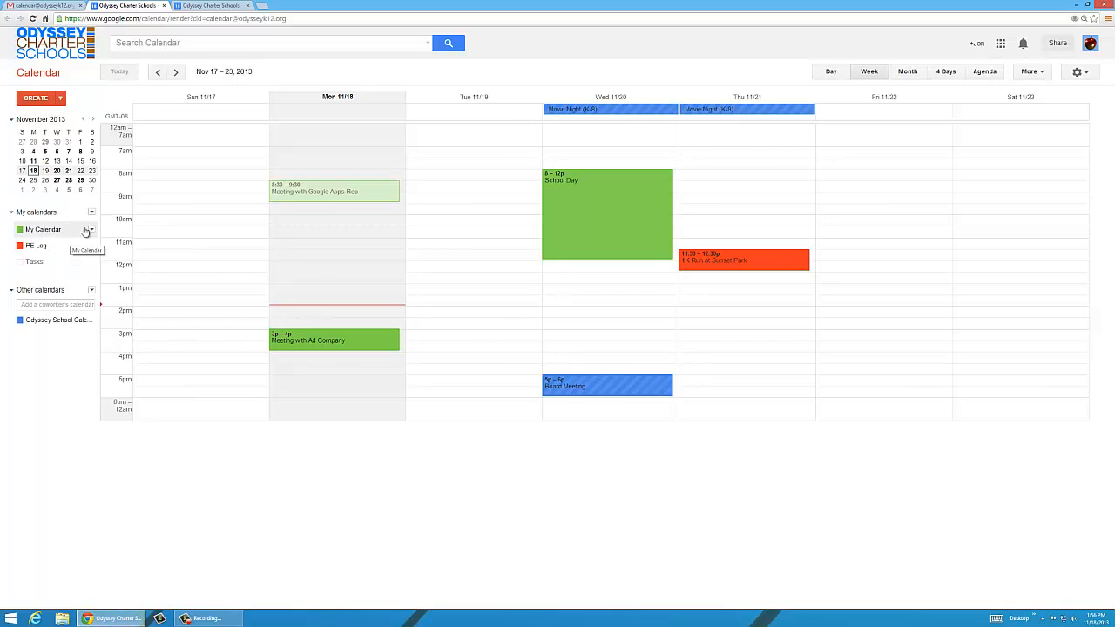
pyautogui.click(91, 229)
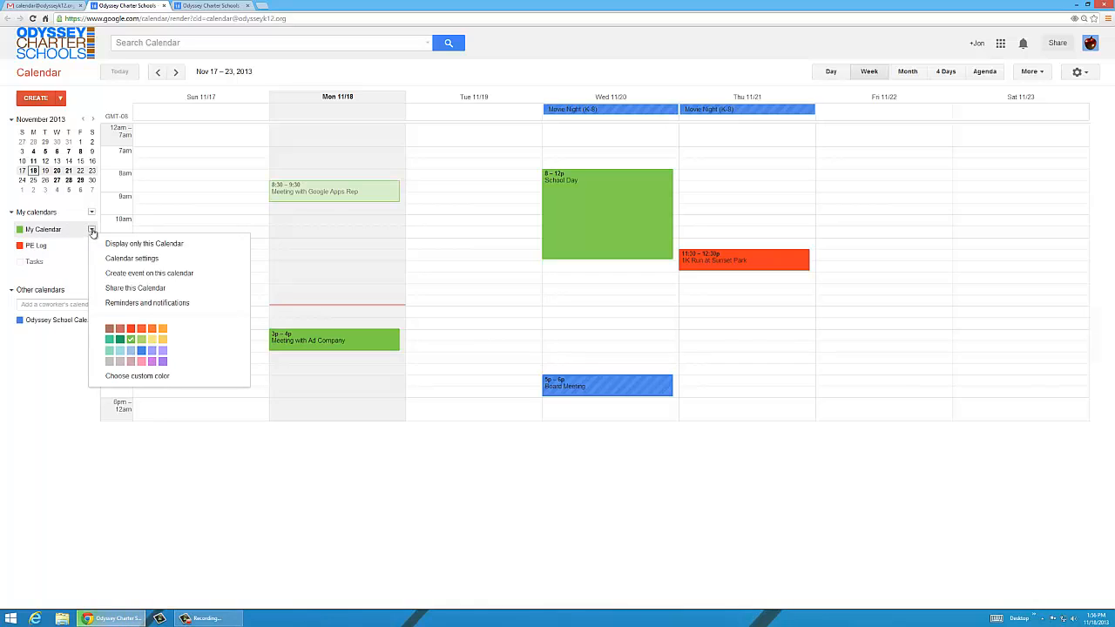
pyautogui.click(135, 287)
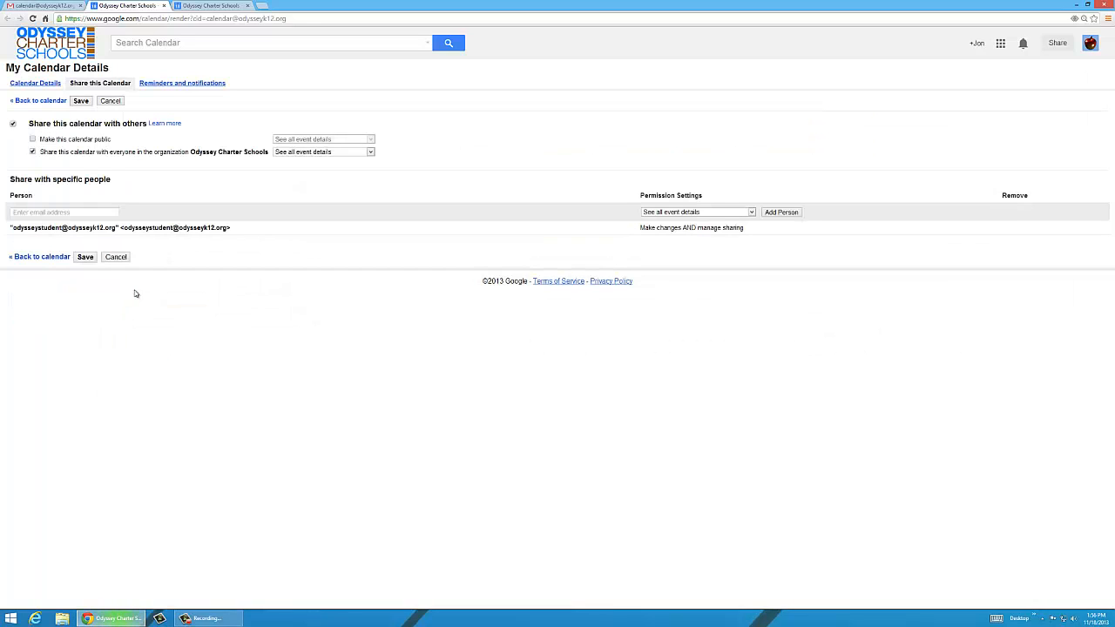
pyautogui.click(63, 211)
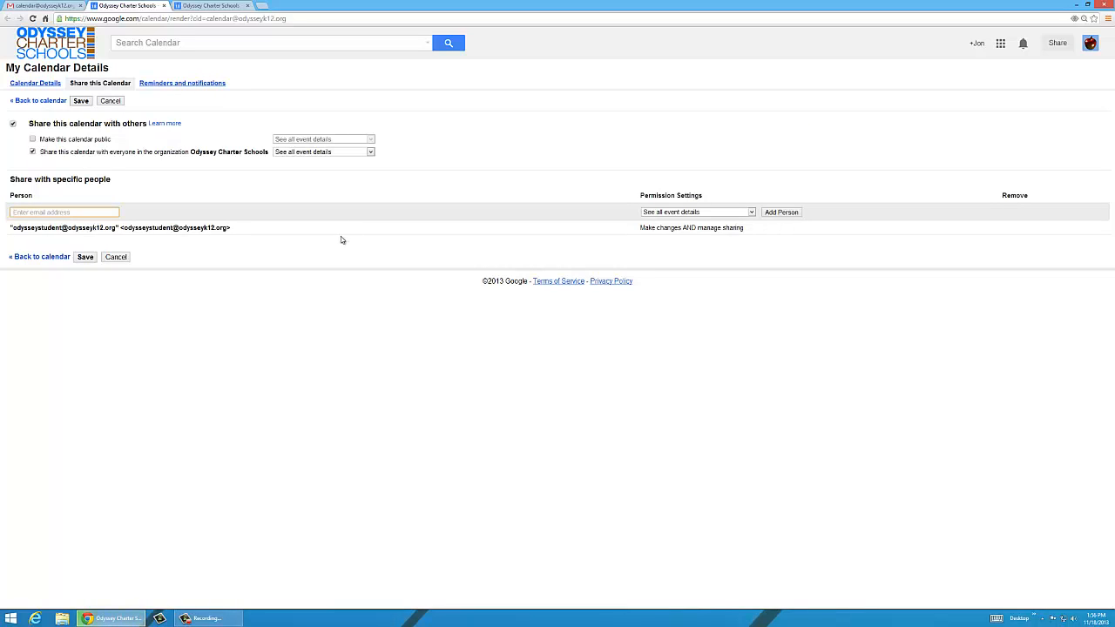
pyautogui.moveTo(338, 242)
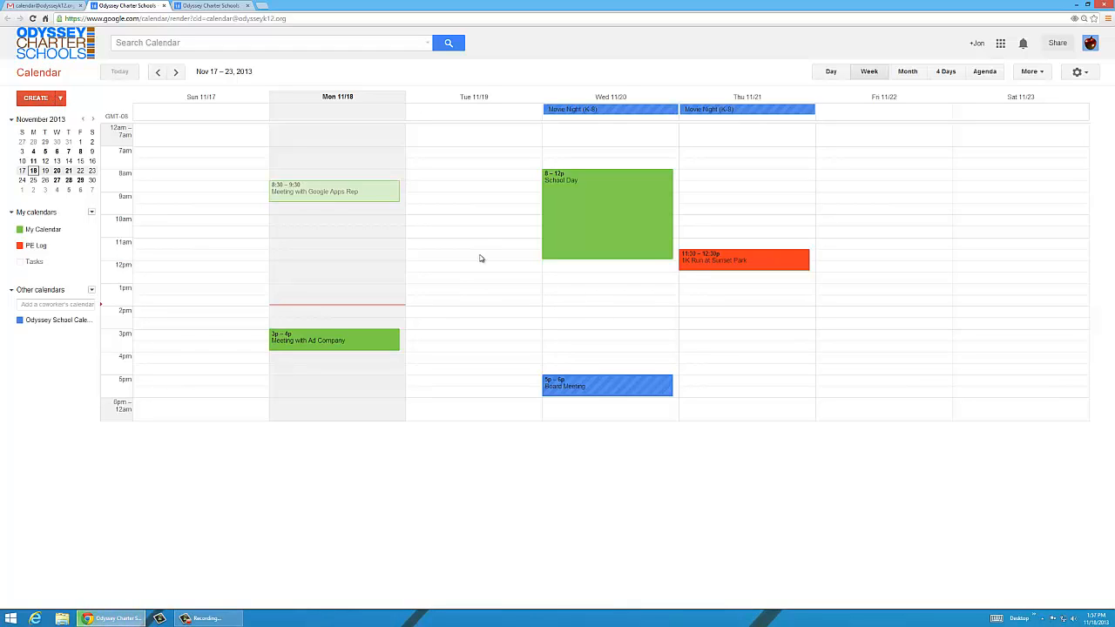
pyautogui.moveTo(473, 264)
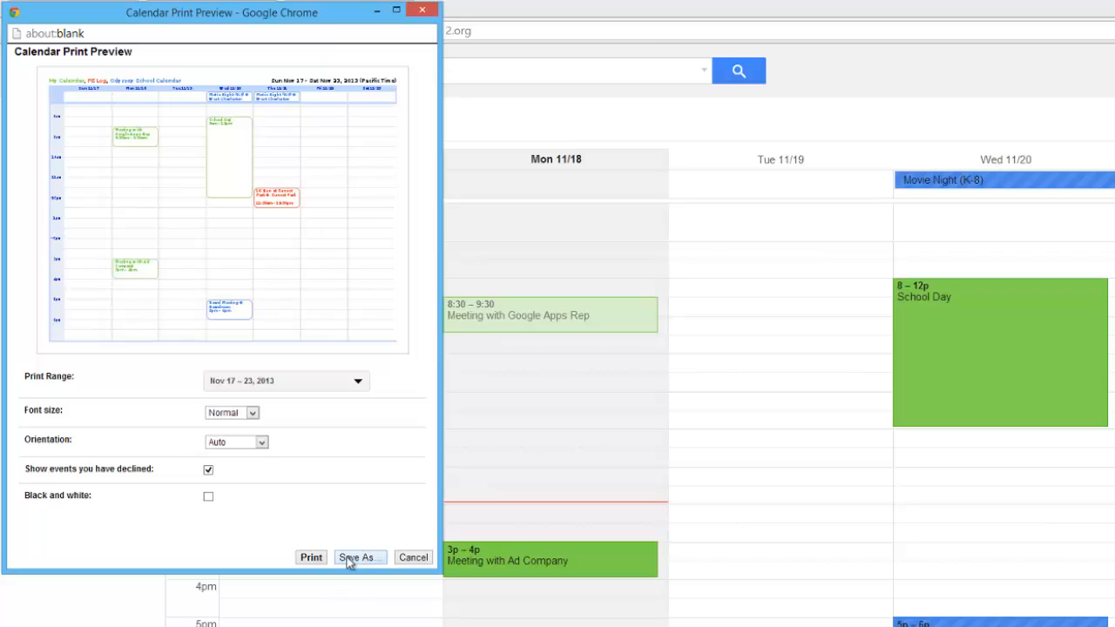
pyautogui.moveTo(779, 450)
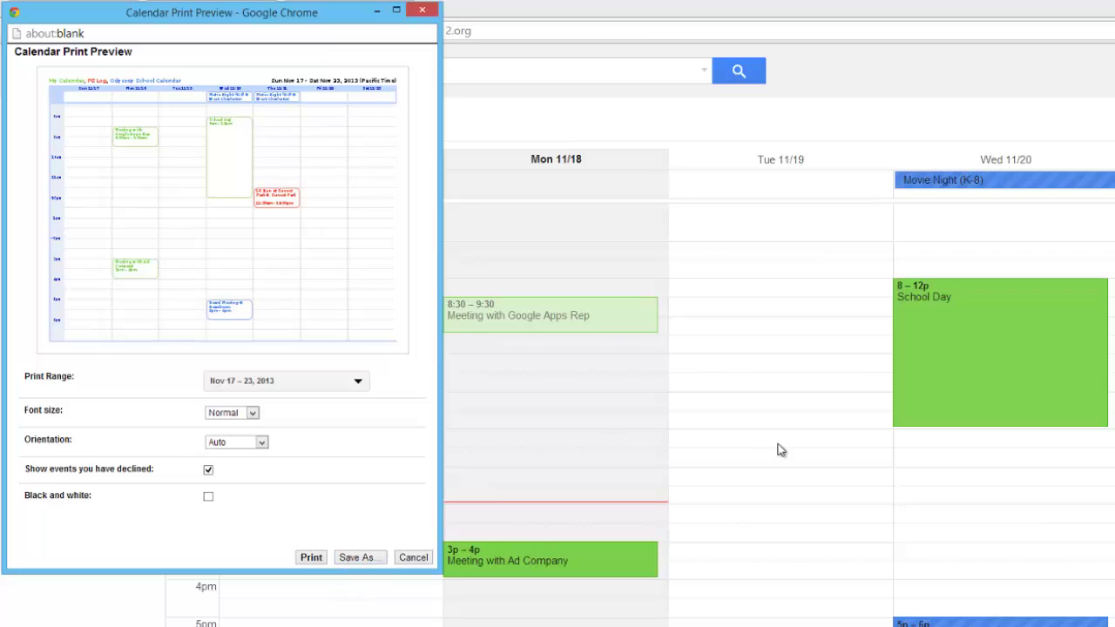
pyautogui.click(413, 557)
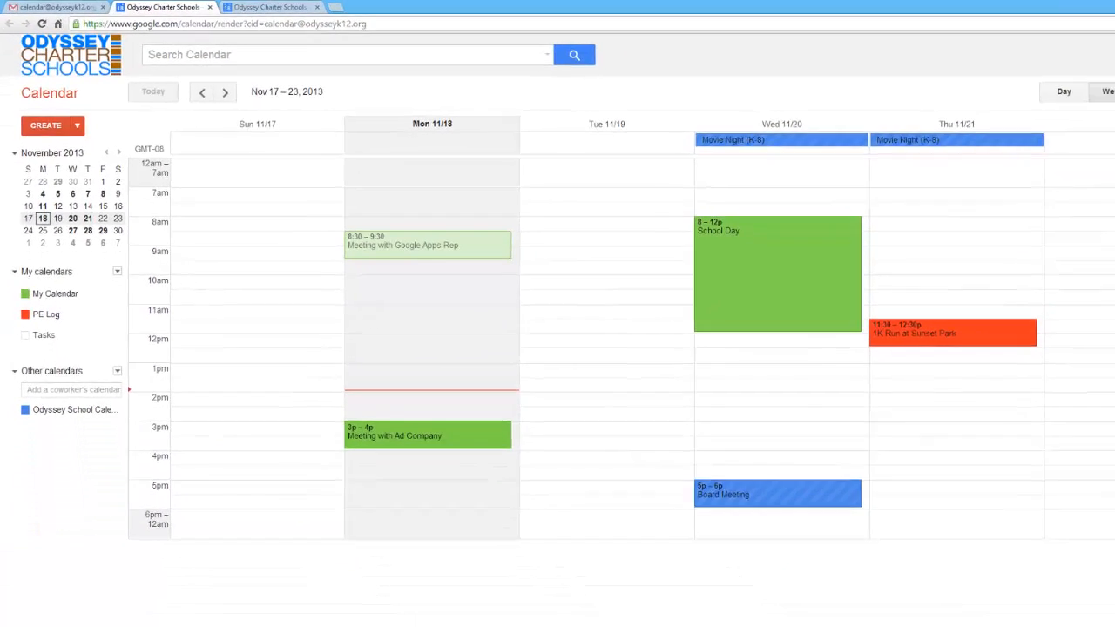
# - Switch to Month view to display all of November 2013
pyautogui.click(901, 71)
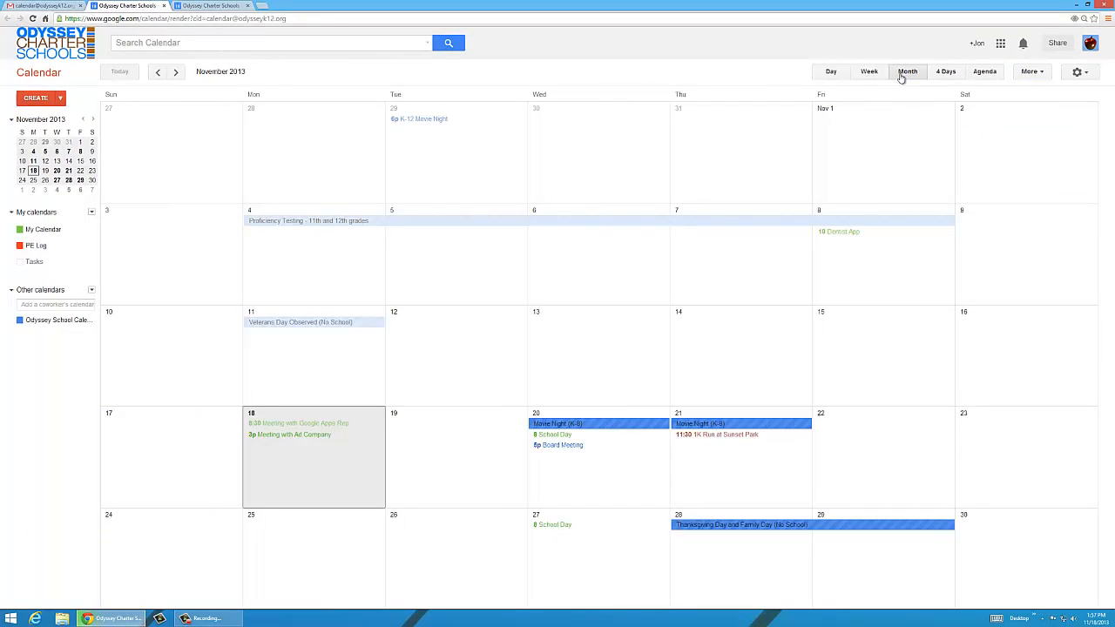
pyautogui.moveTo(552, 437)
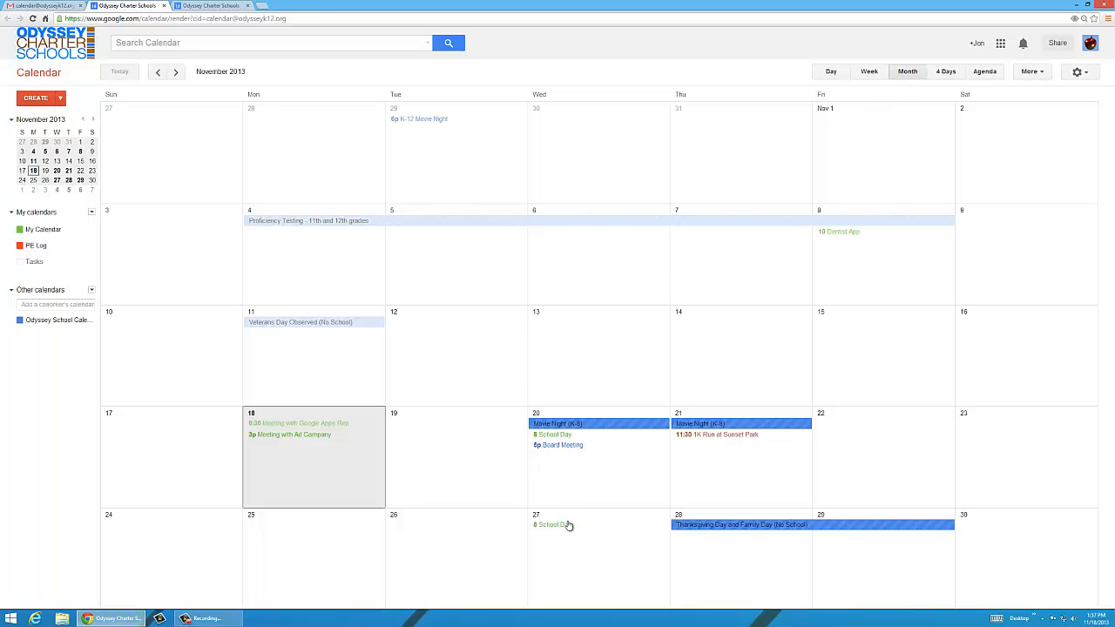
pyautogui.moveTo(560, 515)
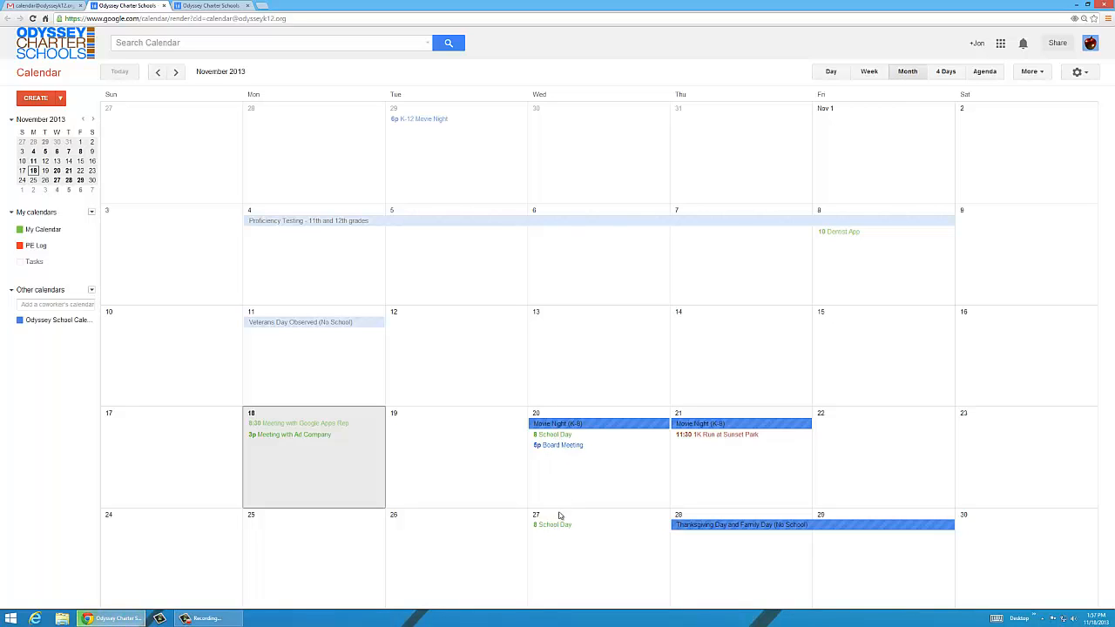
pyautogui.moveTo(687, 510)
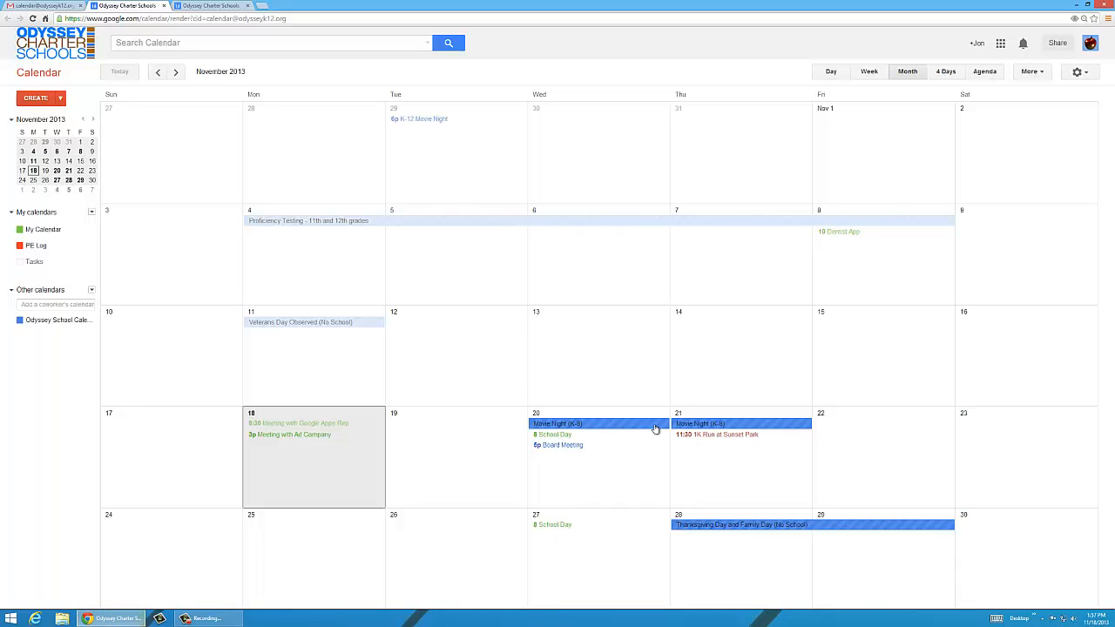
pyautogui.moveTo(327, 404)
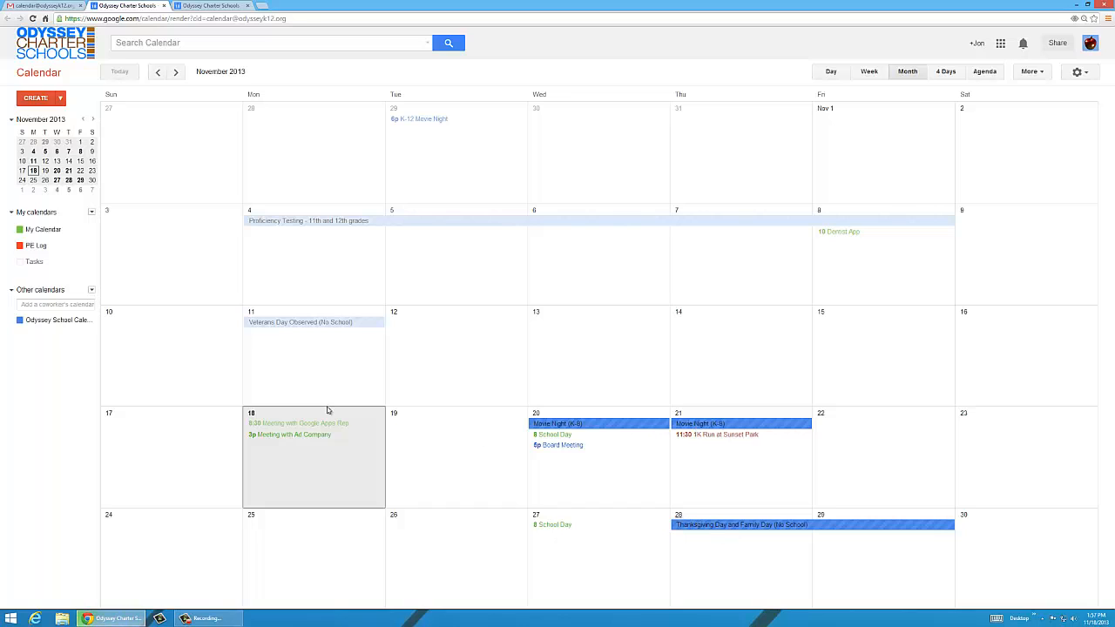
pyautogui.moveTo(853, 196)
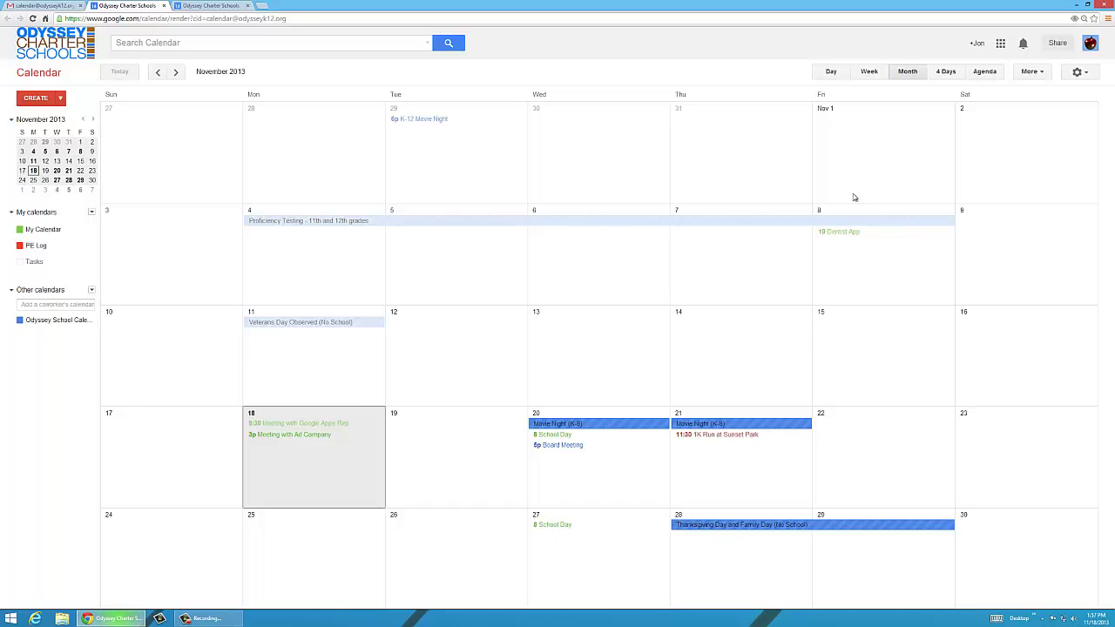
pyautogui.moveTo(974, 162)
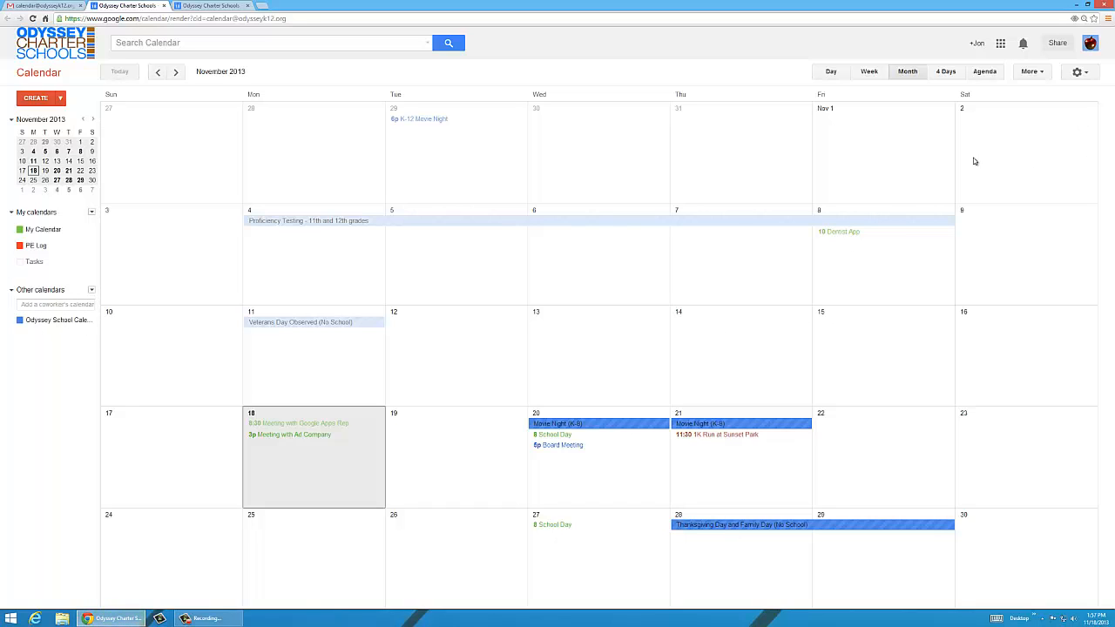
pyautogui.moveTo(744, 174)
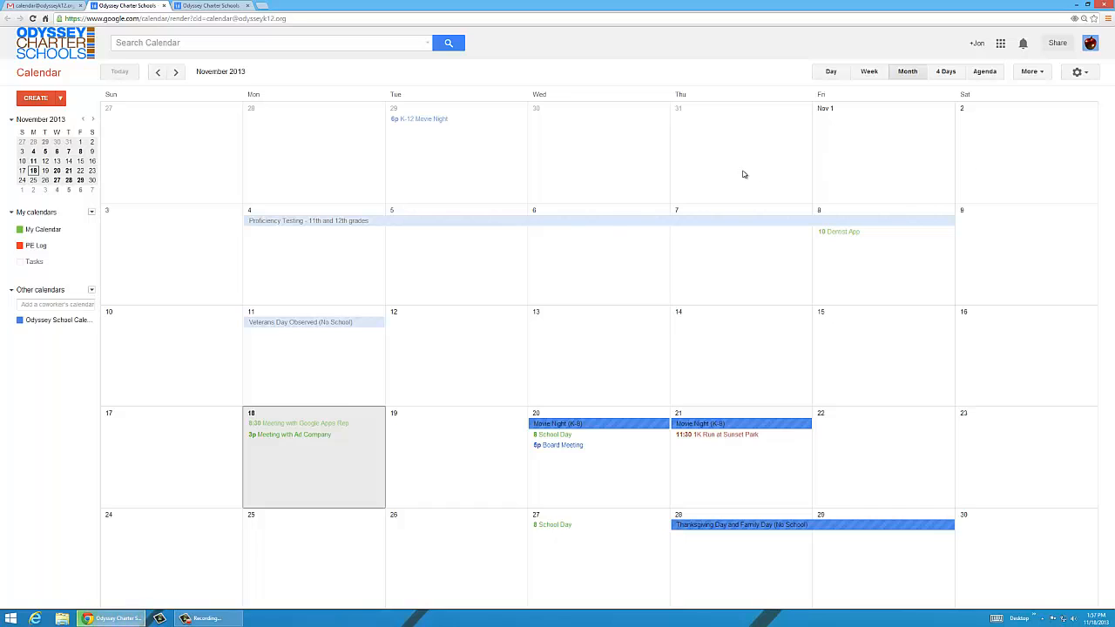
pyautogui.moveTo(611, 144)
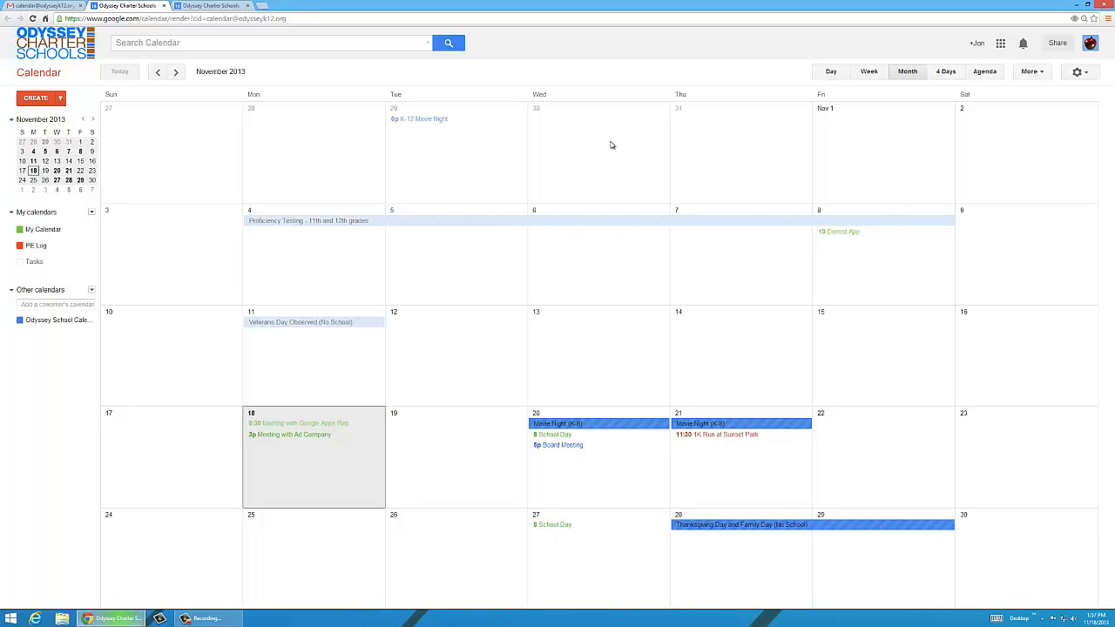
pyautogui.moveTo(692, 254)
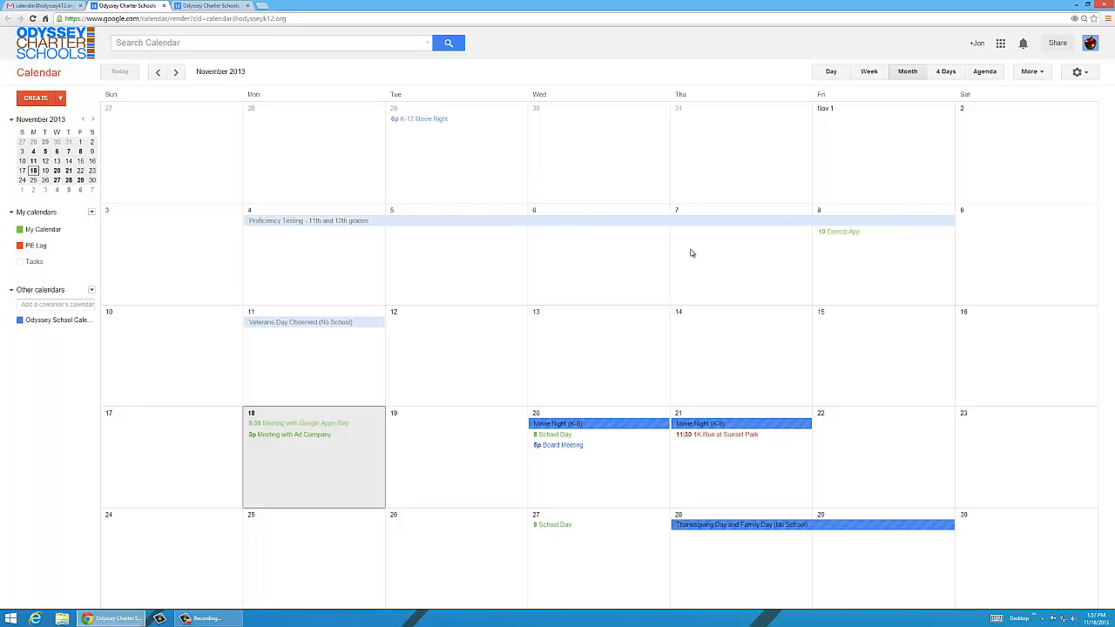
pyautogui.moveTo(592, 279)
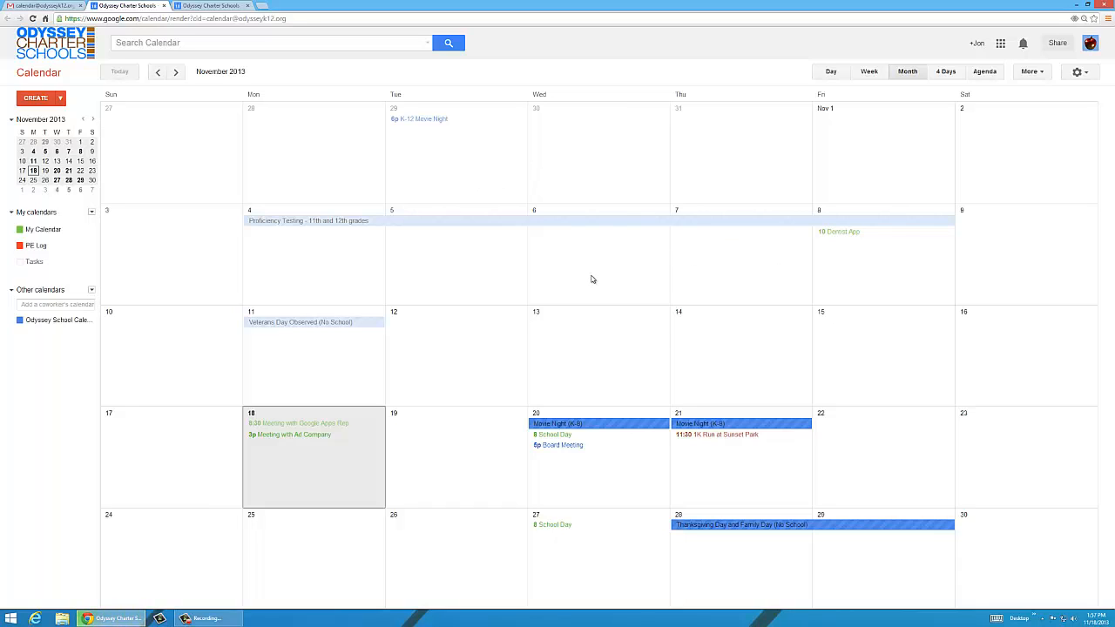
pyautogui.moveTo(591, 277)
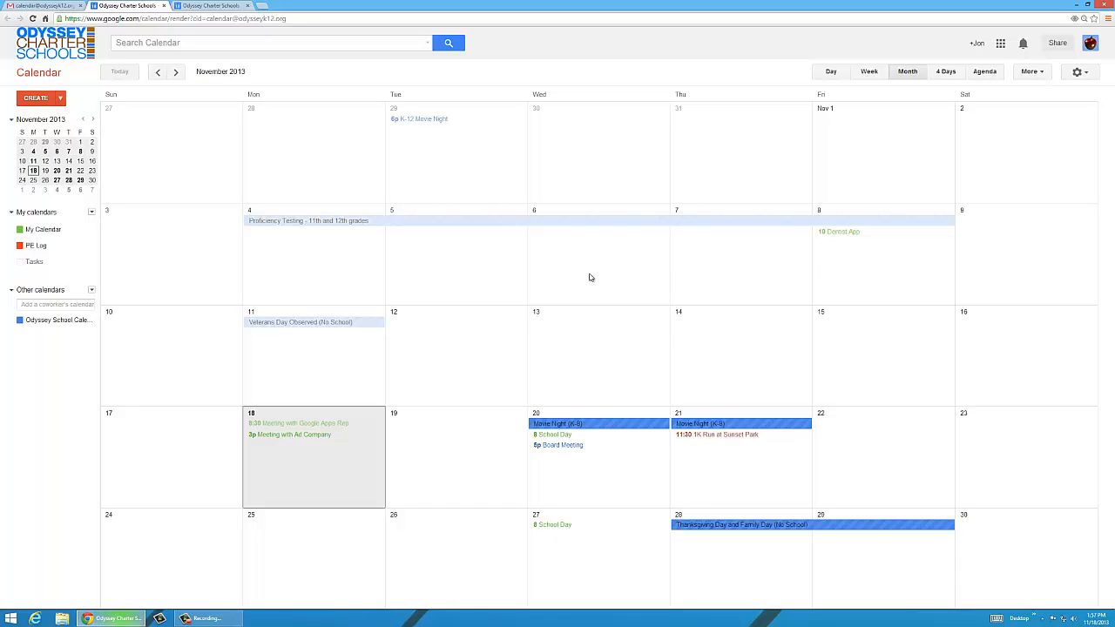